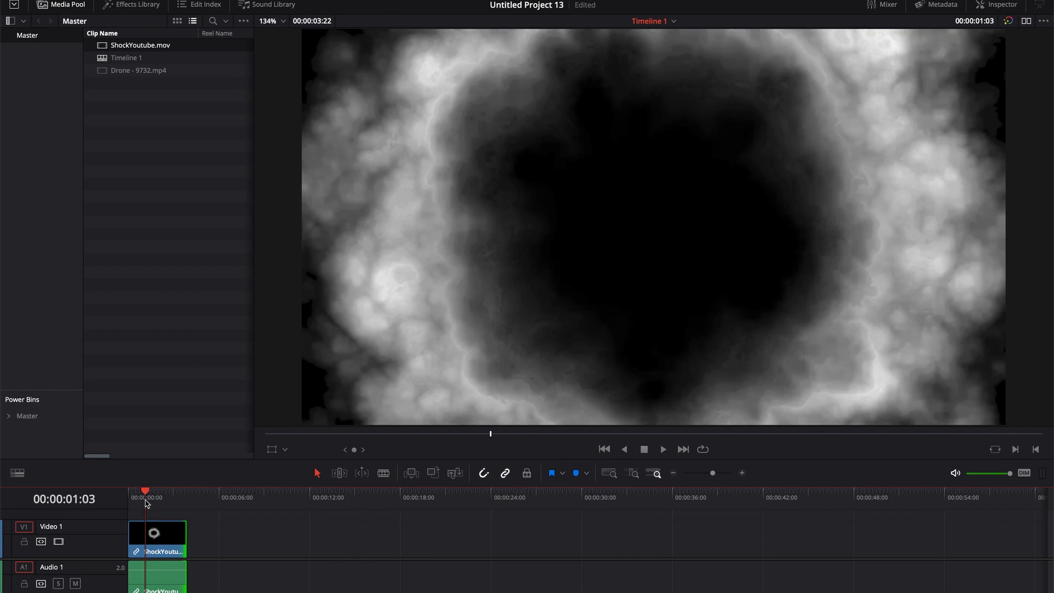
mouse_move(362, 230)
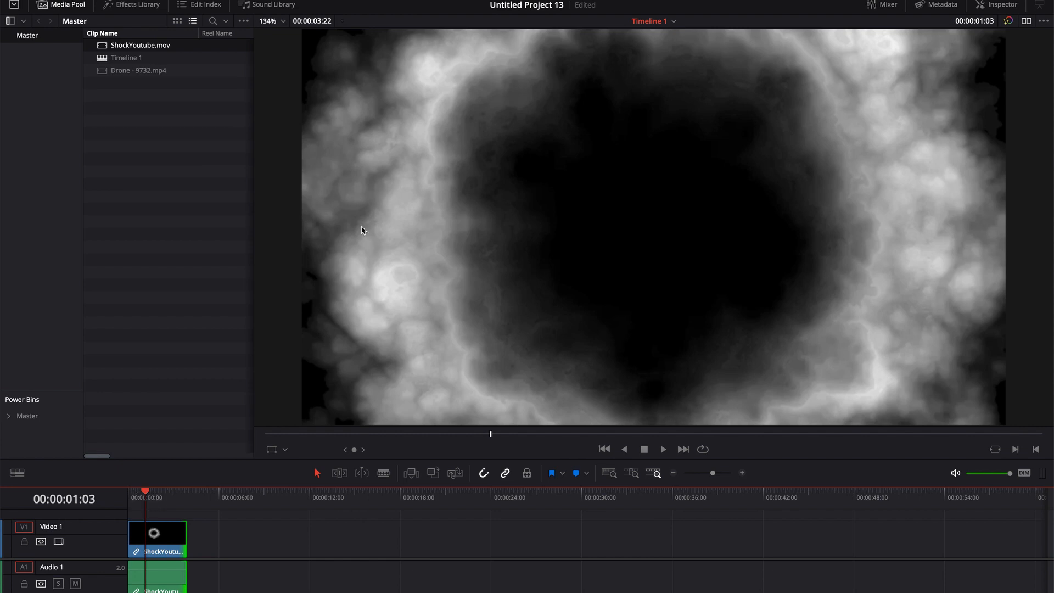
mouse_move(982, 85)
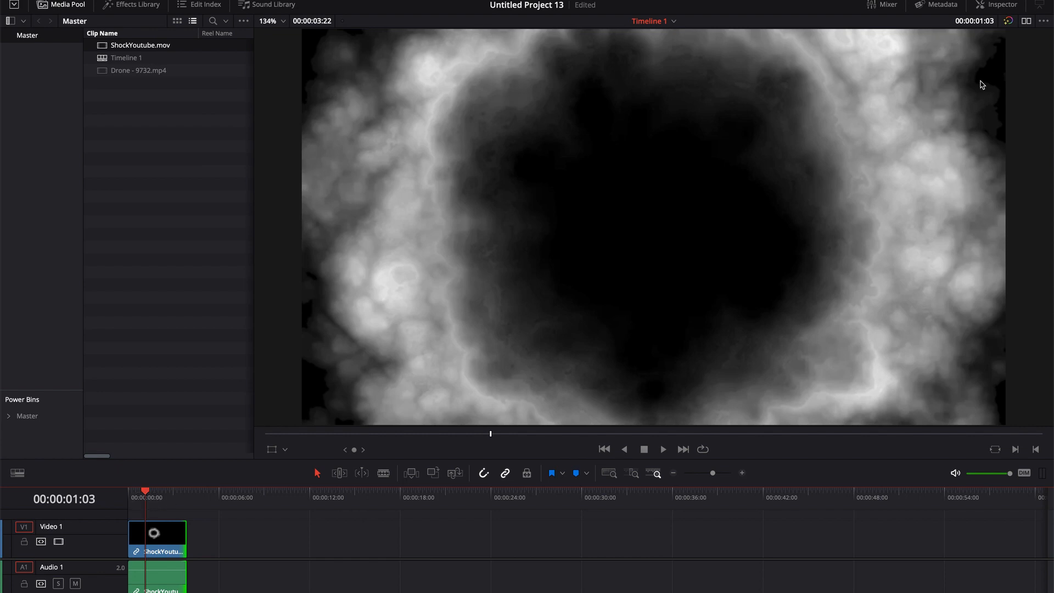
mouse_move(494, 433)
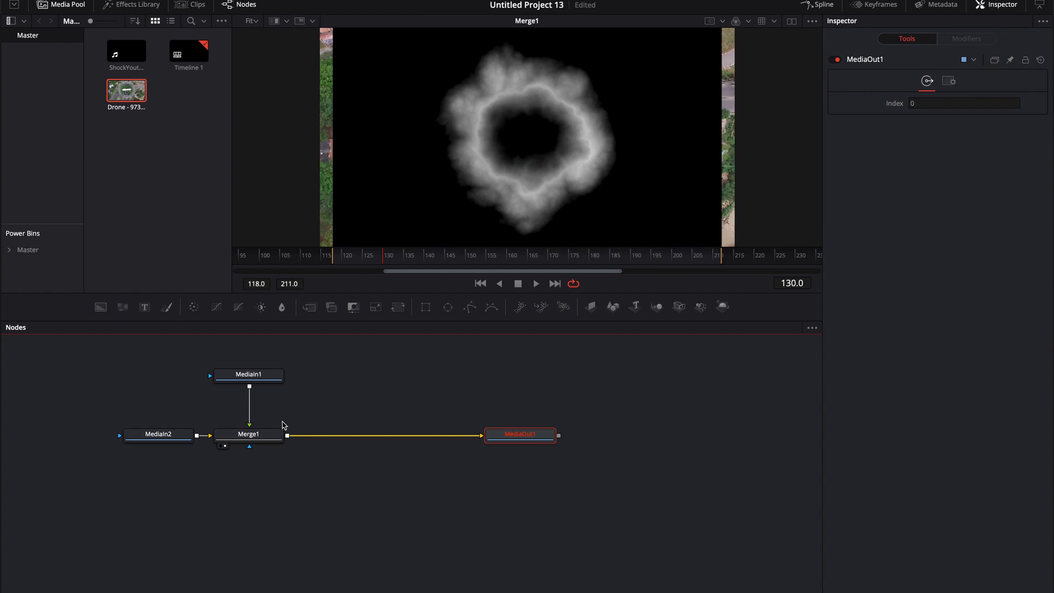
Step: Add a Transform node to the shockwave clip and set its Size to 0.7
type("x")
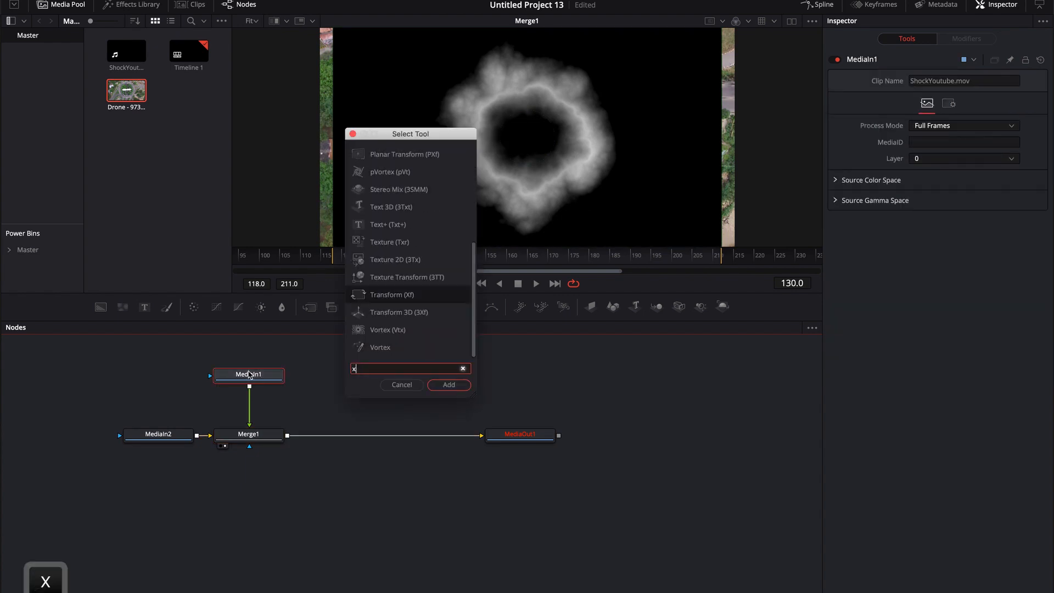
type("f")
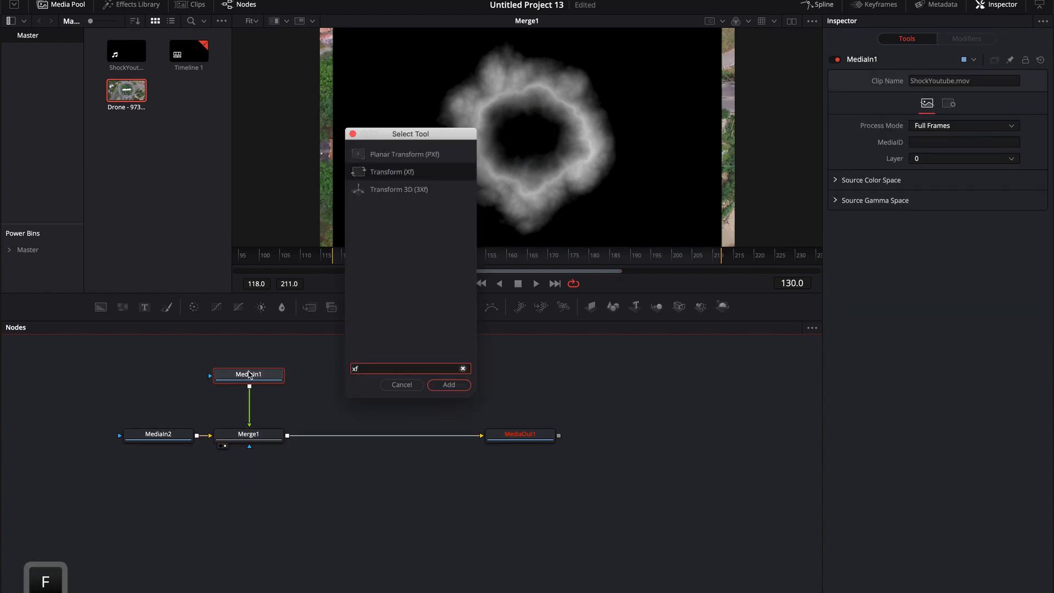
left_click(448, 384)
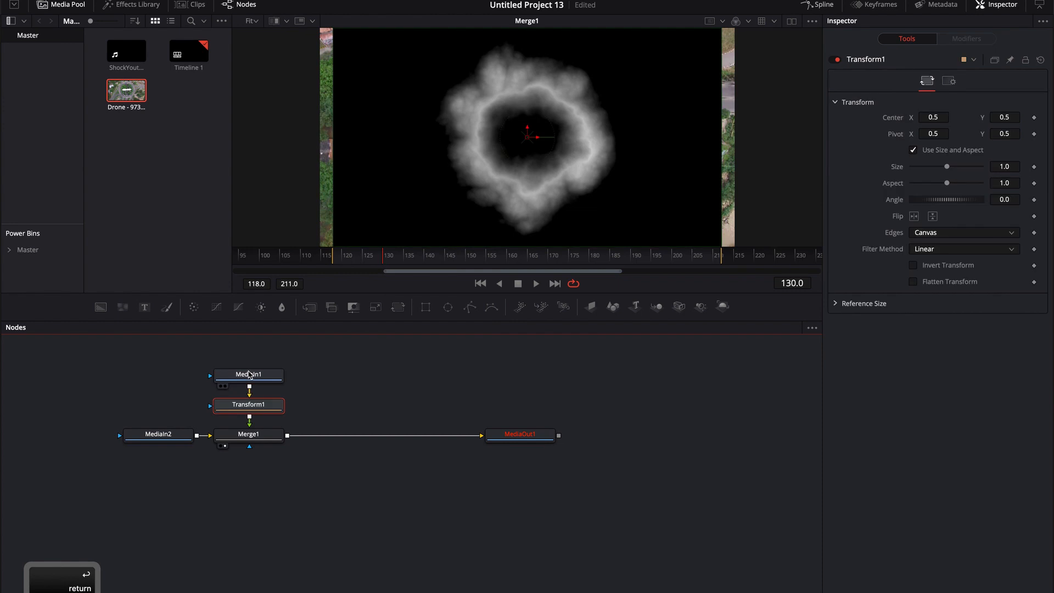
left_click_drag(949, 165, 941, 165)
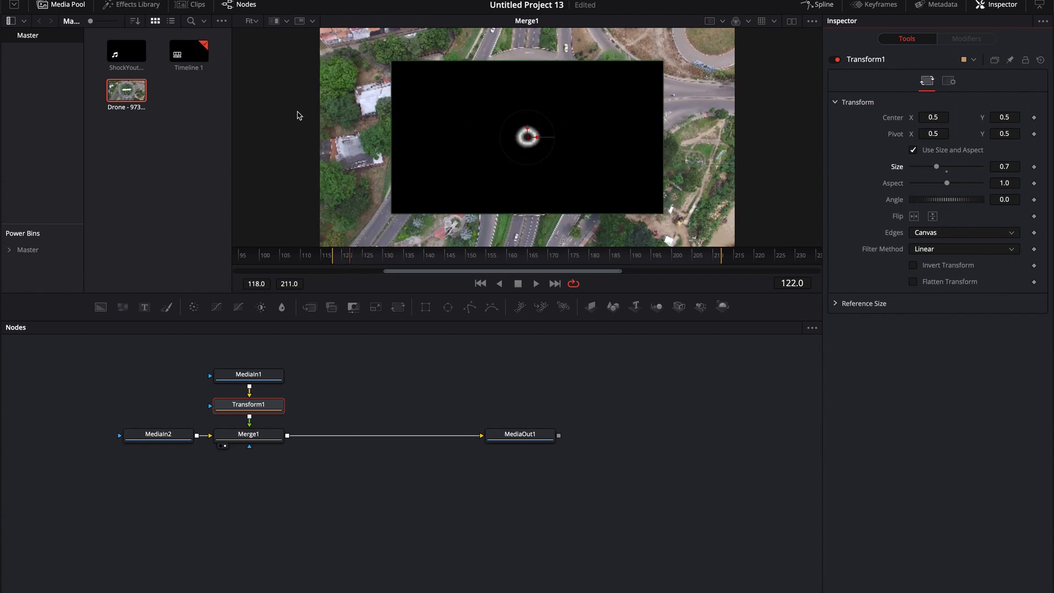
left_click(320, 17)
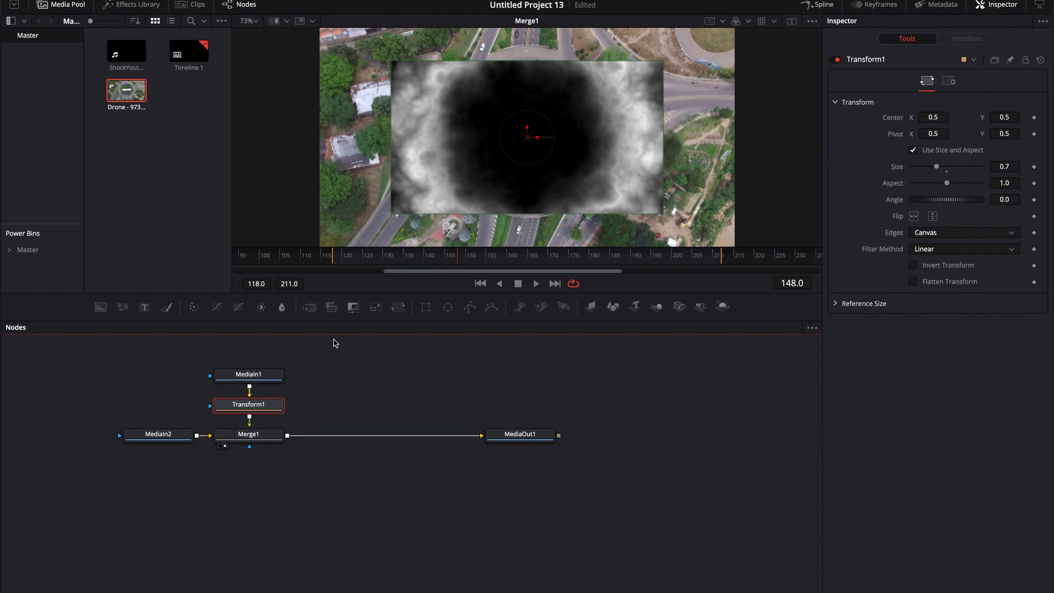
Step: Set Merge1's Apply Mode to Screen and play back the composite
left_click(248, 434)
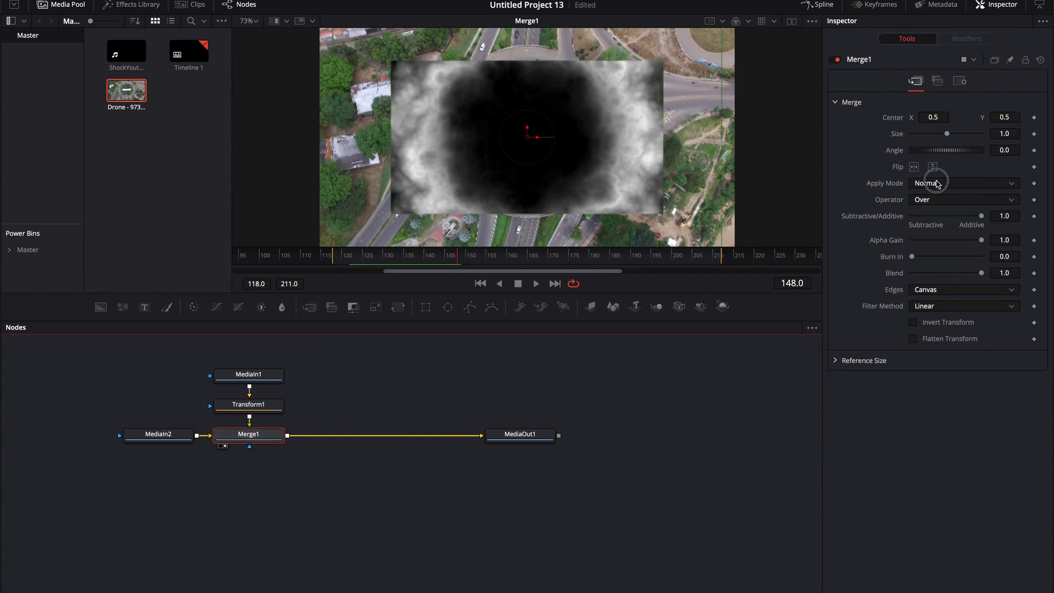
left_click(963, 183)
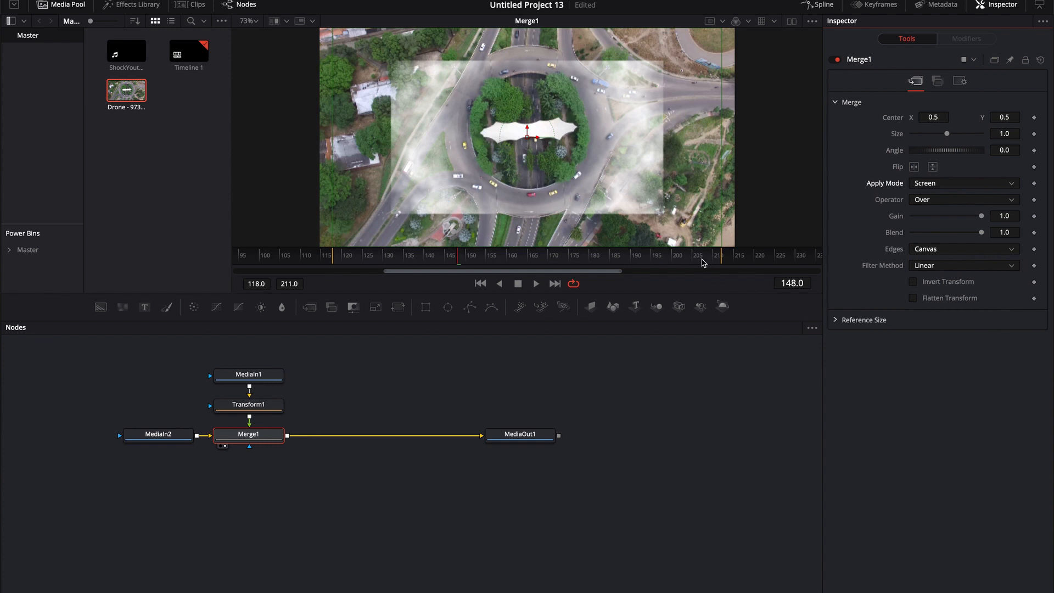
key("space")
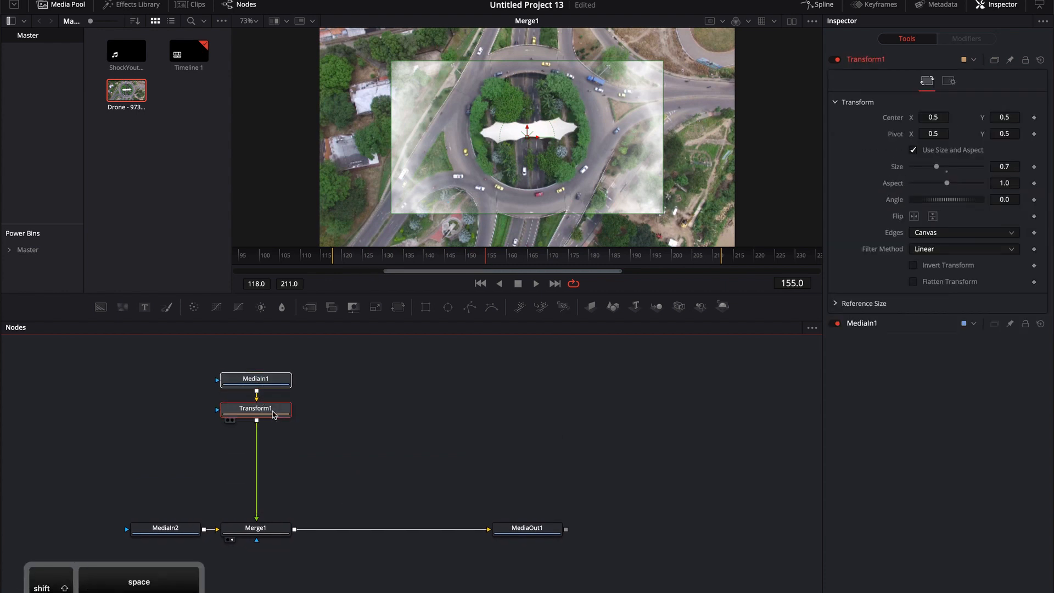
Step: Add CBAlphaGlow after Transform1 with a blue glow colour and preview playback
type("cba")
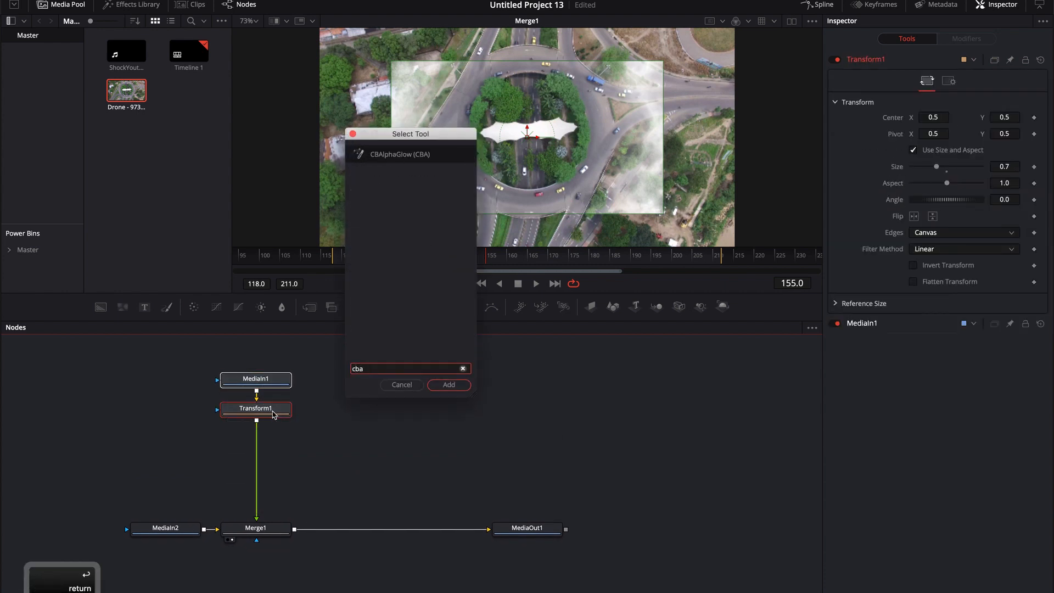
left_click(449, 385)
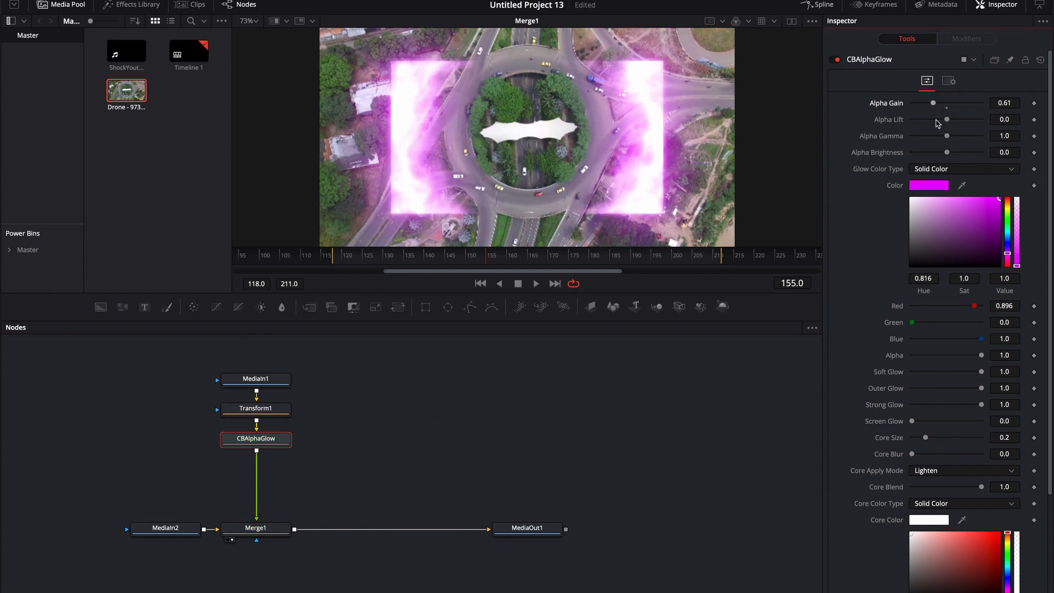
left_click(994, 227)
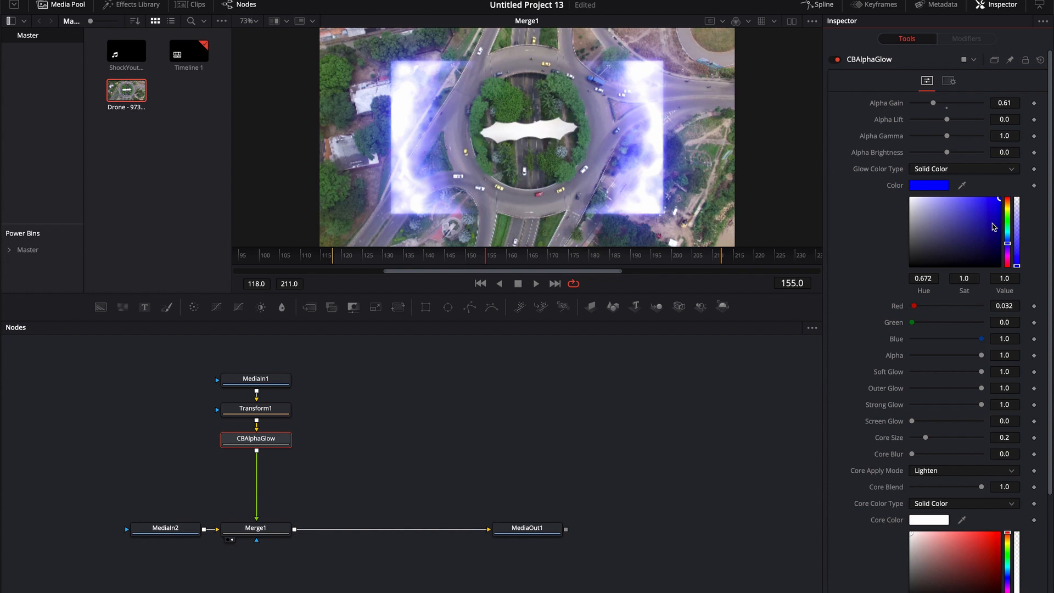
key("space")
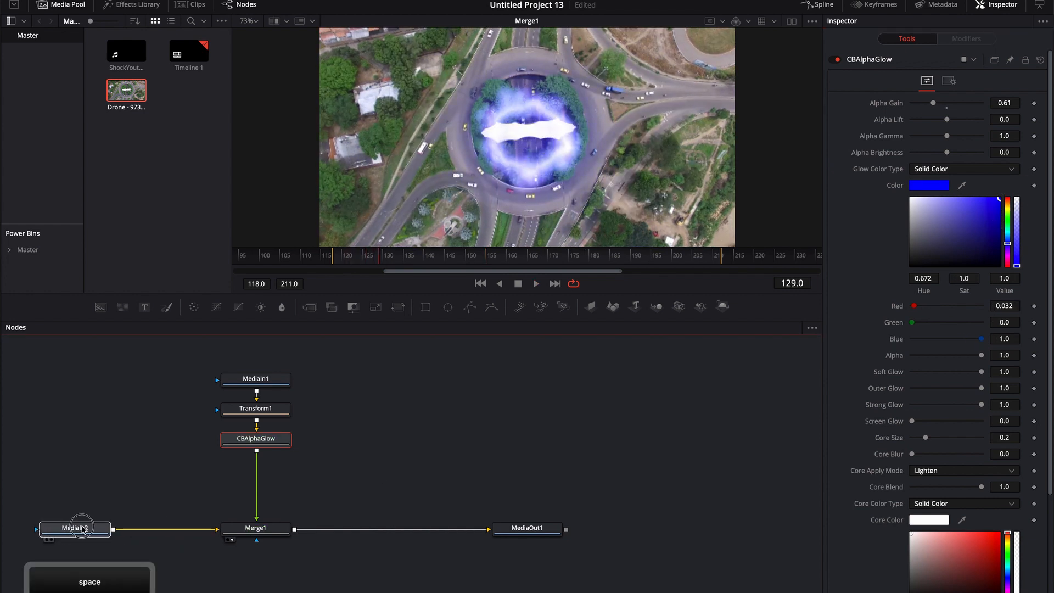
Step: Add a Color Corrector to the drone footage with gamma 0.5 and preview it
type("cc")
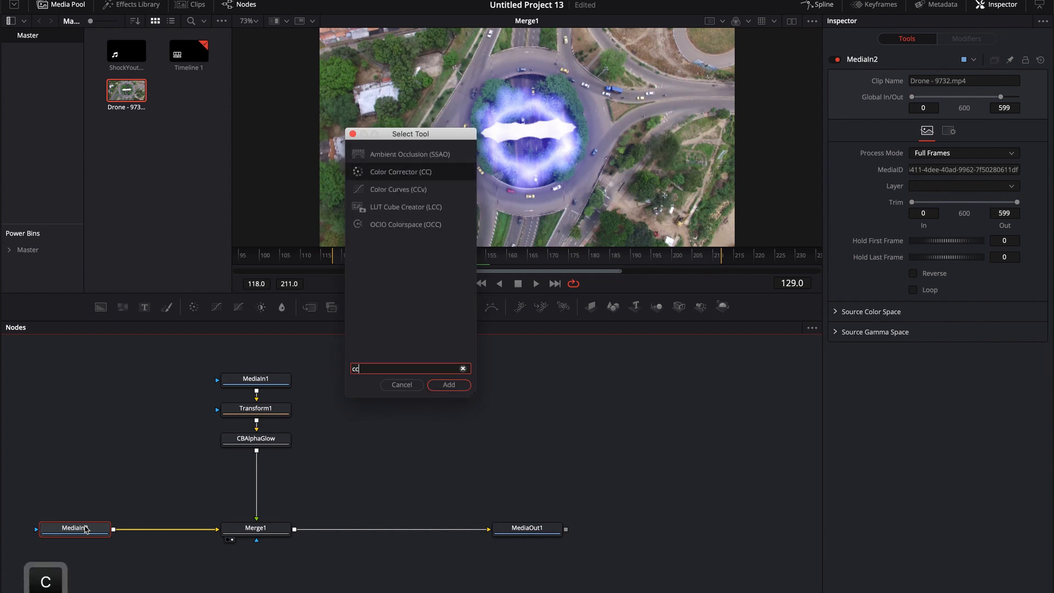
left_click(449, 384)
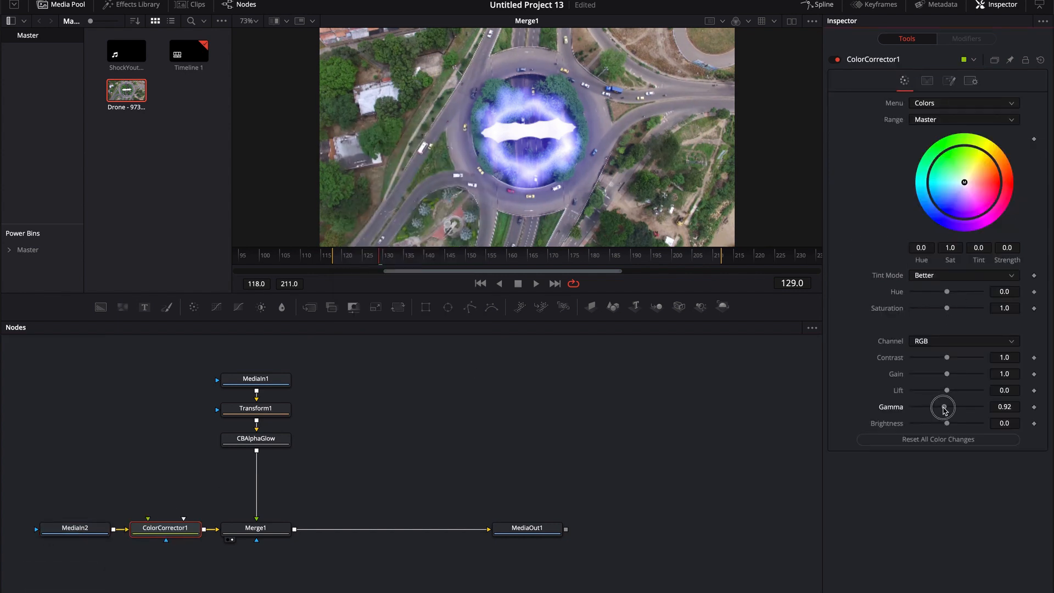
left_click_drag(946, 407, 931, 407)
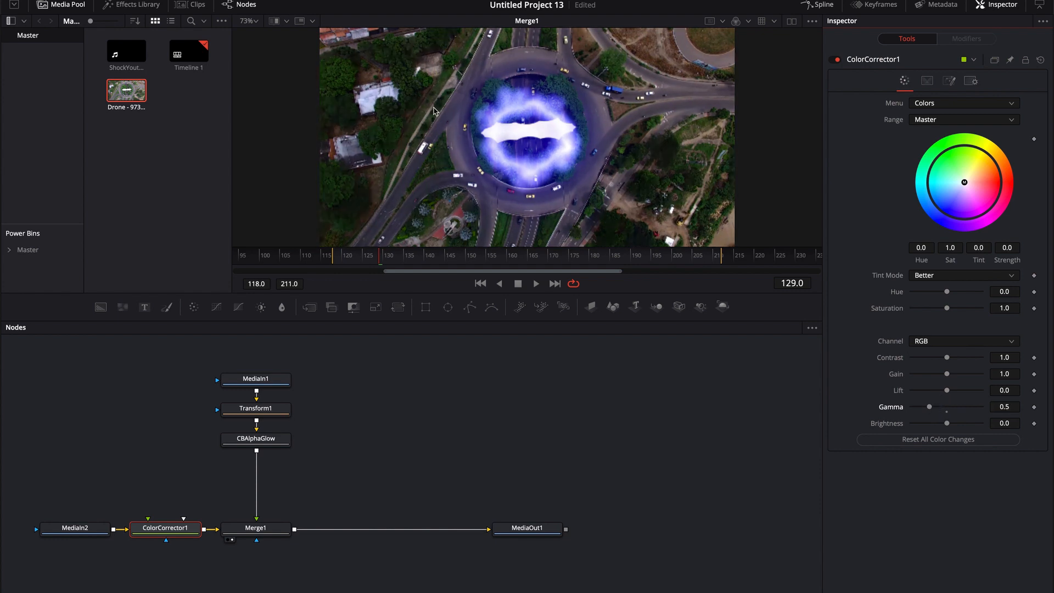
key("space")
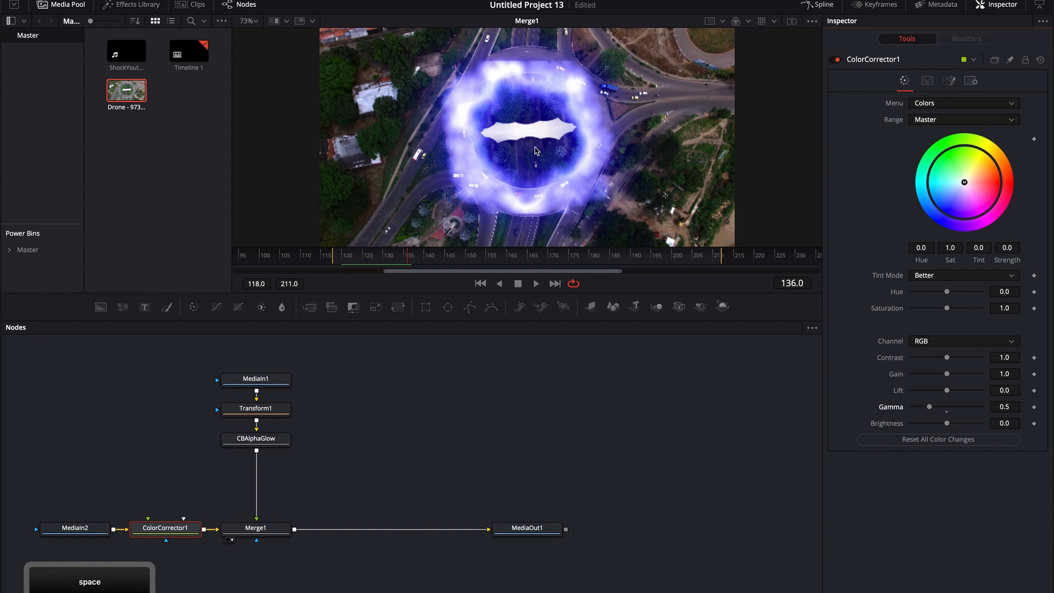
mouse_move(482, 71)
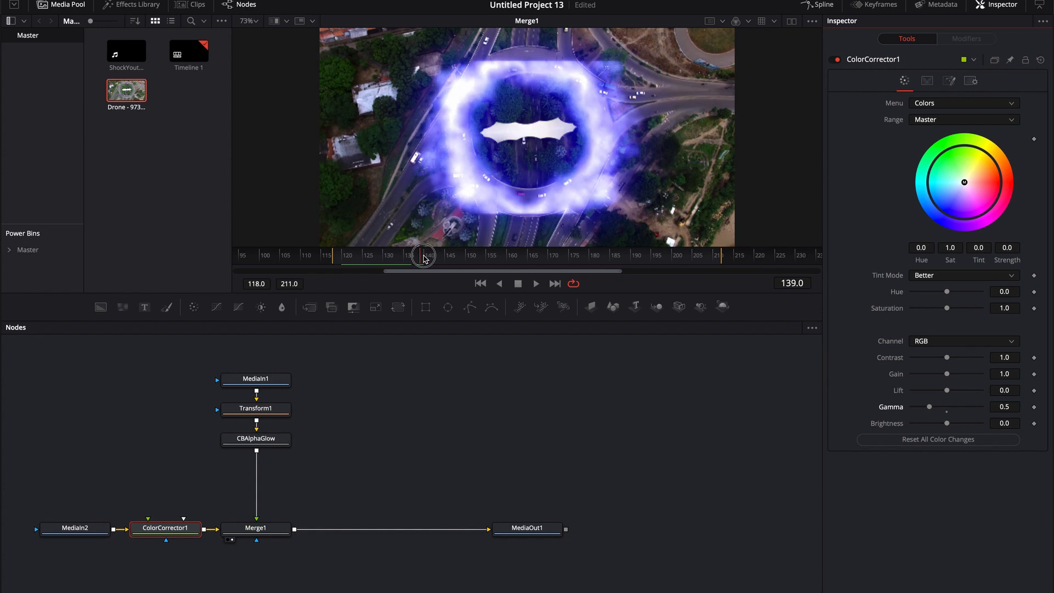
left_click(255, 408)
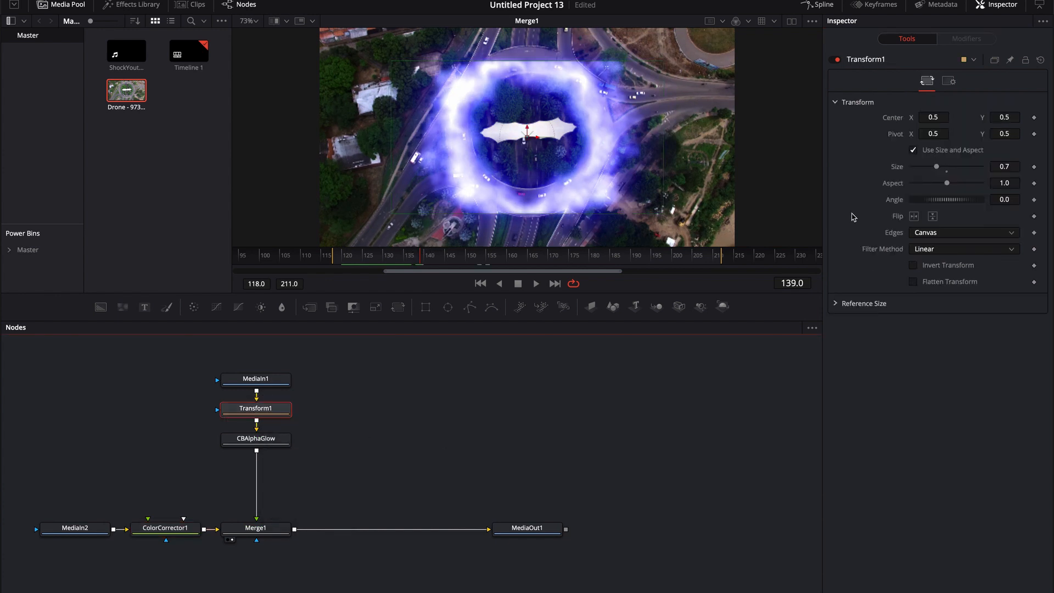
left_click(963, 232)
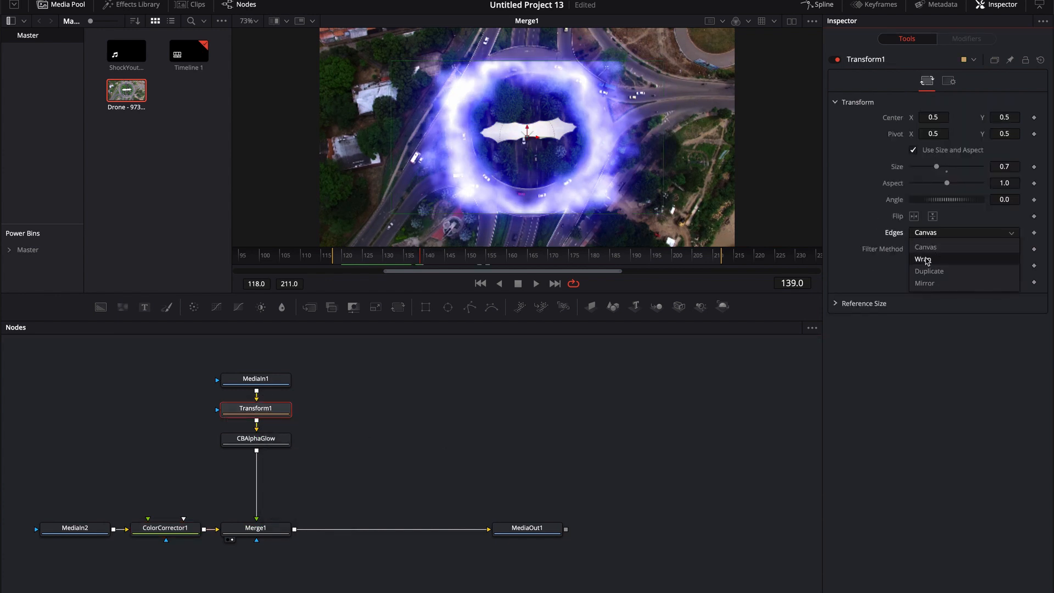
left_click(924, 259)
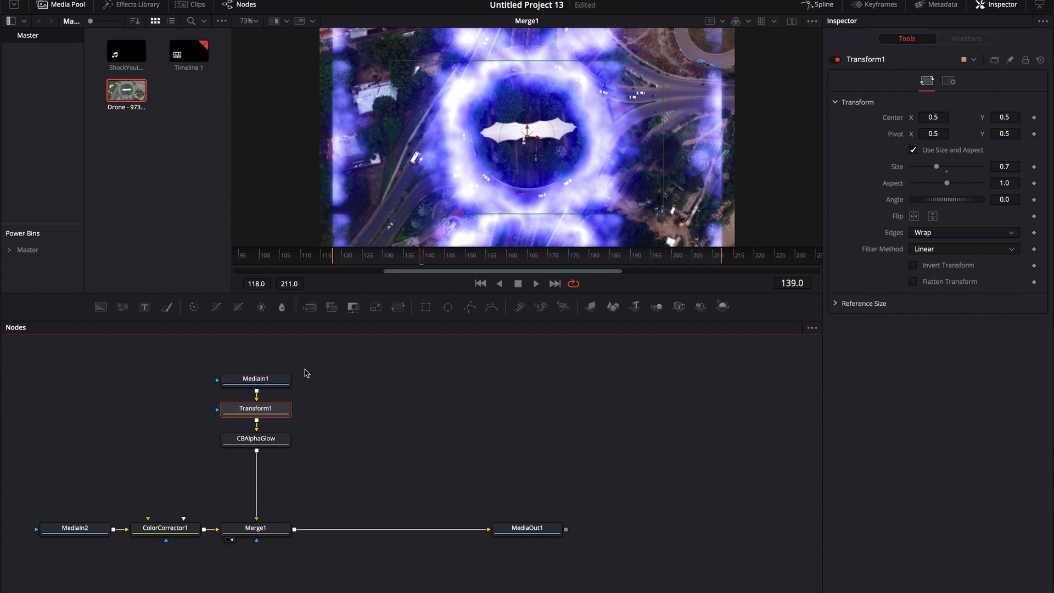
key("space")
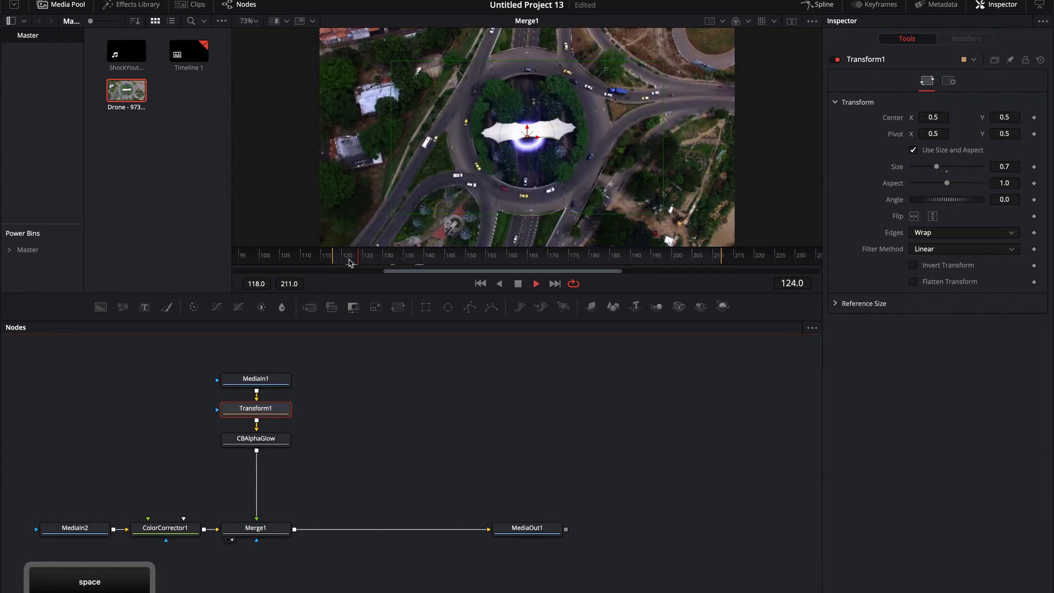
key("space")
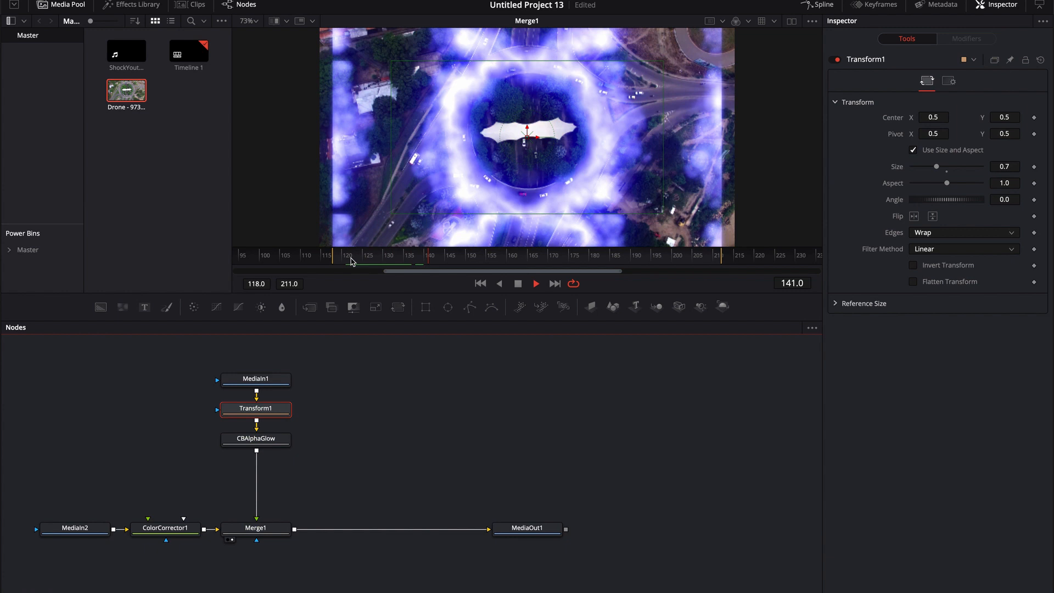
key("space")
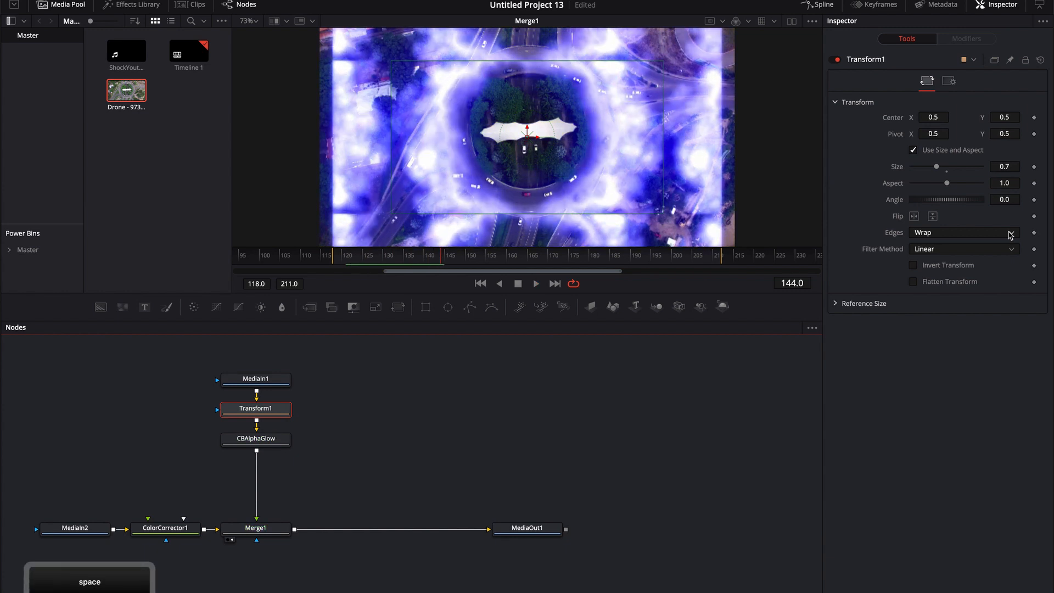
left_click(962, 232)
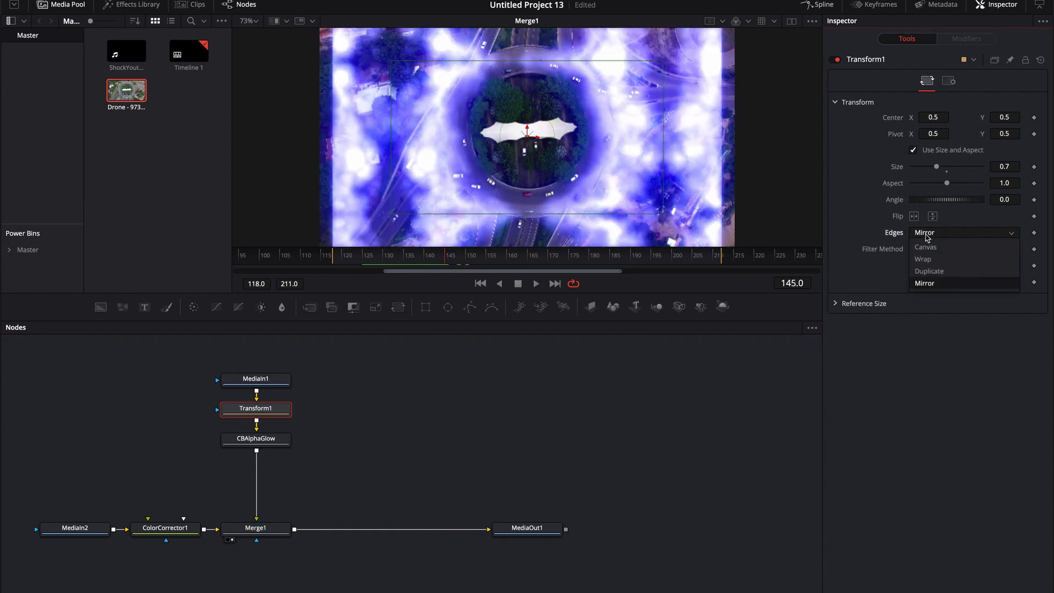
left_click(926, 247)
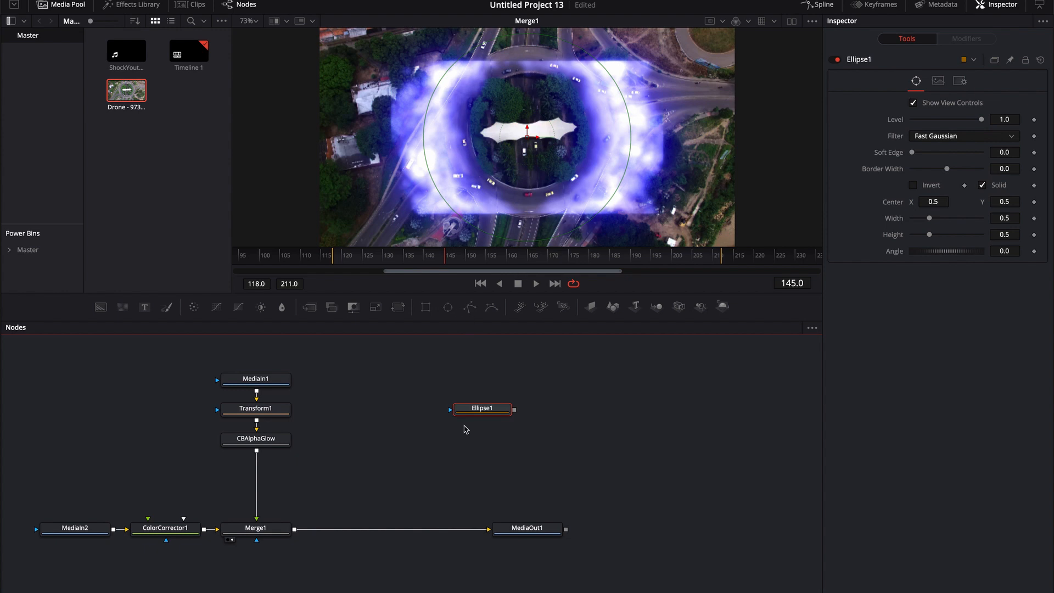
Step: Connect Ellipse1 into Merge1's mask input and select Merge1
left_click_drag(482, 408, 255, 558)
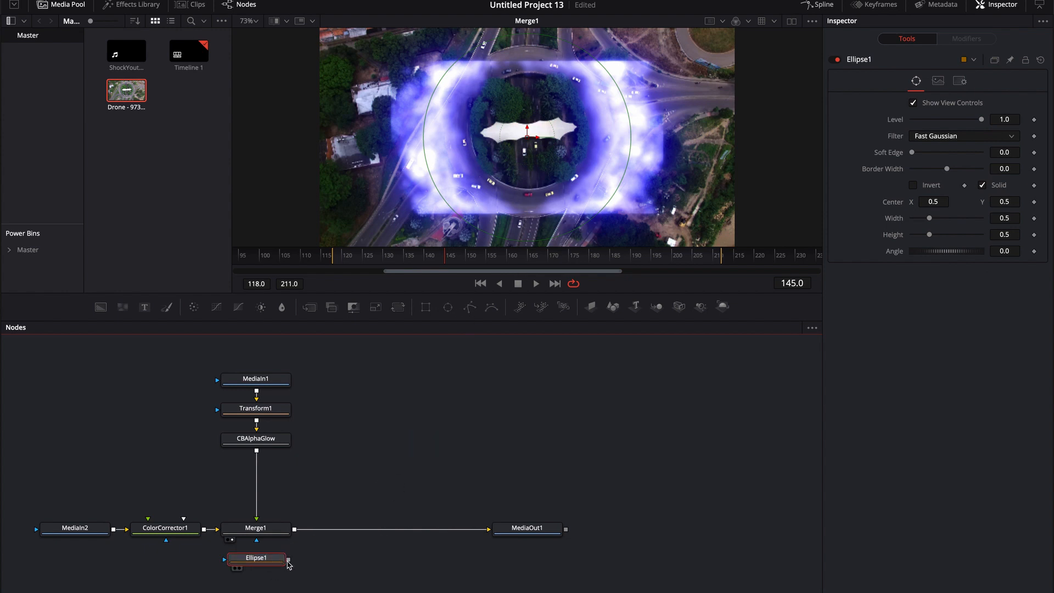
left_click(255, 558)
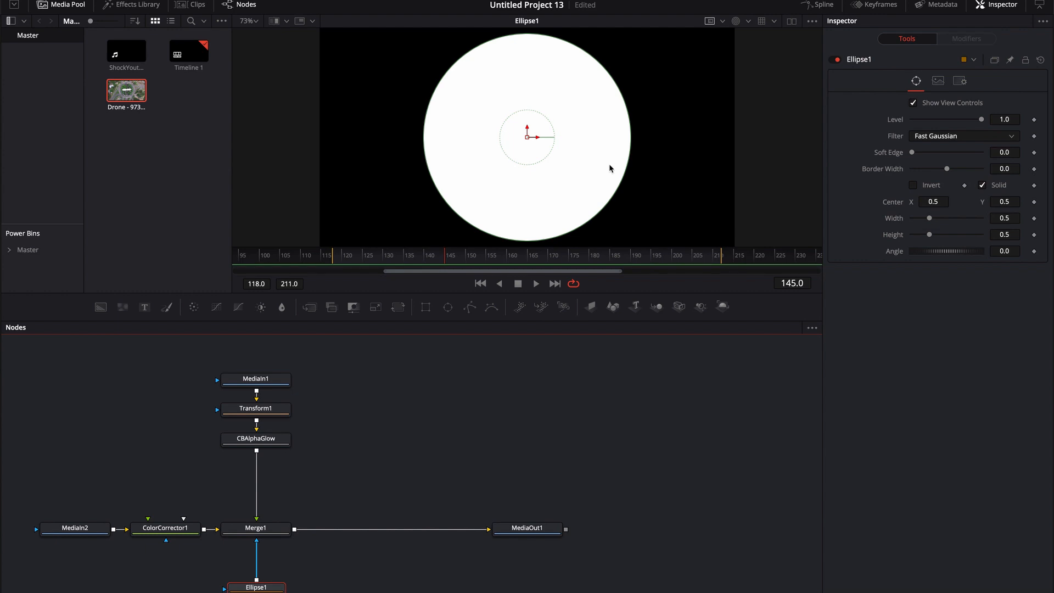
mouse_move(494, 77)
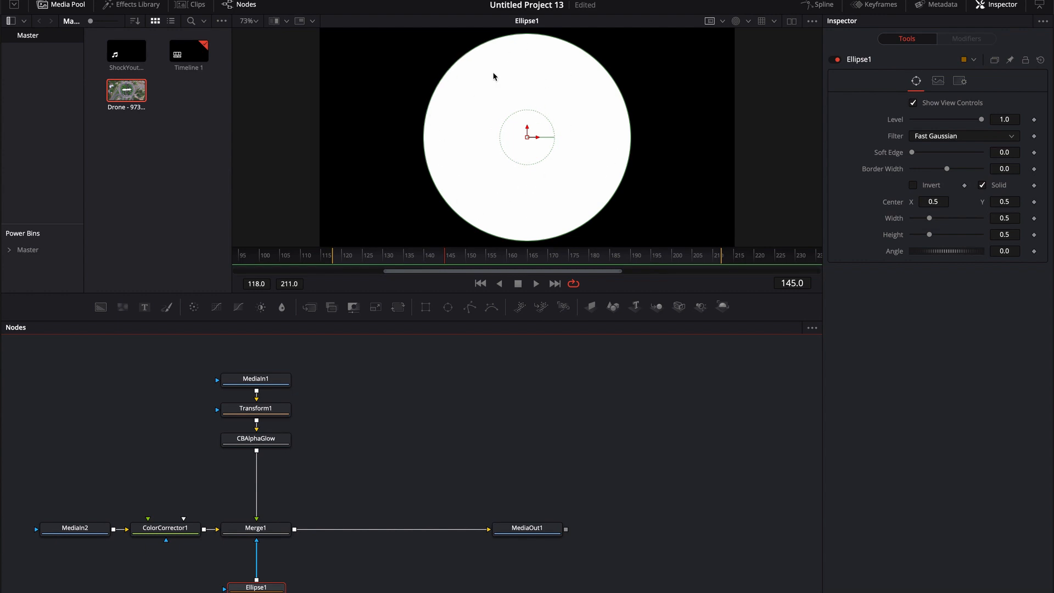
mouse_move(356, 105)
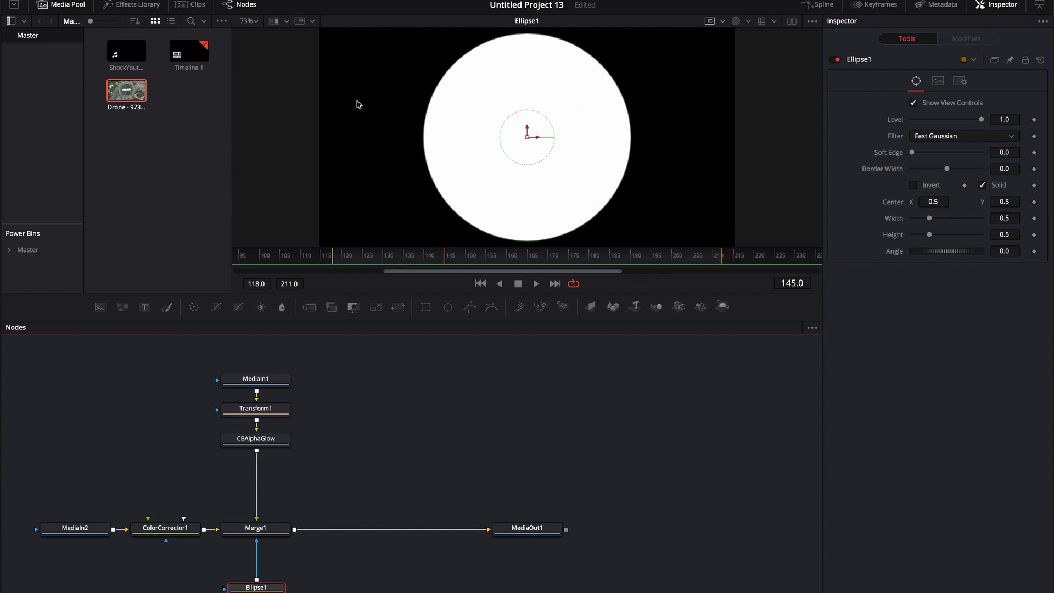
left_click(255, 528)
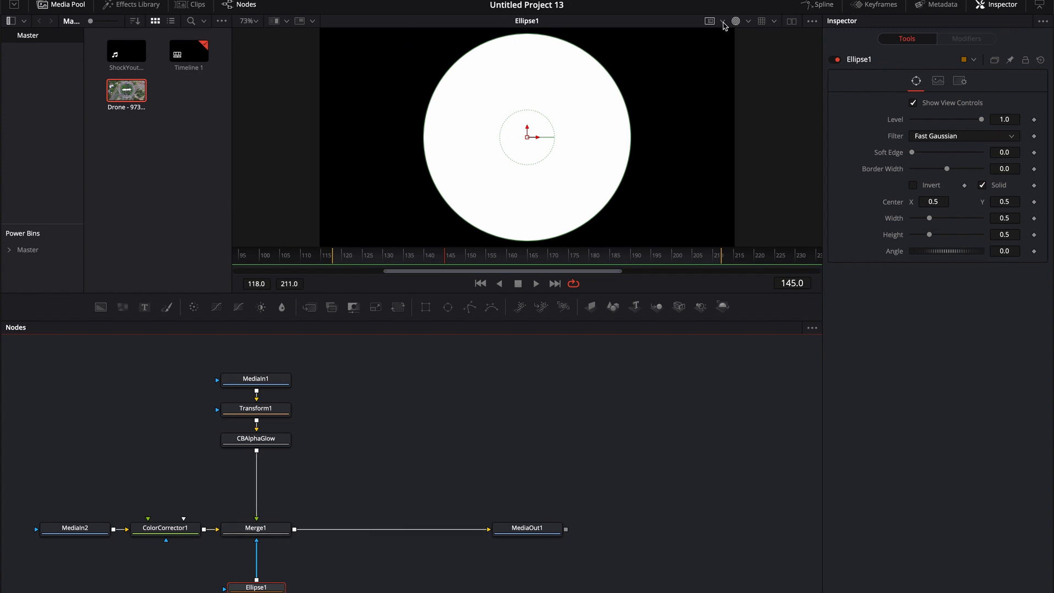
left_click(256, 528)
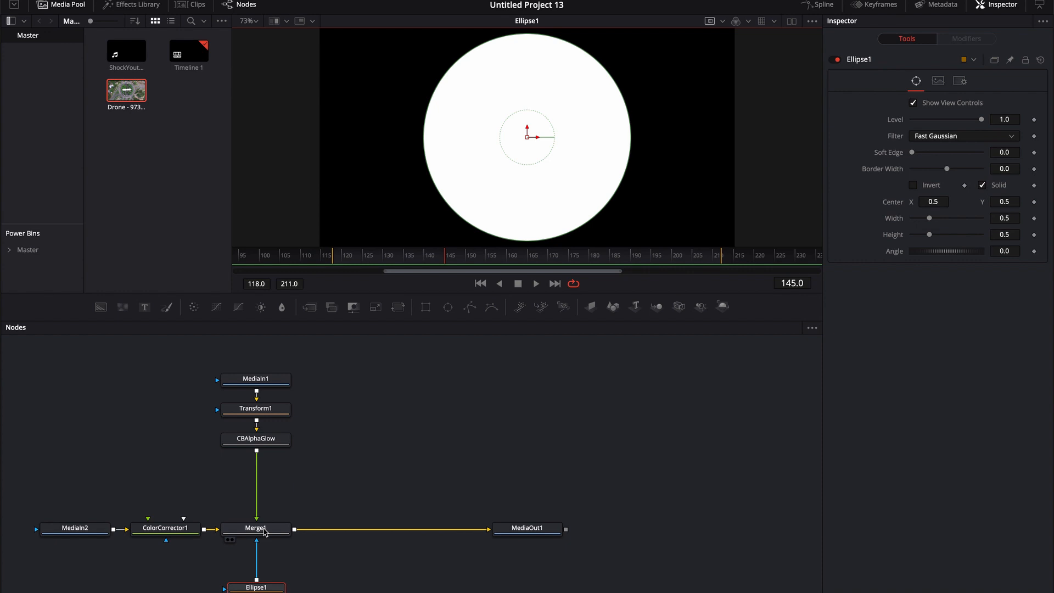
Step: Preview the masked shockwave on Merge1 and set the ellipse Soft Edge to 0.022
left_click(255, 528)
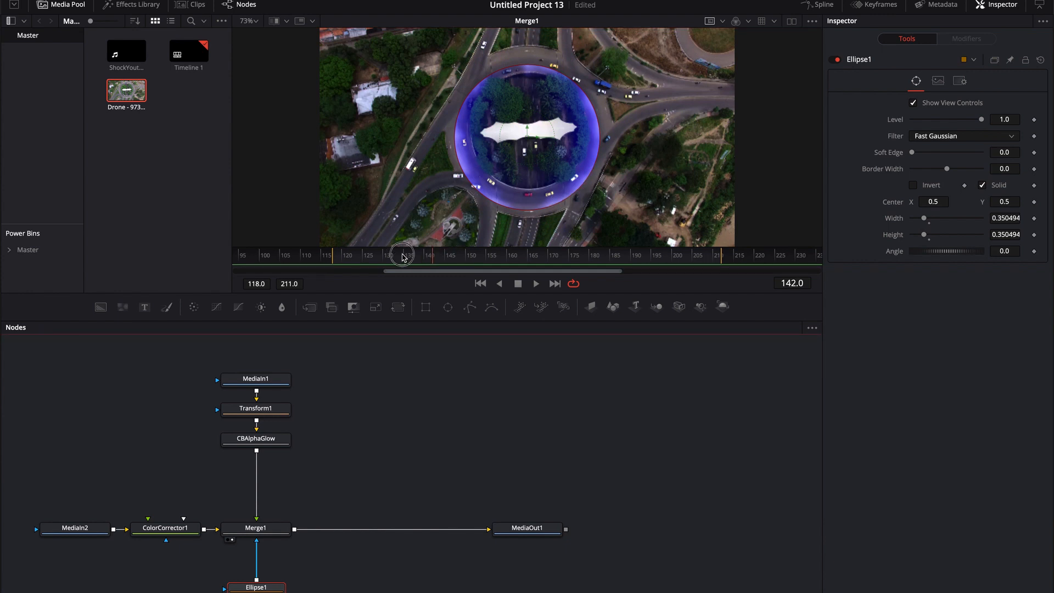
left_click(535, 283)
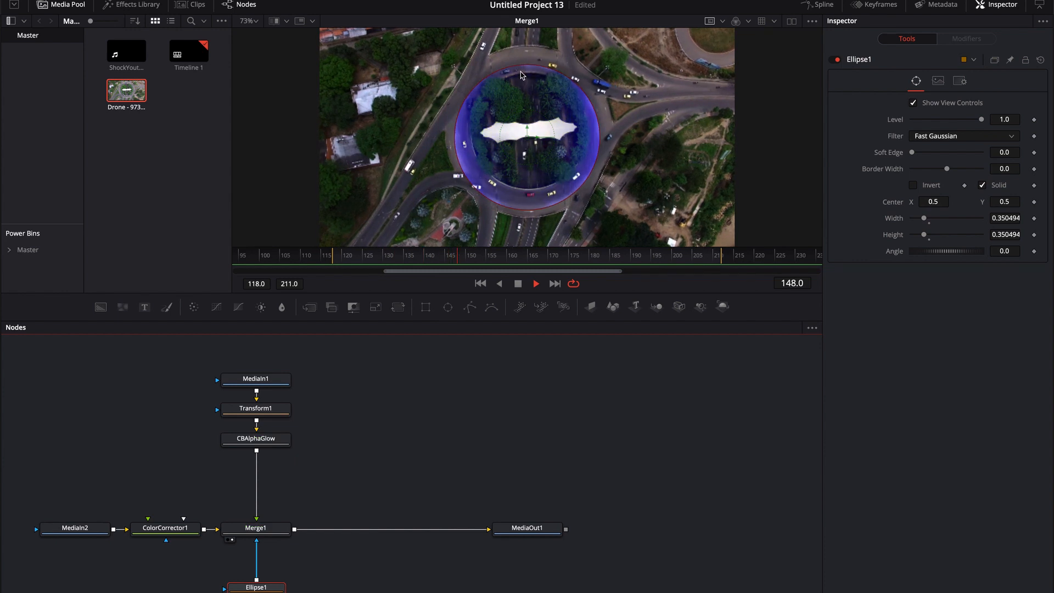
key("space")
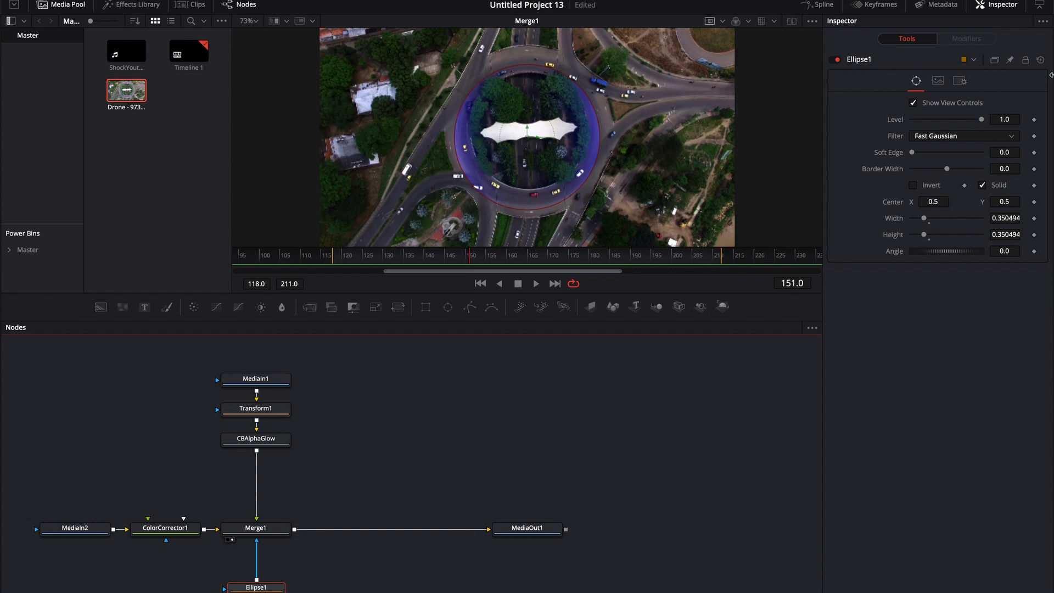
left_click_drag(913, 152, 920, 152)
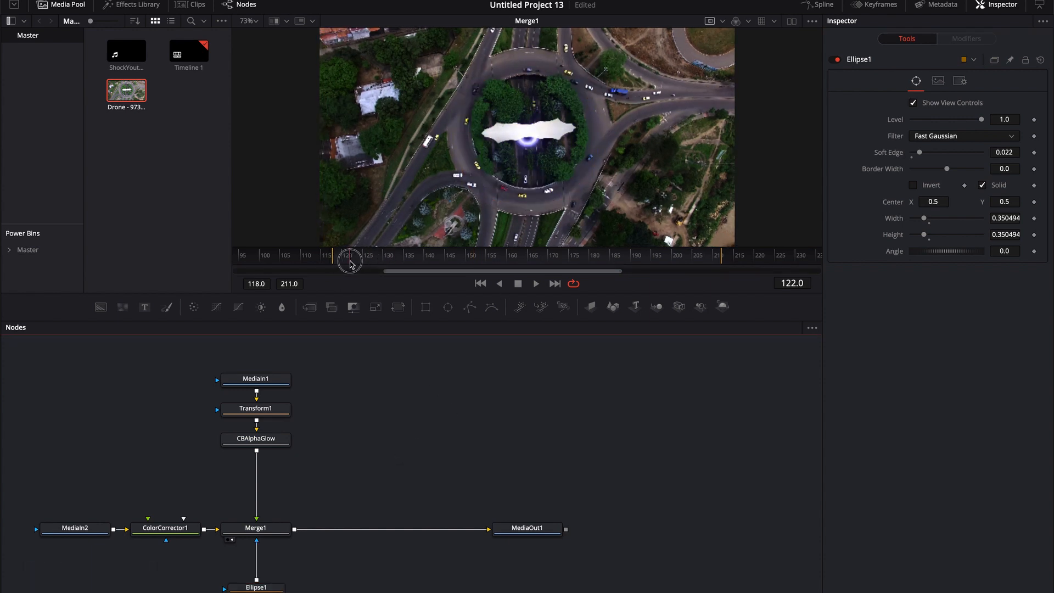
Step: View the ellipse mask alone and test Width, returning it to 0.35
key("space")
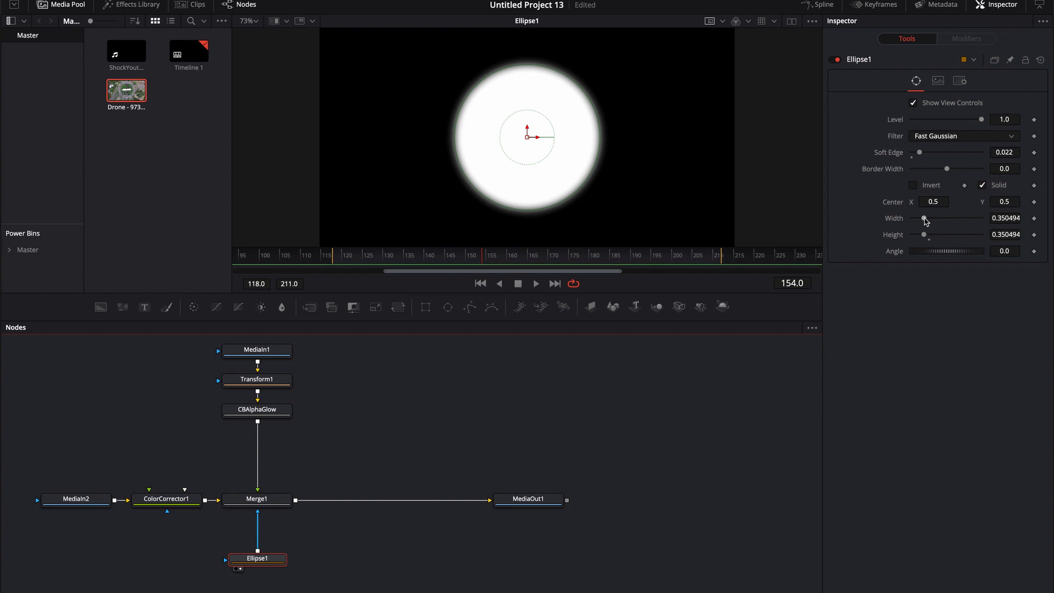
mouse_move(916, 239)
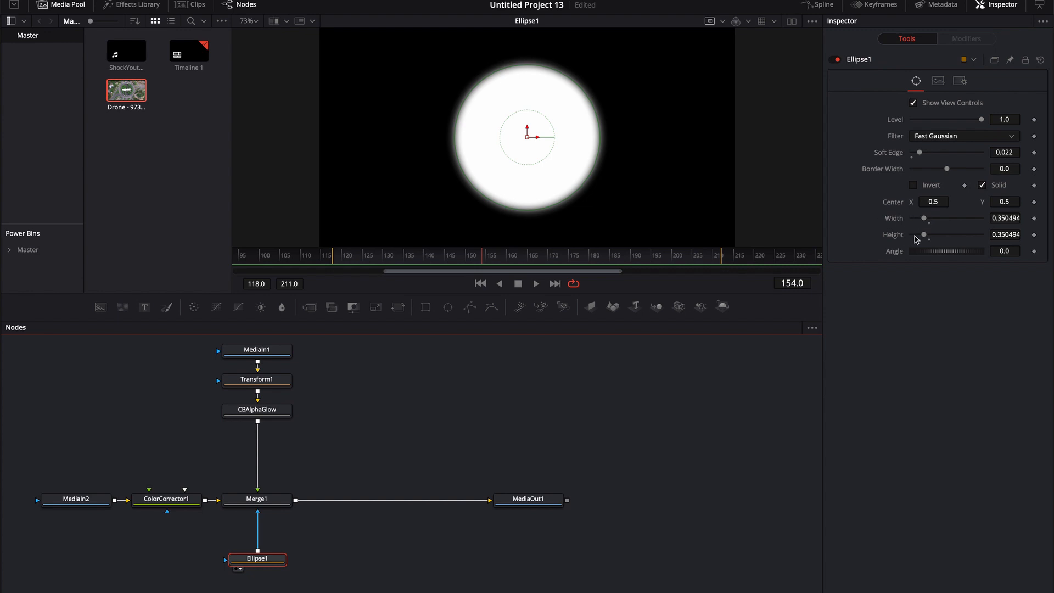
mouse_move(925, 220)
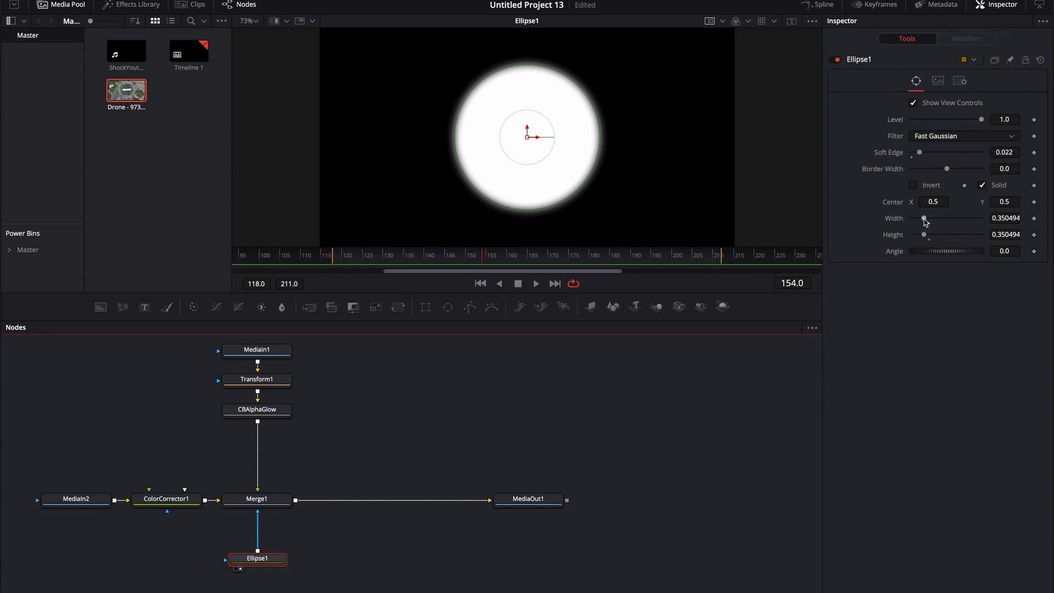
left_click_drag(923, 218, 939, 218)
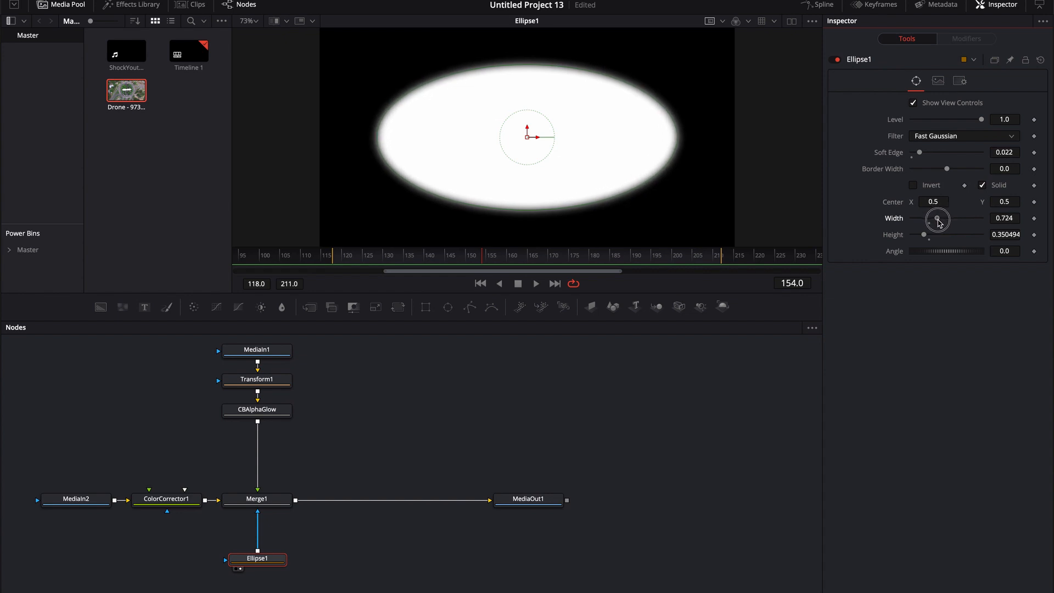
left_click_drag(941, 220, 931, 219)
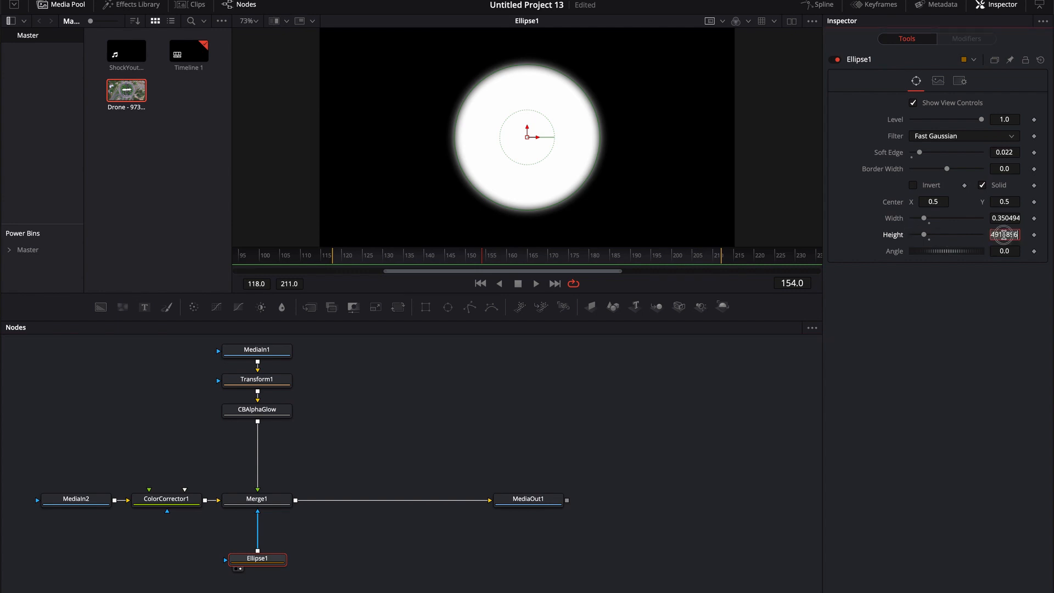
Step: Link the ellipse Height to Width with an expression and size the circle to 0.378
left_click(1004, 234)
type("Width")
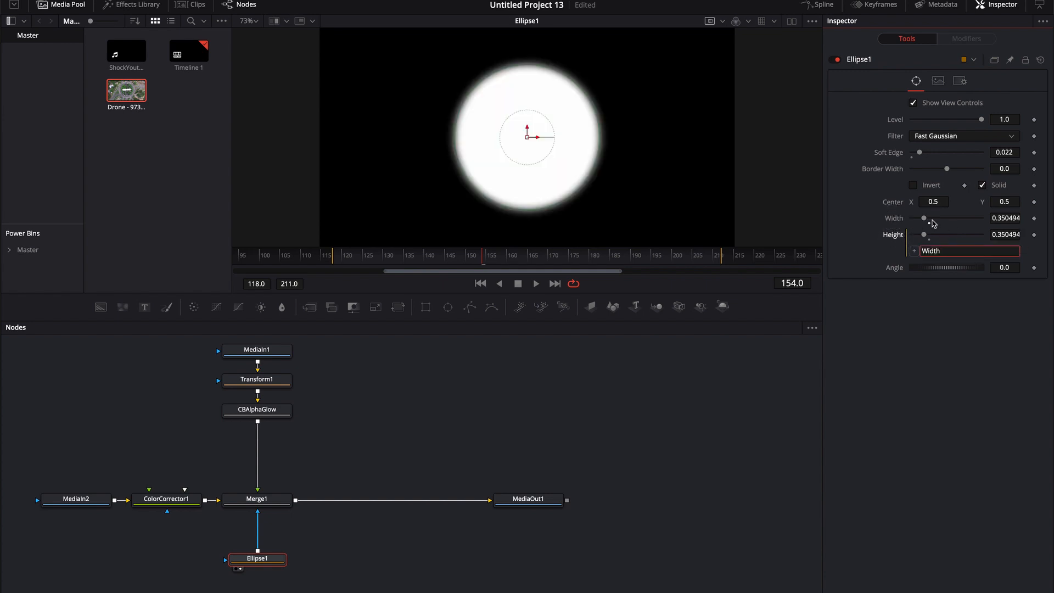
left_click_drag(924, 218, 933, 218)
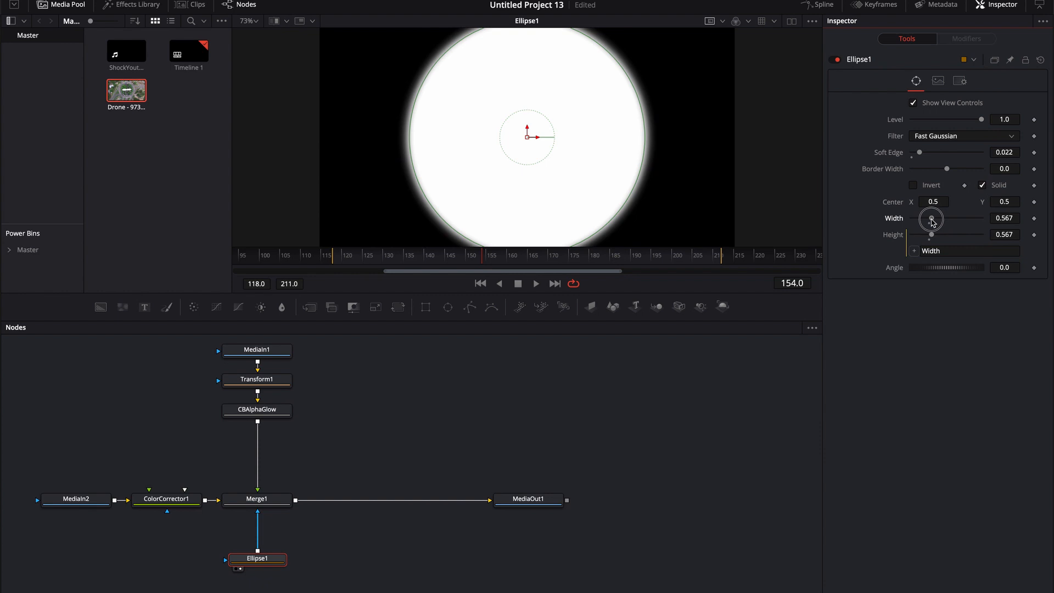
left_click_drag(932, 221, 927, 221)
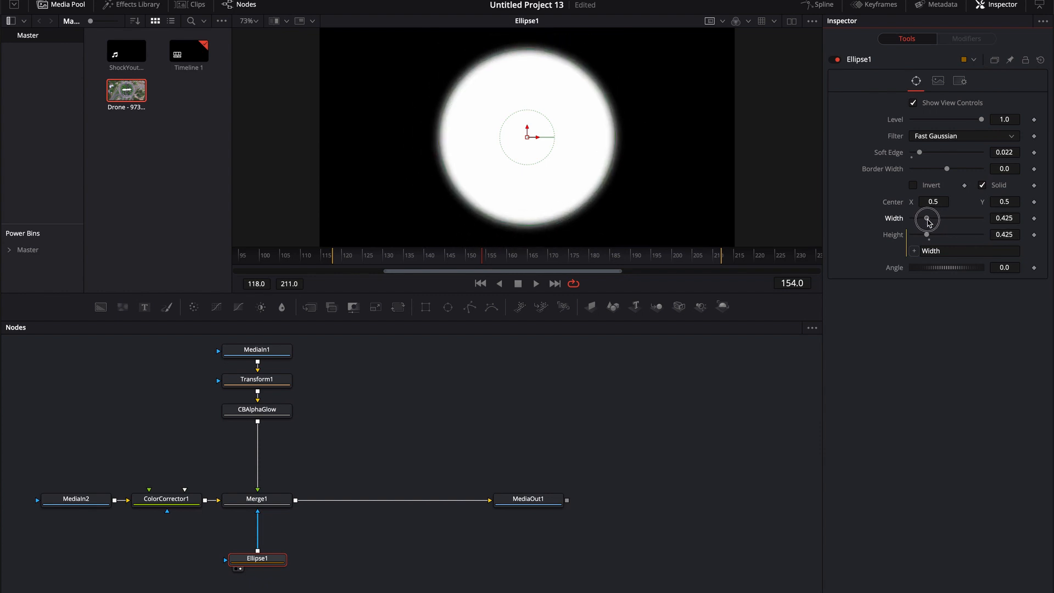
left_click_drag(926, 221, 931, 224)
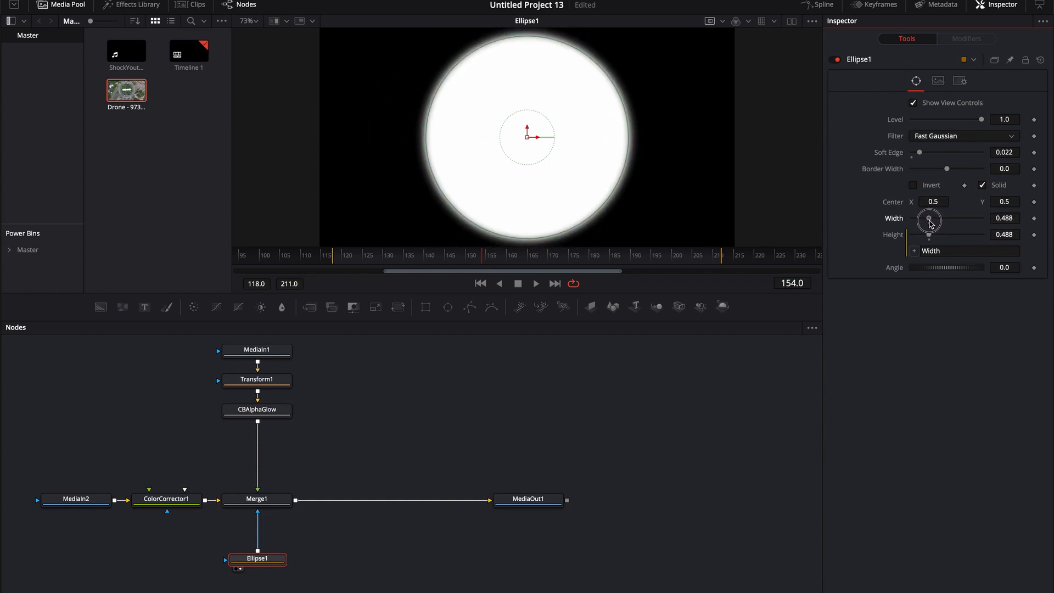
left_click_drag(930, 220, 929, 218)
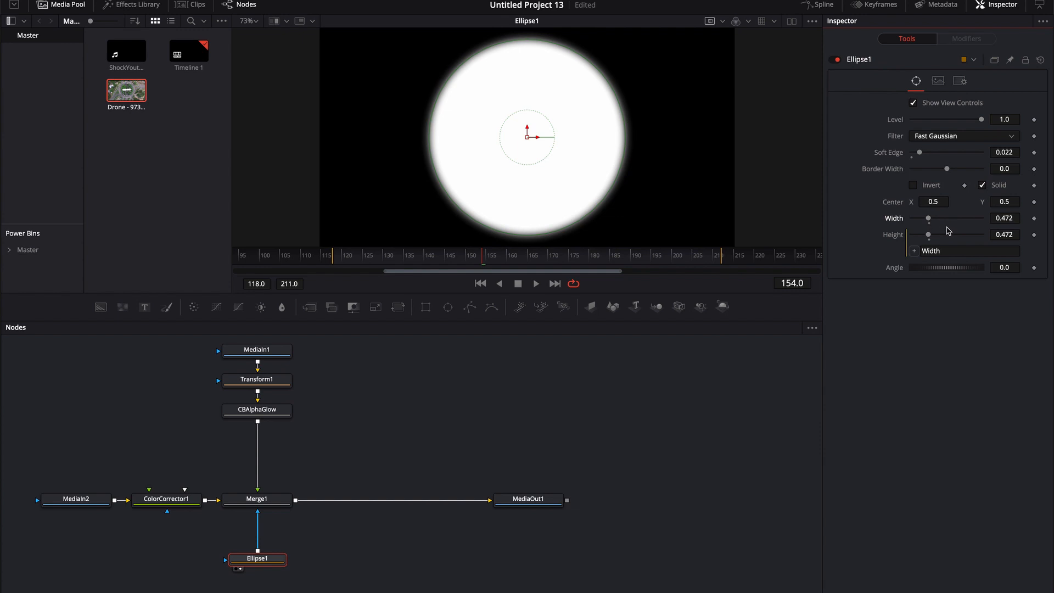
mouse_move(956, 238)
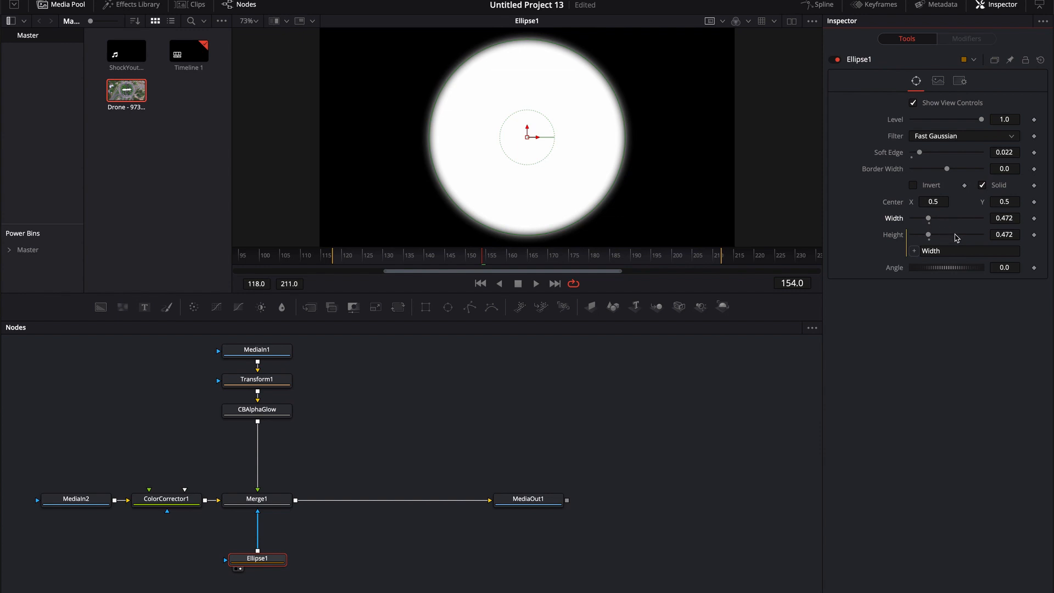
mouse_move(941, 222)
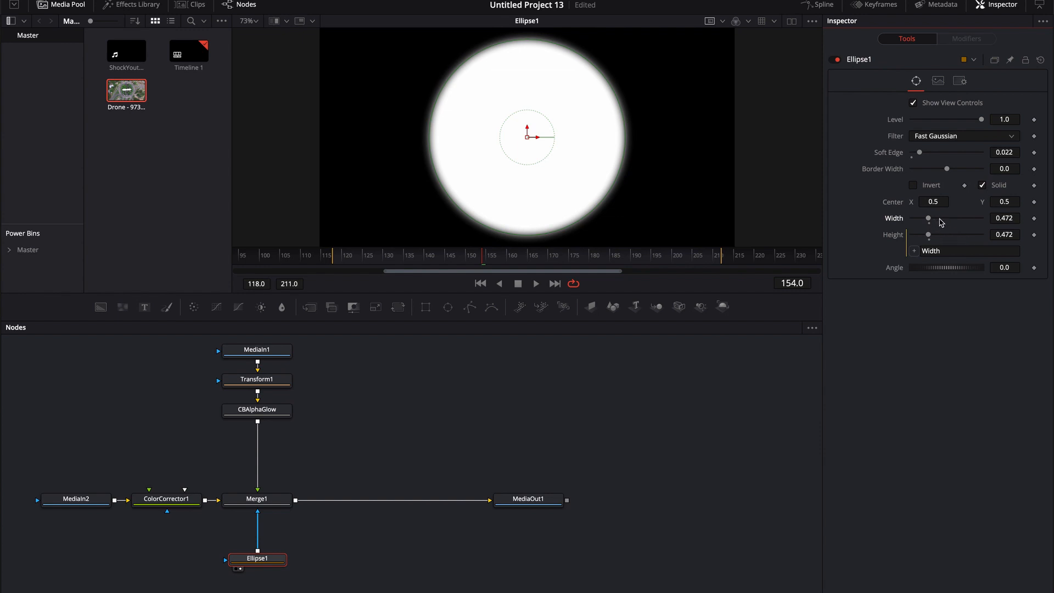
mouse_move(940, 225)
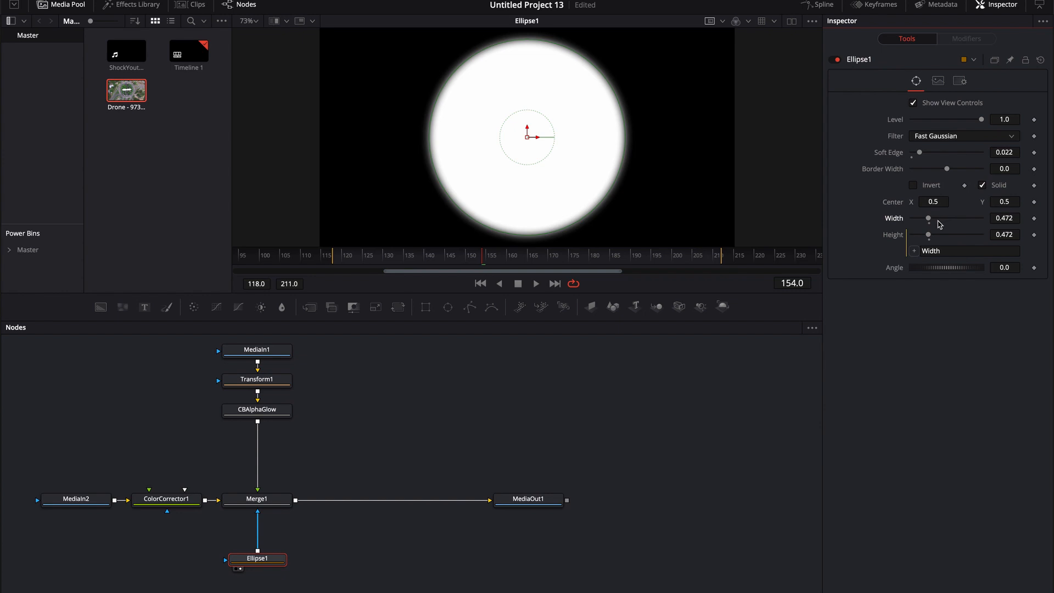
mouse_move(931, 221)
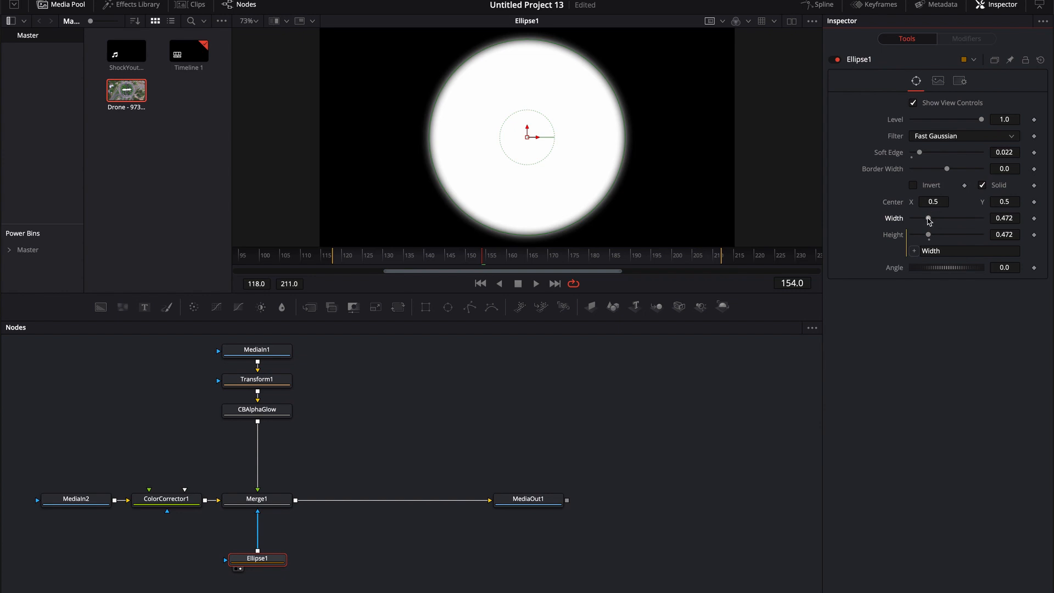
Step: Raise the mask's Soft Edge to 0.0835 and view the Merge1 composite
left_click_drag(920, 152, 932, 152)
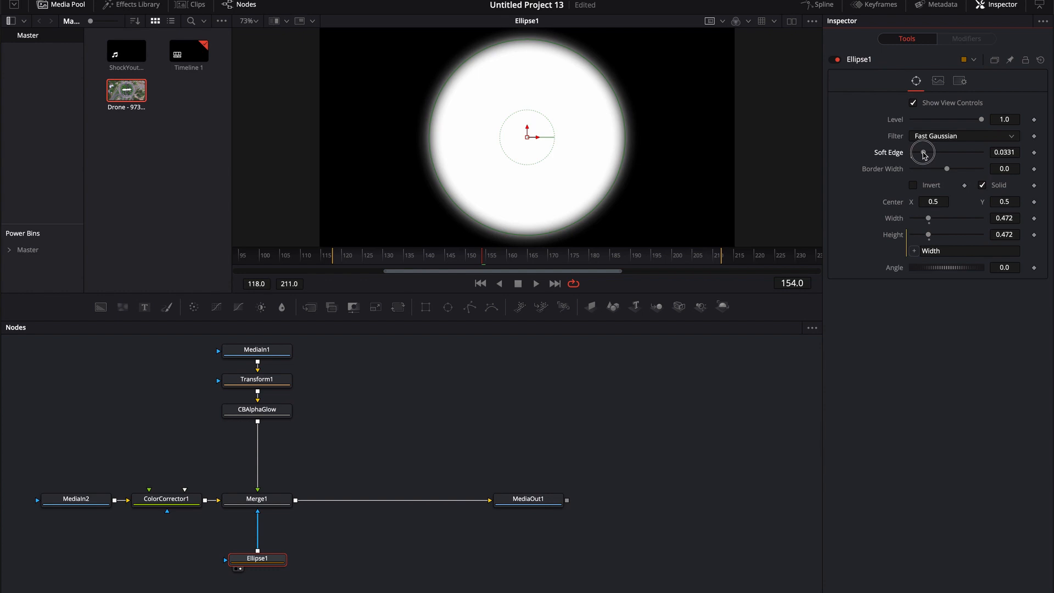
left_click_drag(923, 152, 938, 158)
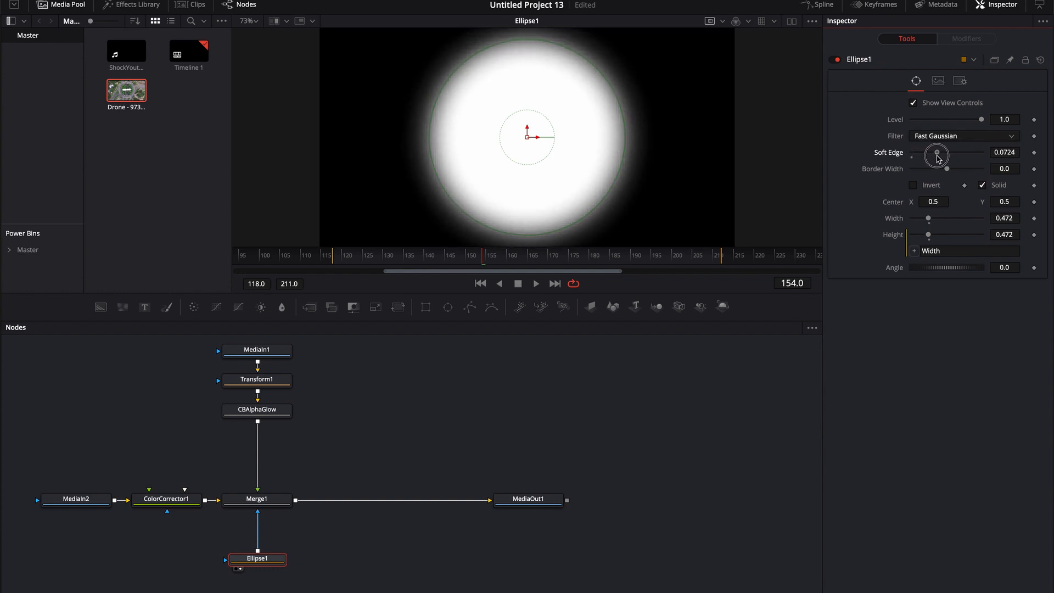
left_click_drag(948, 219, 925, 218)
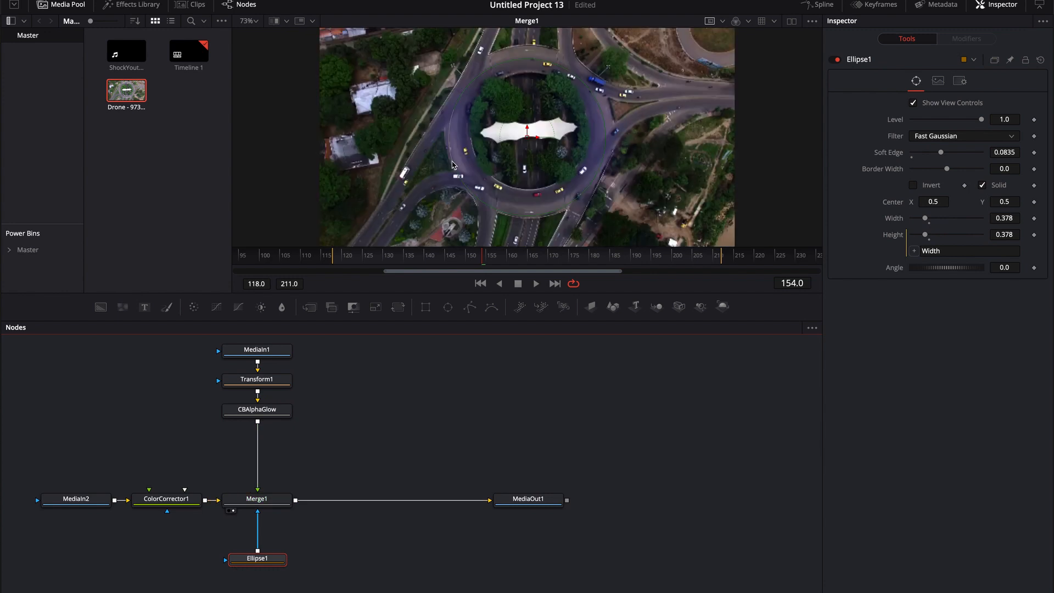
Step: Replay the shockwave from the start and shrink the circular mask
left_click(345, 256)
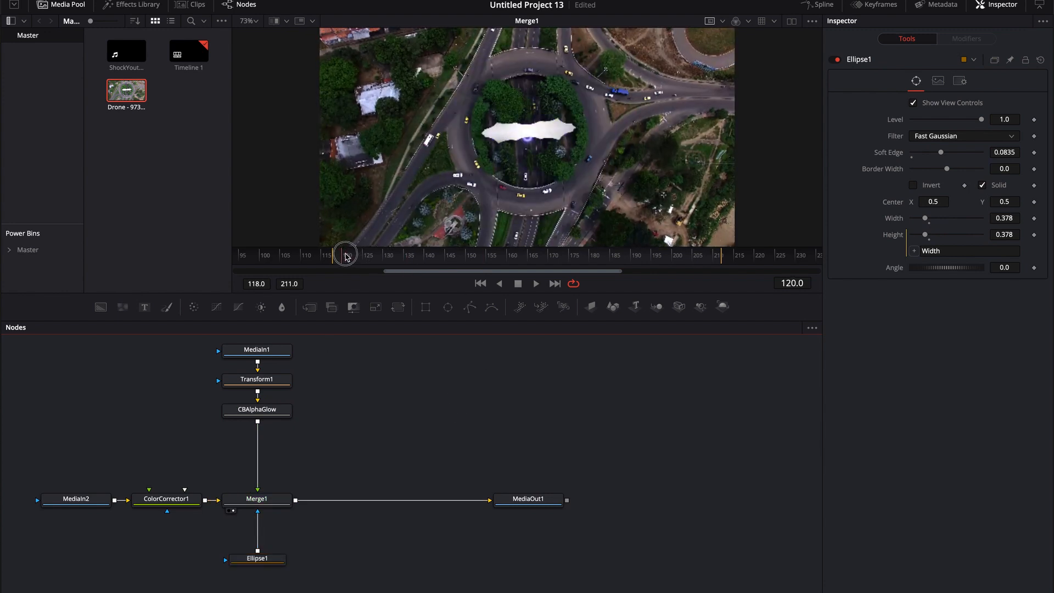
key("space")
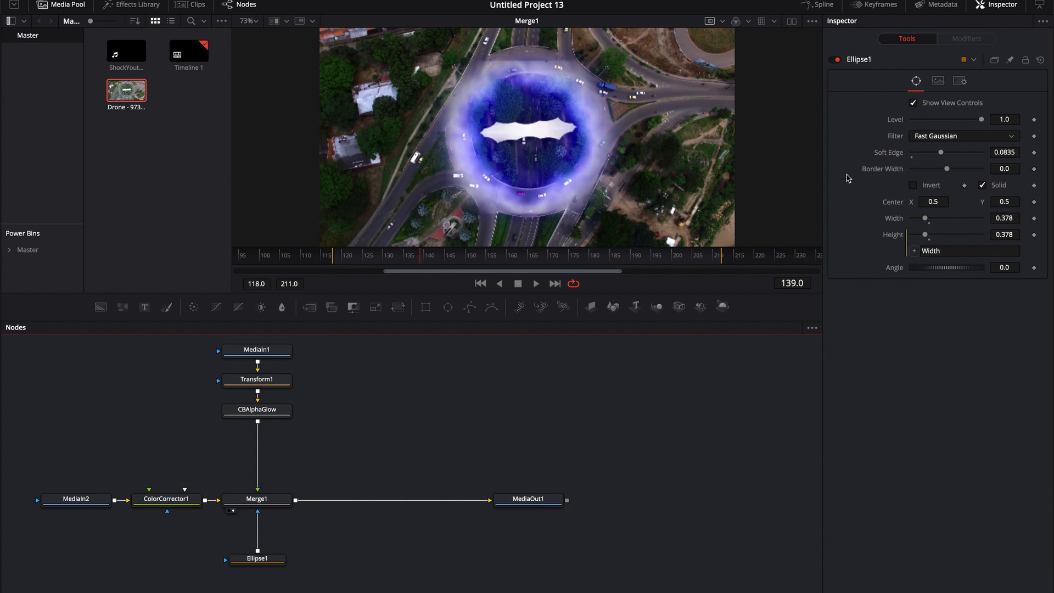
left_click_drag(932, 219, 922, 219)
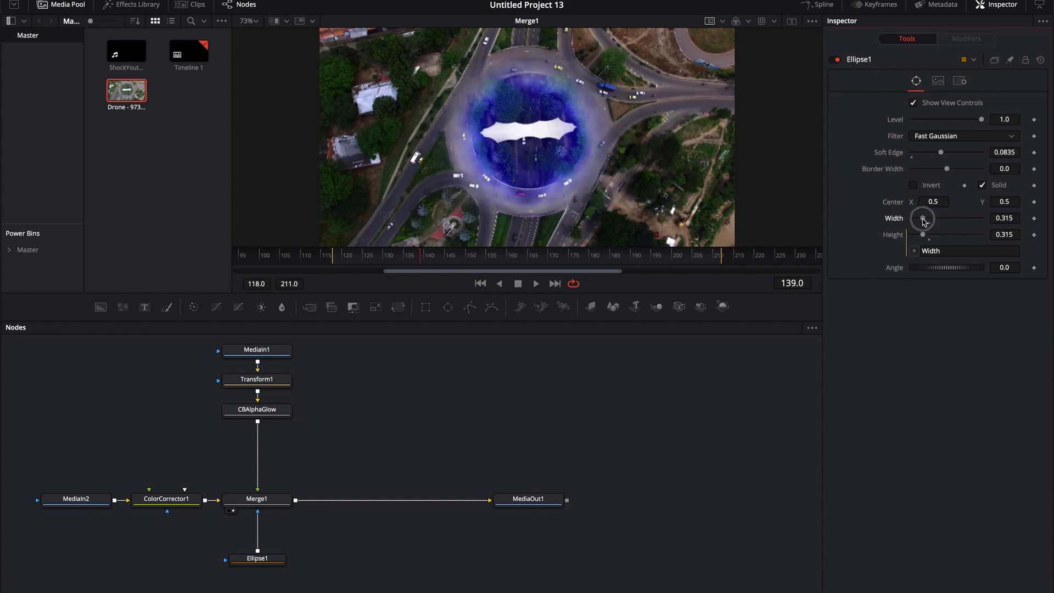
left_click_drag(925, 219, 917, 219)
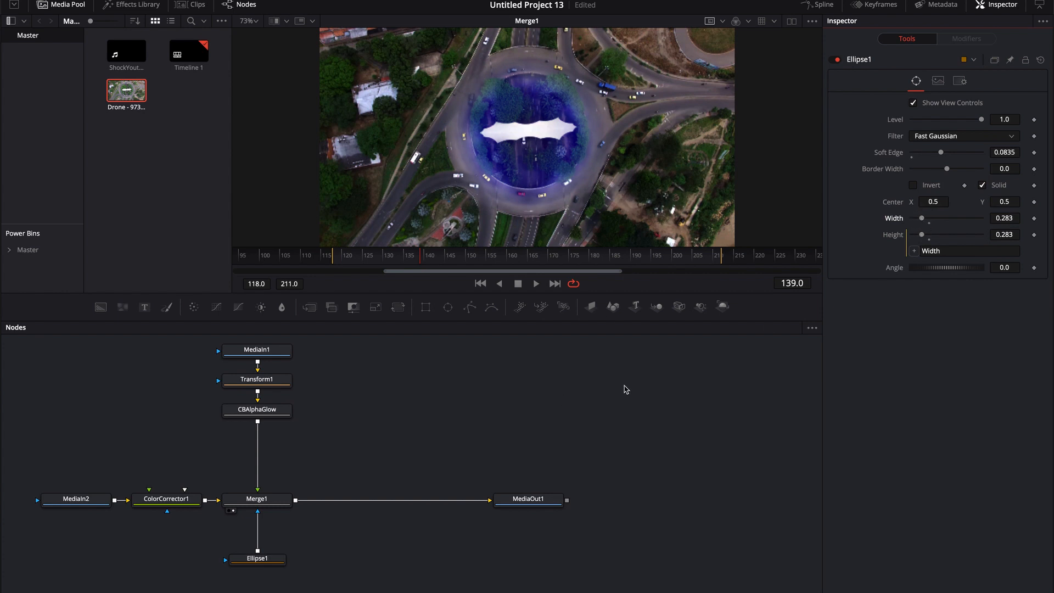
Step: Tighten the mask to width 0.299 with a 0.0441 edge, then replay the masked shockwave
left_click_drag(941, 152, 935, 153)
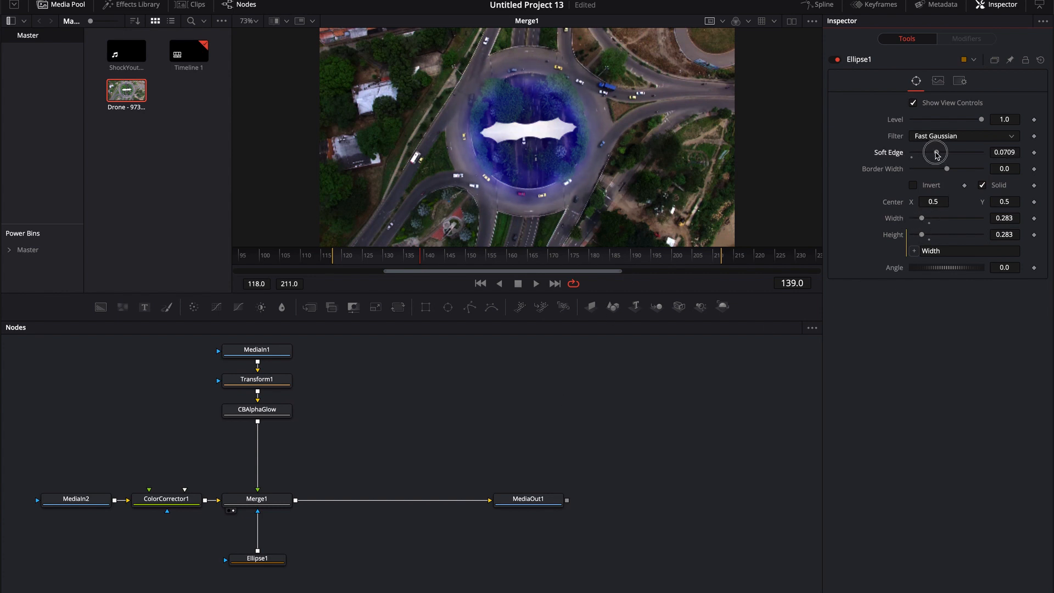
left_click_drag(935, 152, 927, 153)
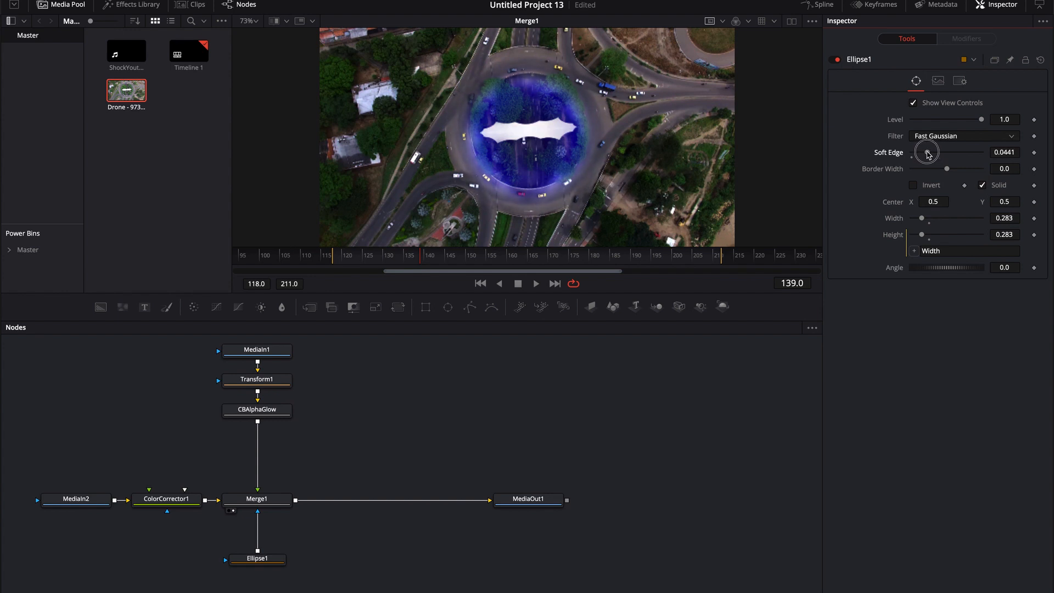
left_click_drag(948, 218, 922, 218)
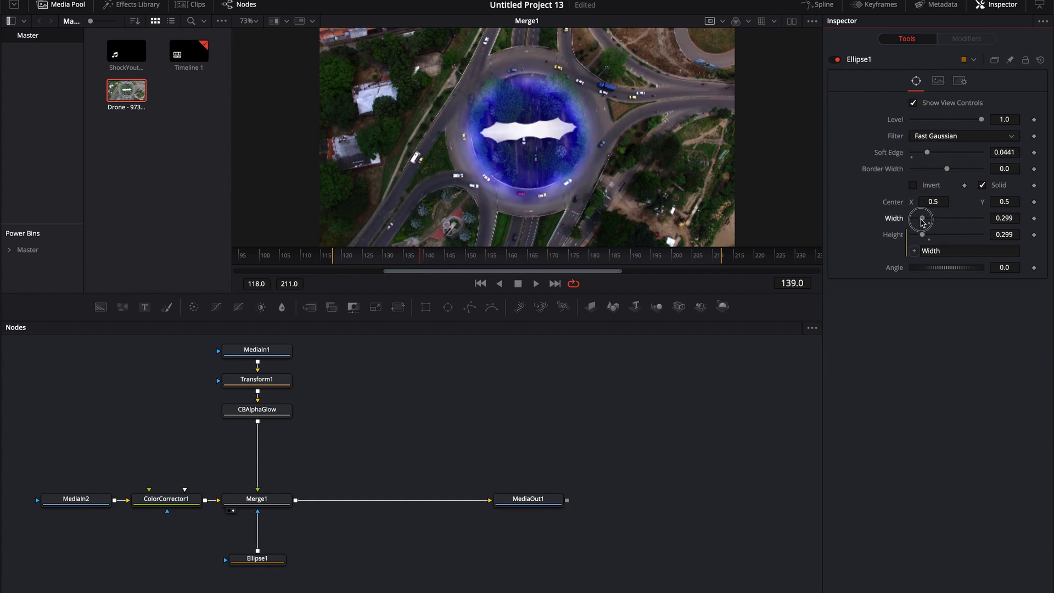
mouse_move(526, 103)
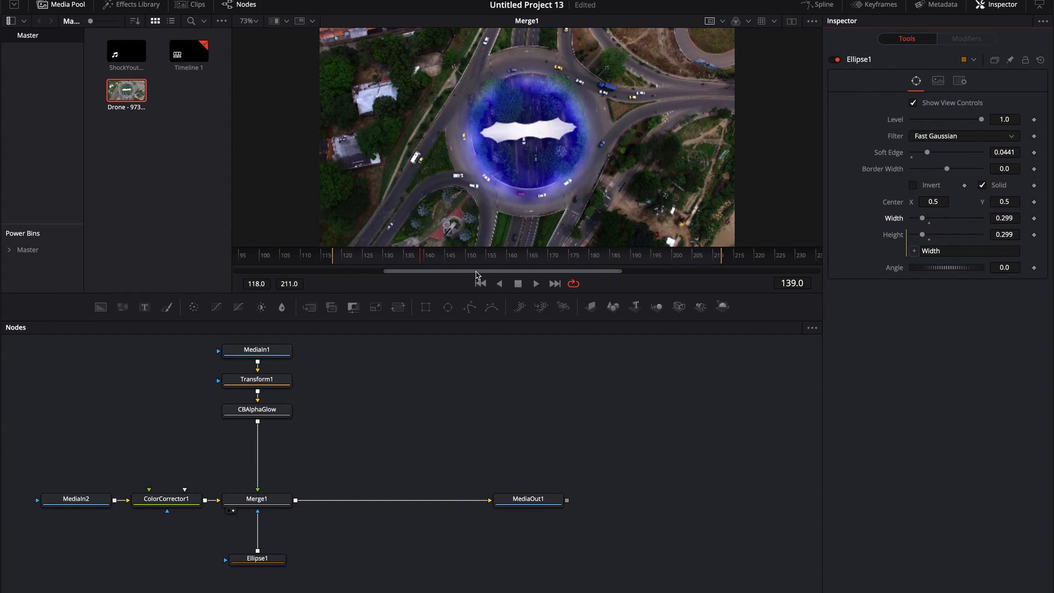
left_click_drag(476, 271, 360, 255)
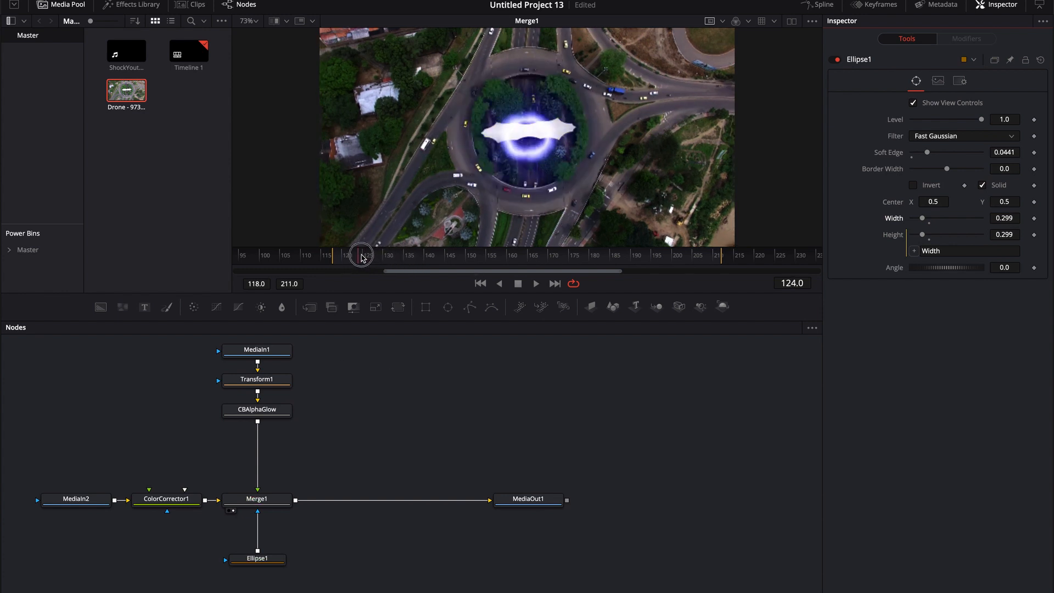
key("space")
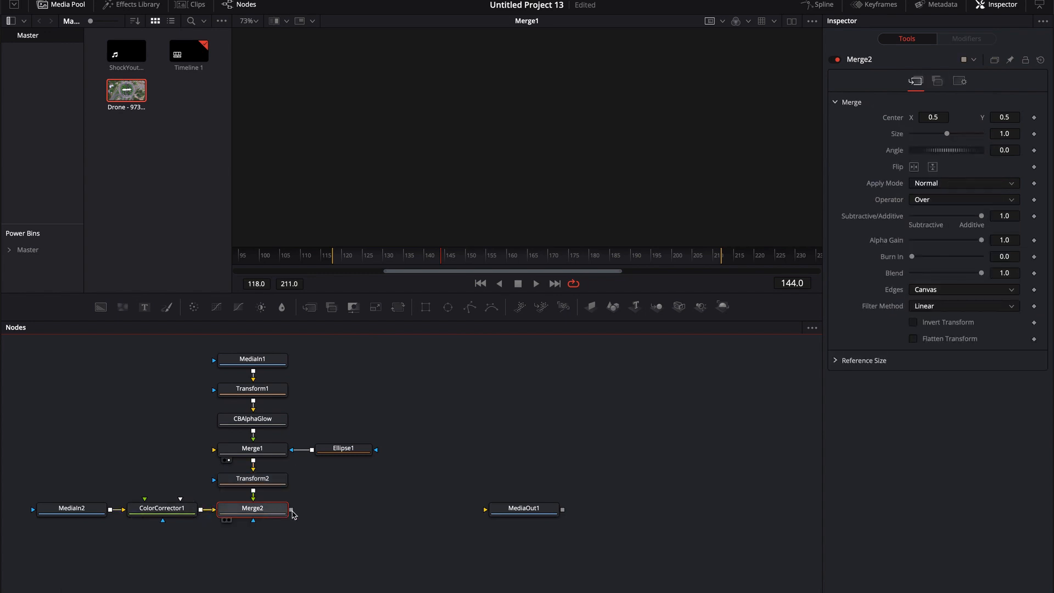
Step: Connect Merge2 to MediaOut1 and select the shockwave-masking Merge1
left_click_drag(286, 509, 486, 508)
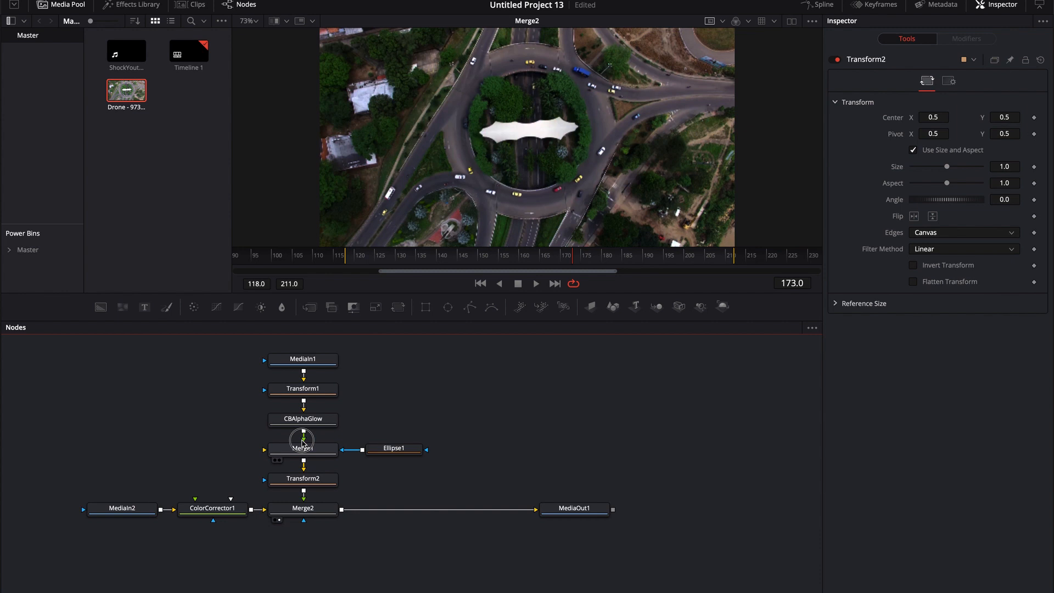
left_click(303, 449)
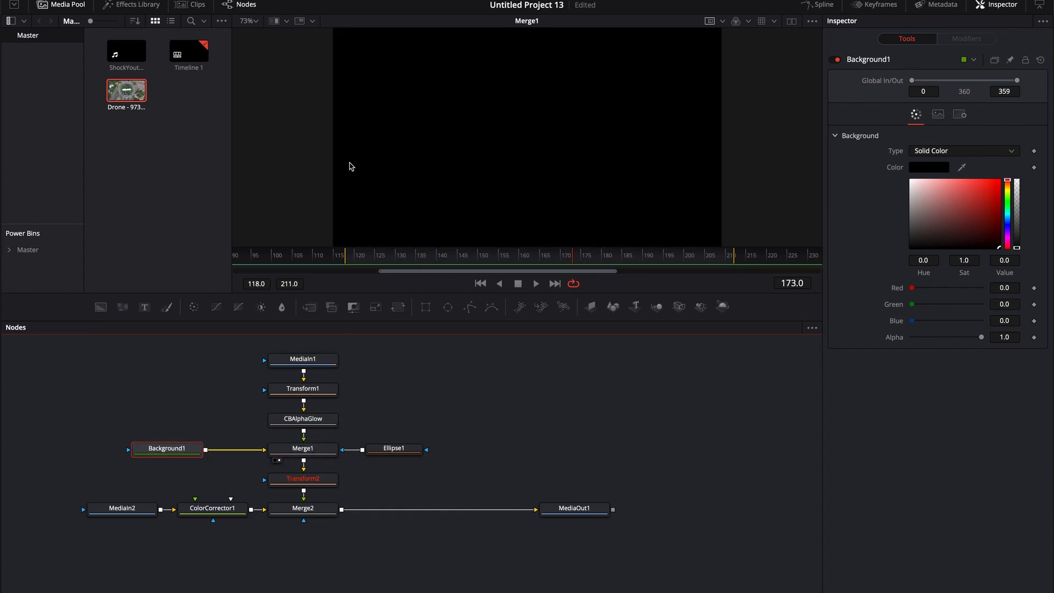
mouse_move(971, 341)
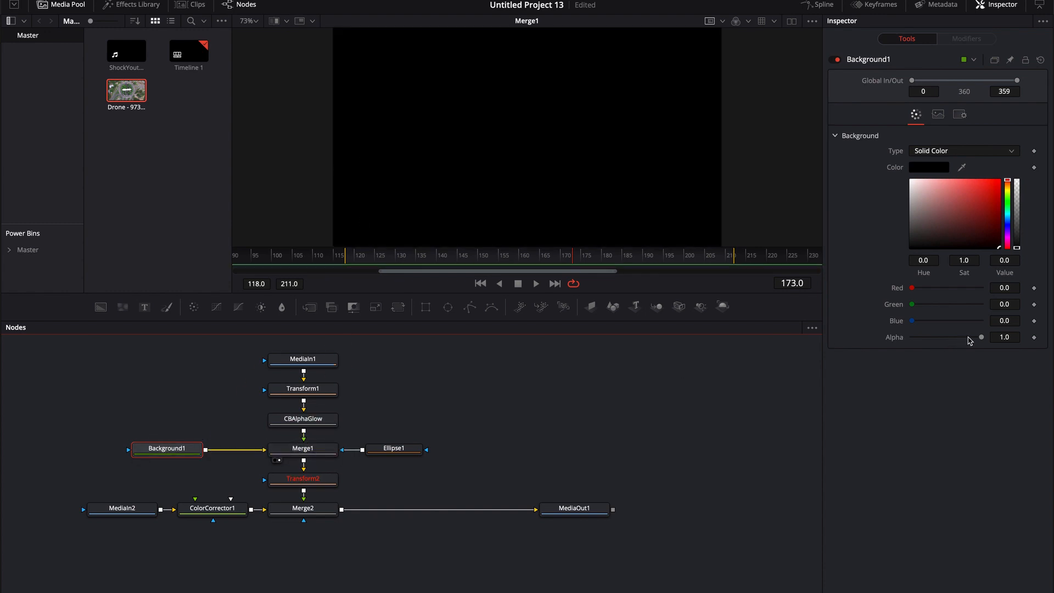
Step: Set the Background node's Alpha to 0 so it is fully transparent
left_click_drag(980, 336, 913, 336)
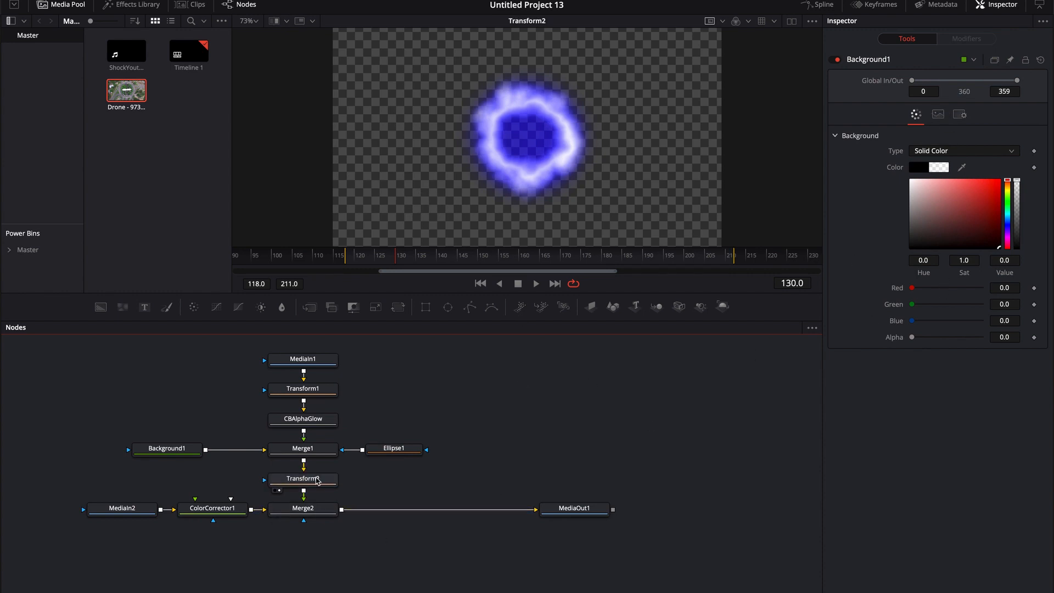
Step: Check Transform2, then view and play Merge2's Screen-blended shockwave over the drone footage
left_click(302, 479)
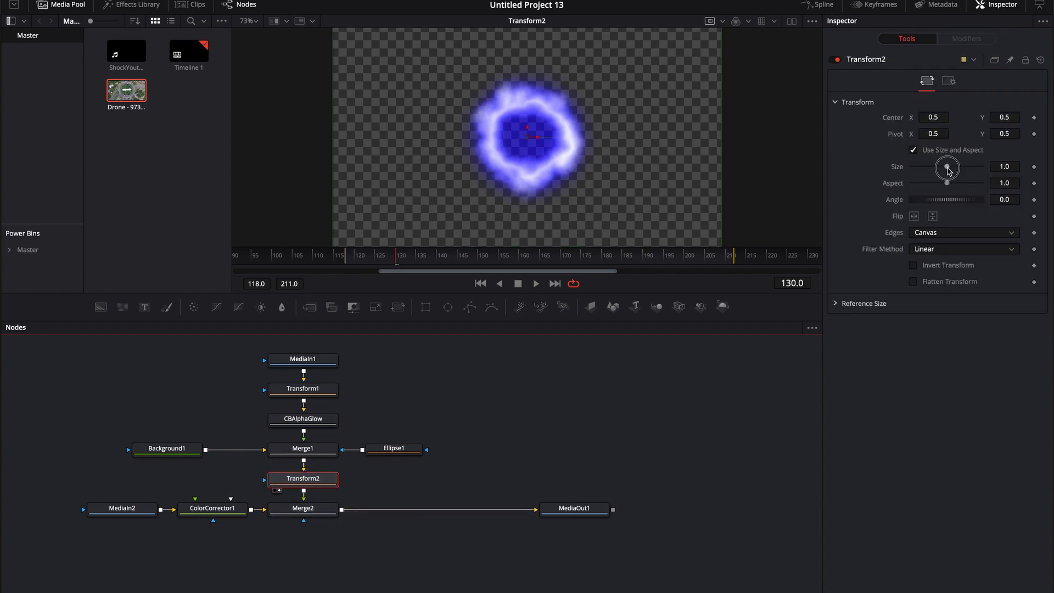
left_click(302, 508)
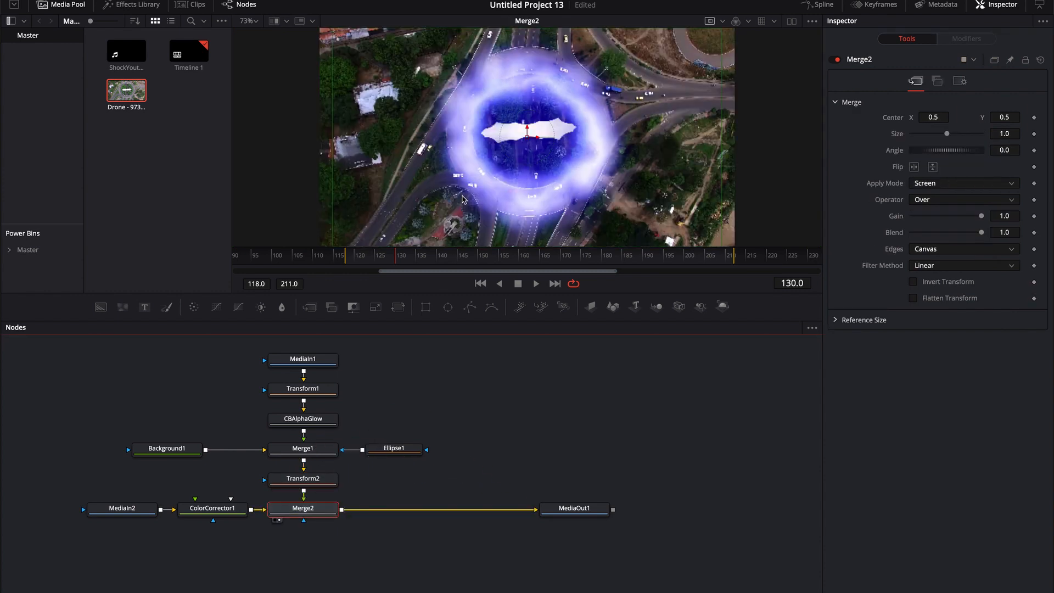
left_click(363, 255)
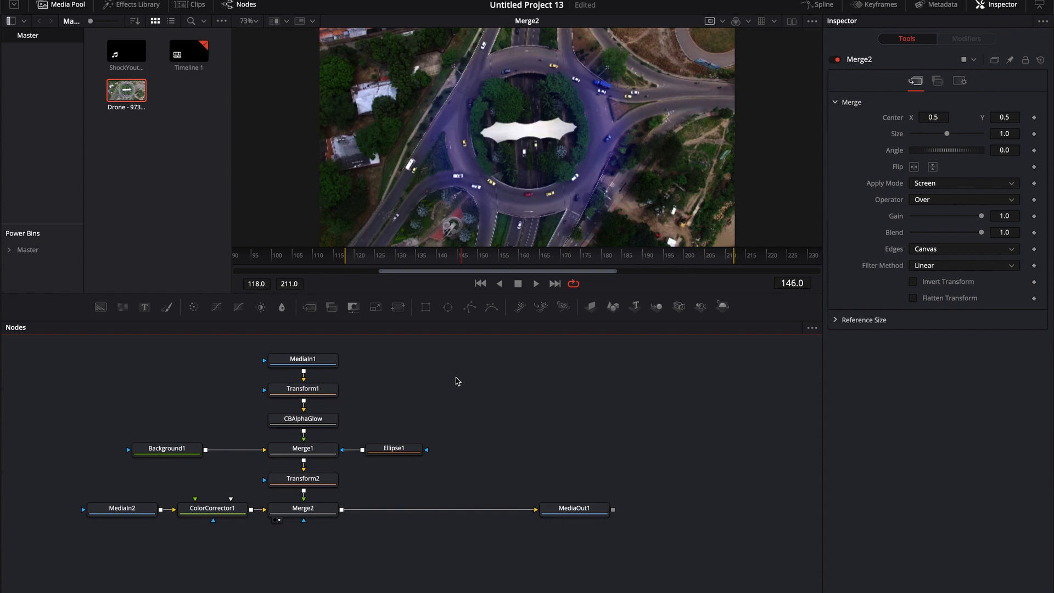
Step: Keyframe Merge2's Blend from 1.0 down to 0 by frame 157, then stop playback
left_click(303, 509)
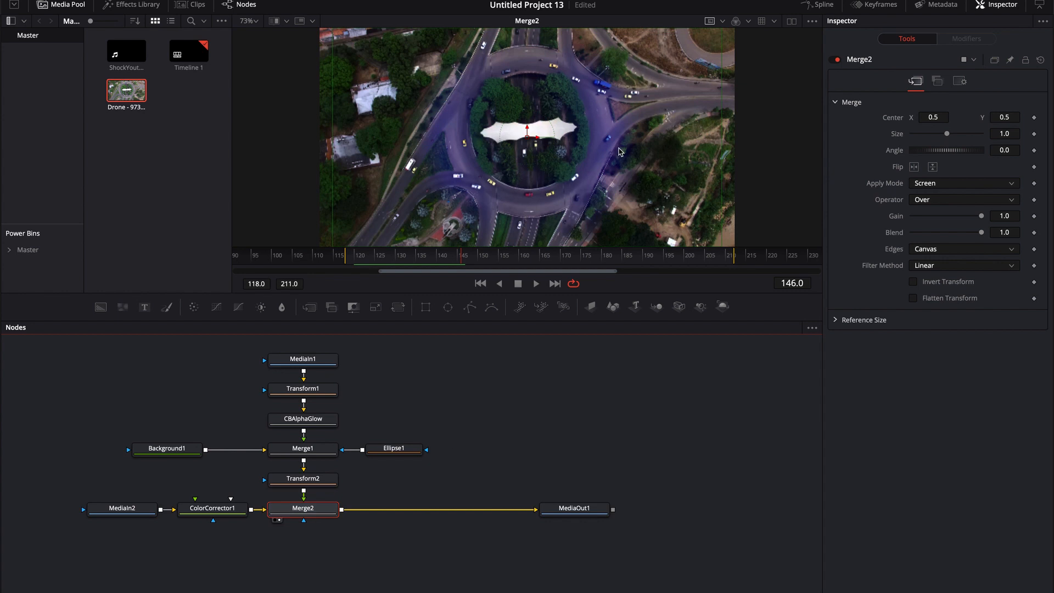
mouse_move(955, 234)
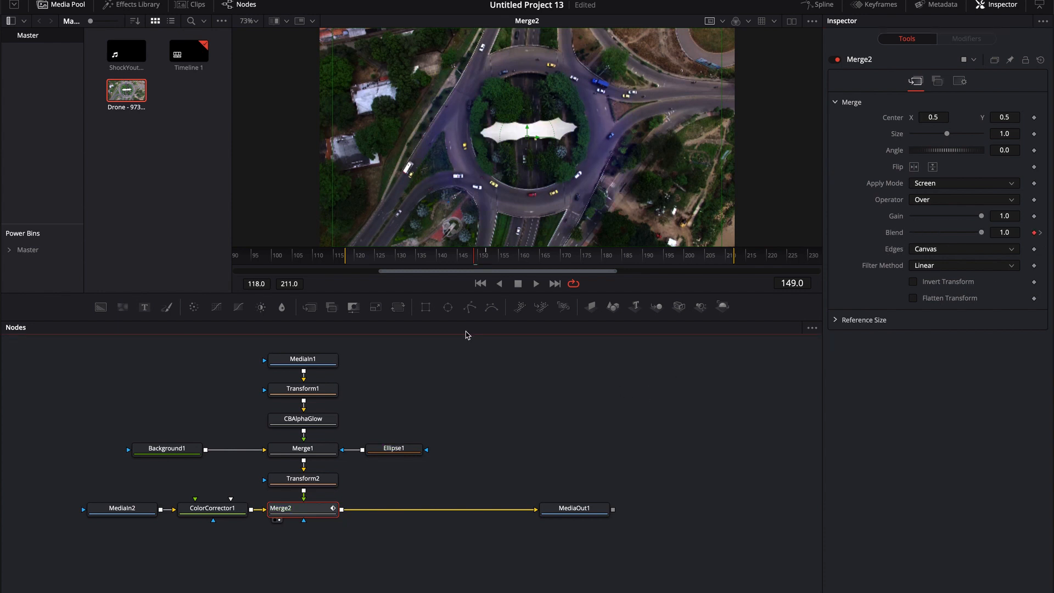
left_click(535, 283)
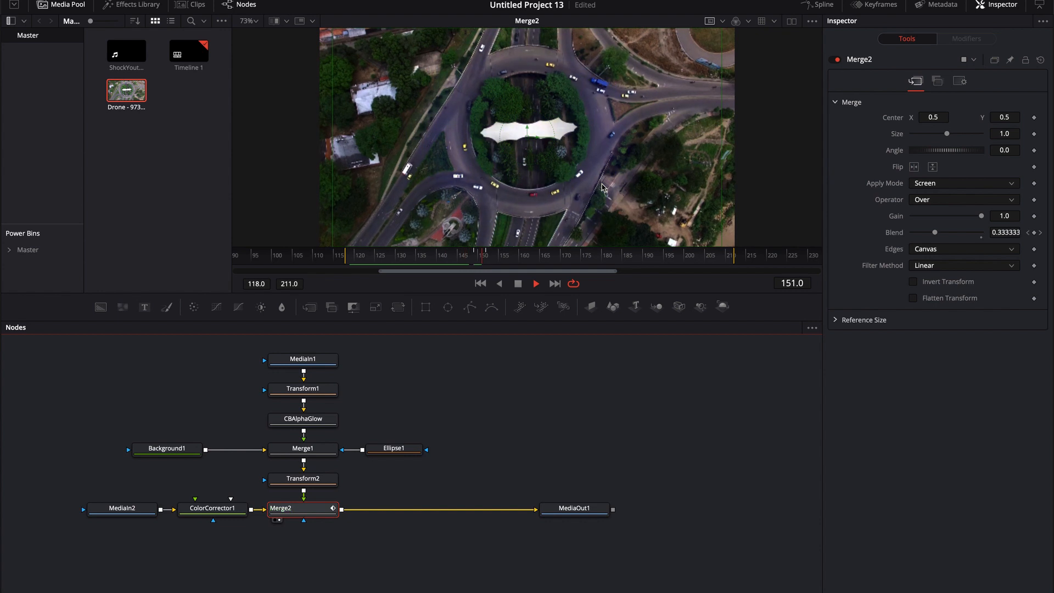
key("space")
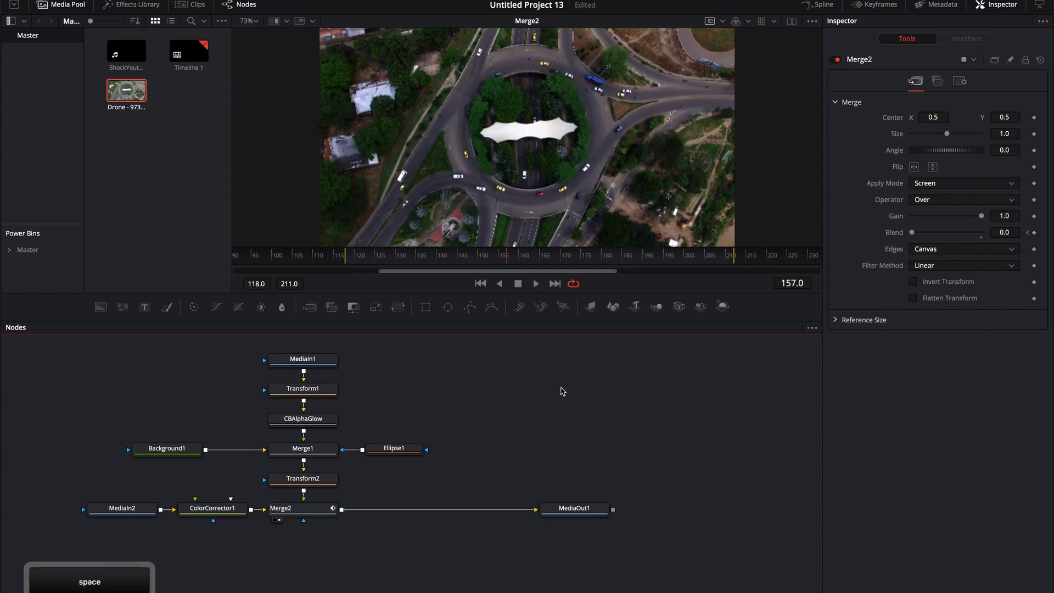
Step: Delete the CBAlphaGlow node, wire Transform1 straight into Merge1, and play the plain ring
left_click(302, 418)
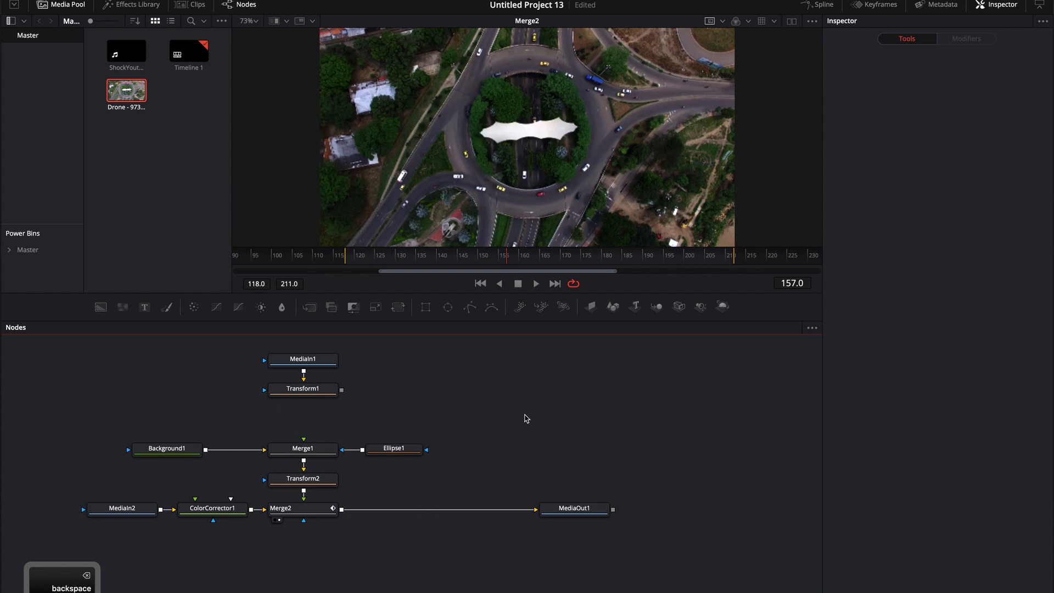
left_click_drag(342, 390, 312, 443)
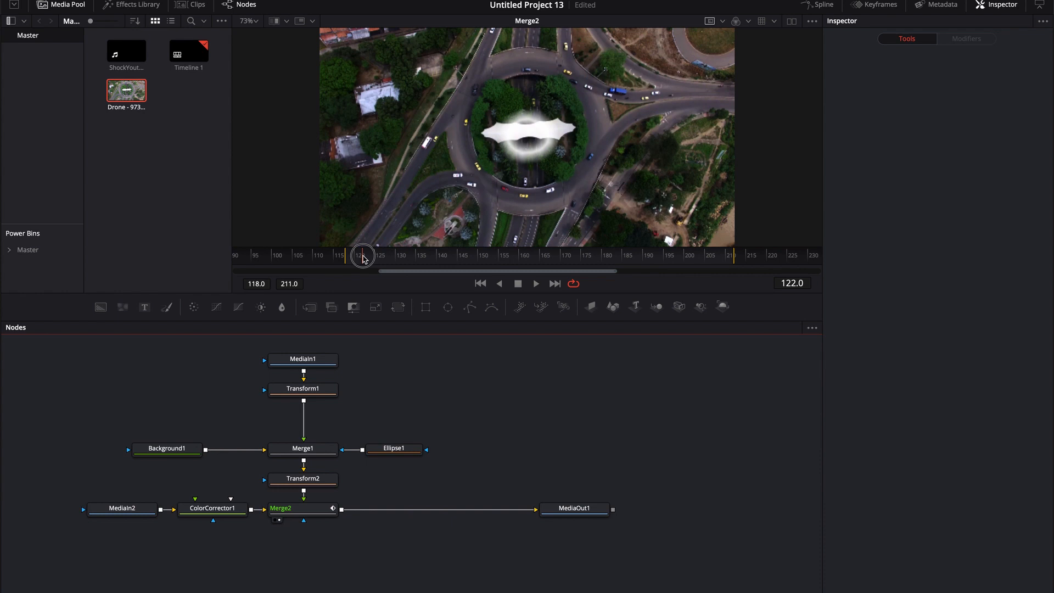
key("space")
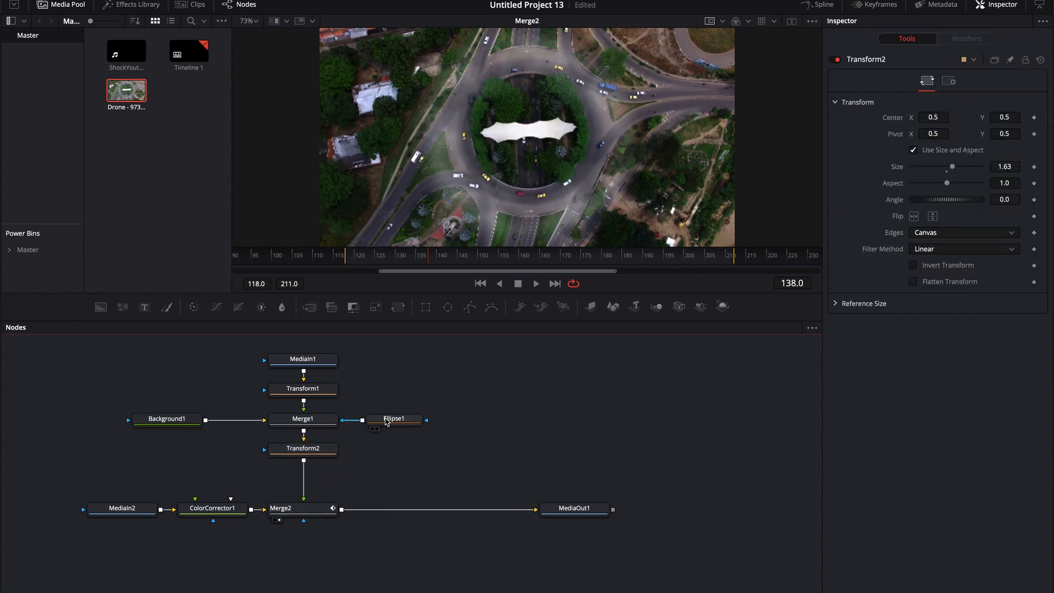
mouse_move(409, 425)
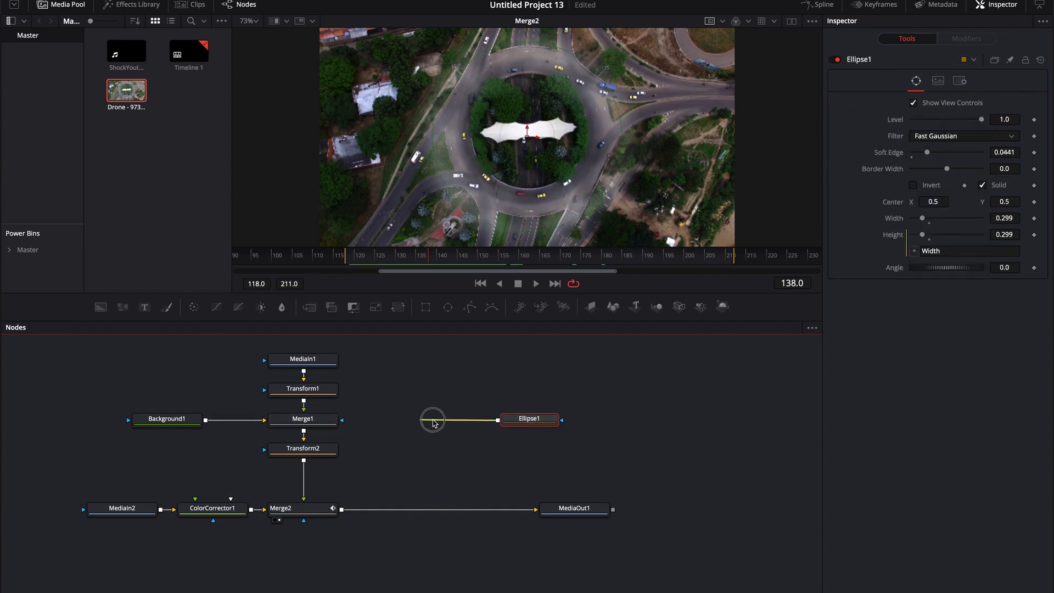
Step: Delete Ellipse1, add a FastNoise1 generator, and view its cloudy noise on its own
key("backspace")
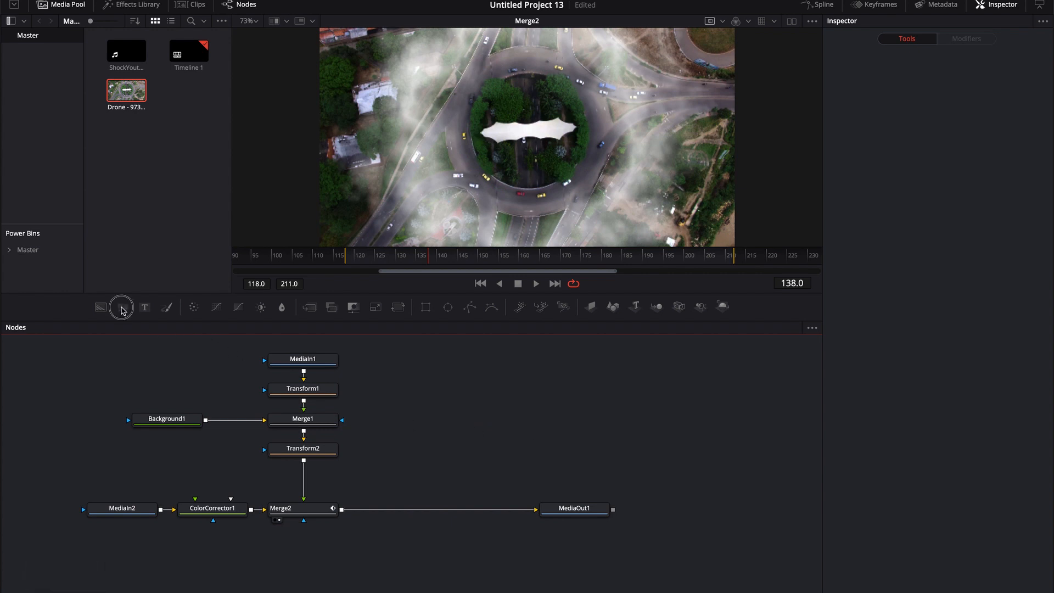
left_click(122, 306)
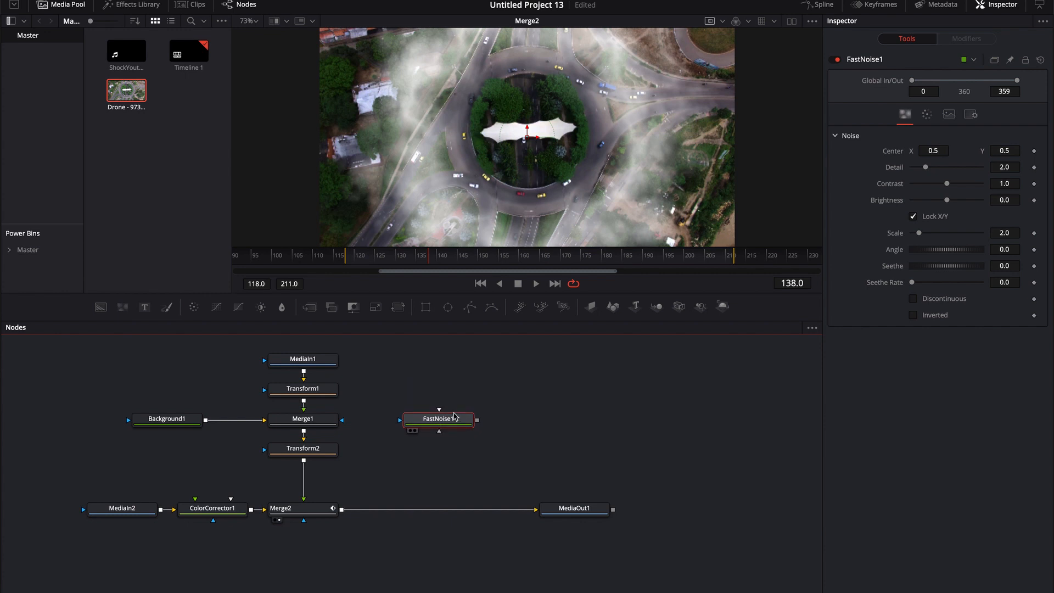
mouse_move(458, 418)
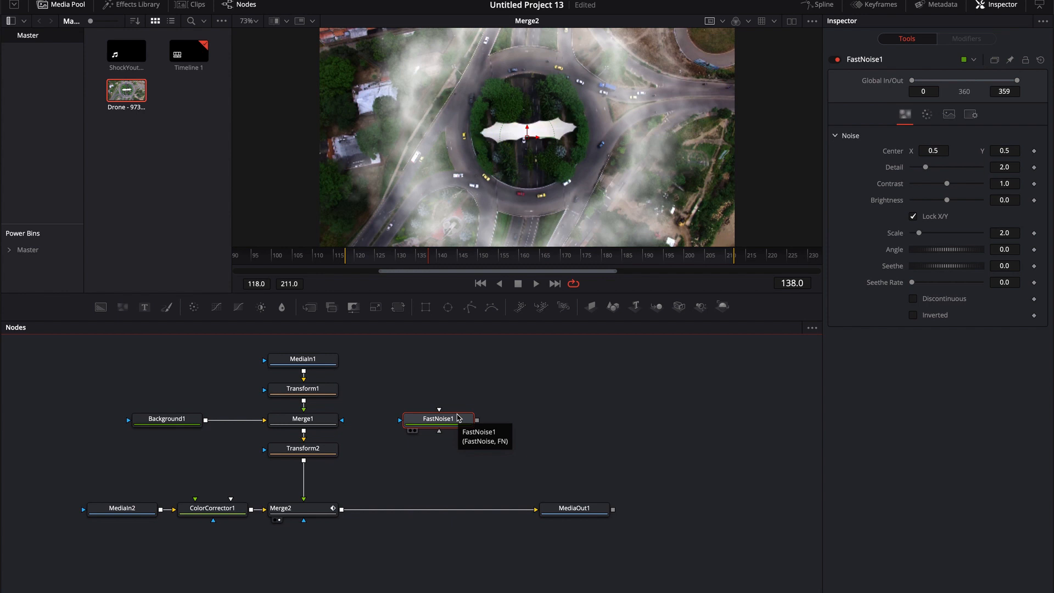
left_click(438, 418)
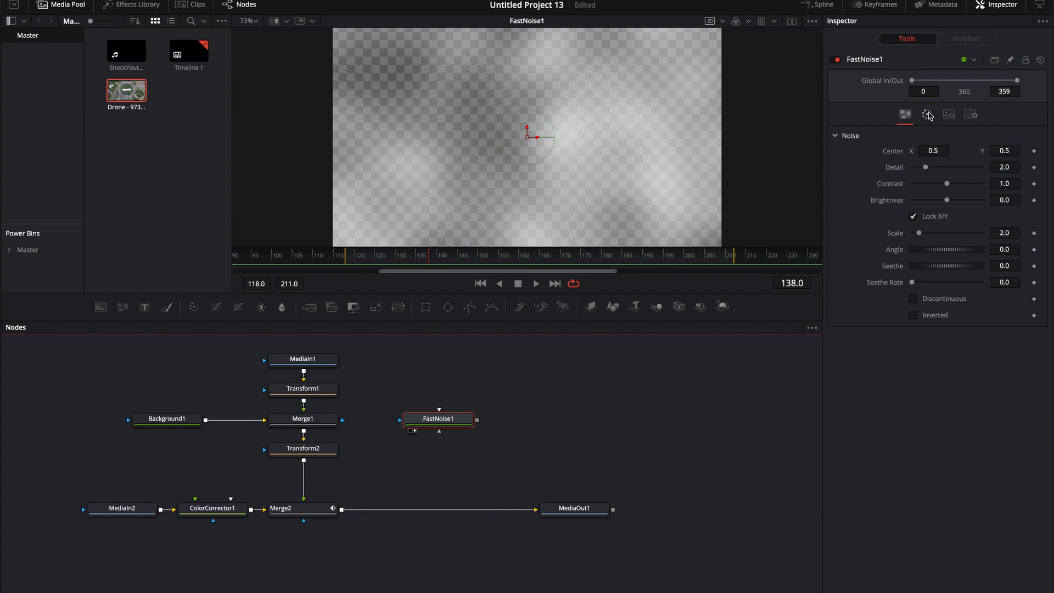
Step: Set FastNoise1's Color Type to Gradient with a Radial gradient type
left_click(927, 114)
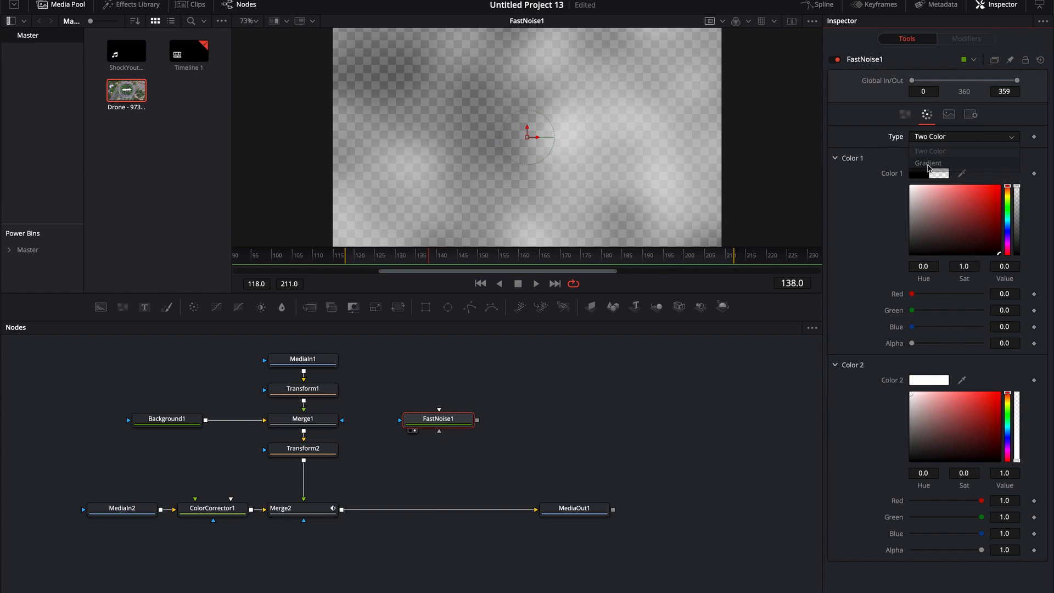
left_click(928, 162)
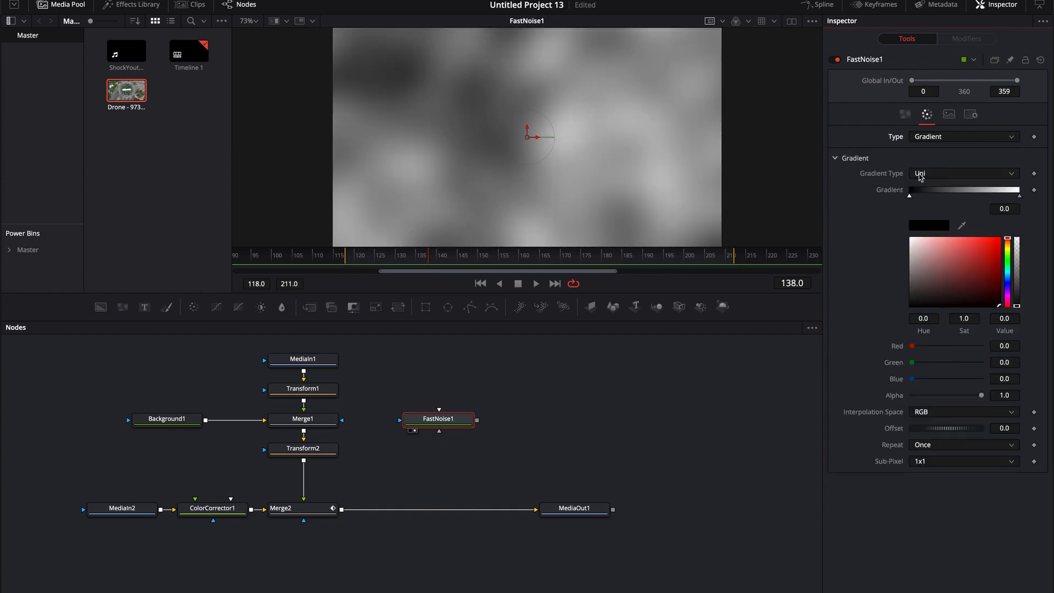
left_click(963, 173)
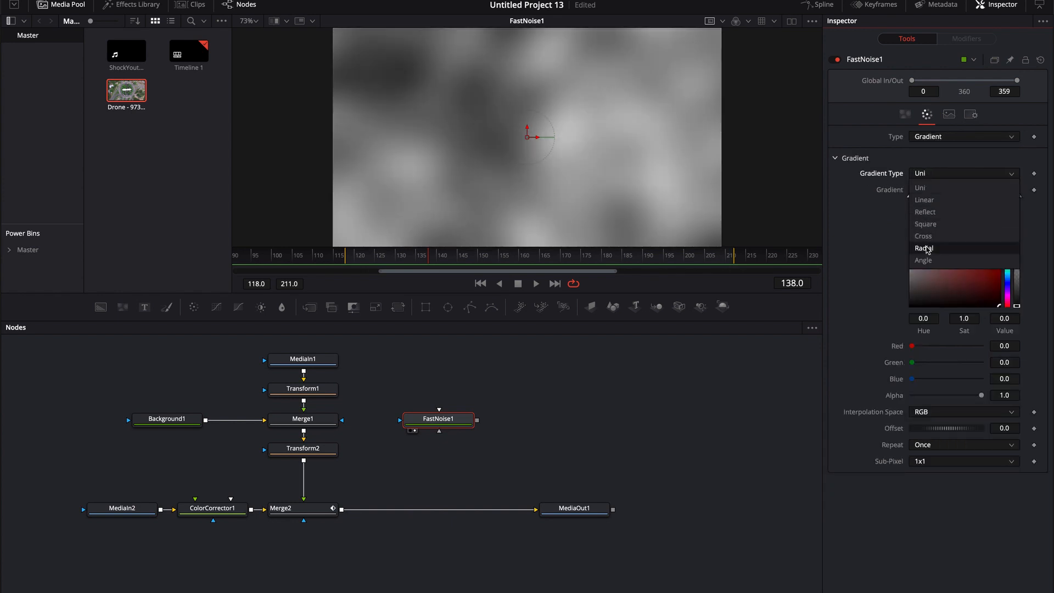
left_click(925, 249)
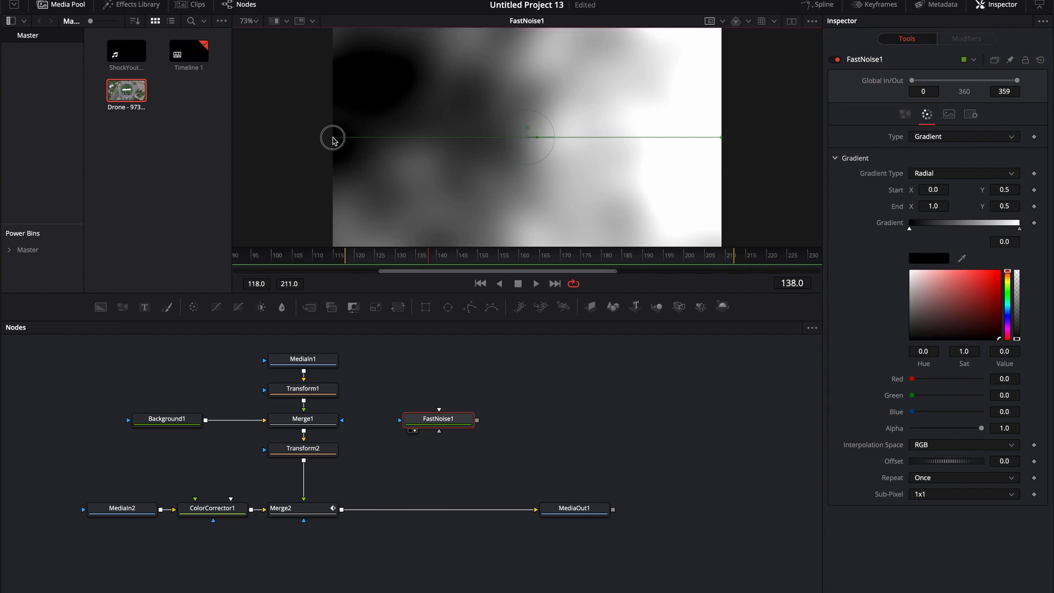
Step: Centre the radial gradient's start handle at 0.5 and pull its outer edge inward
left_click_drag(333, 138, 408, 149)
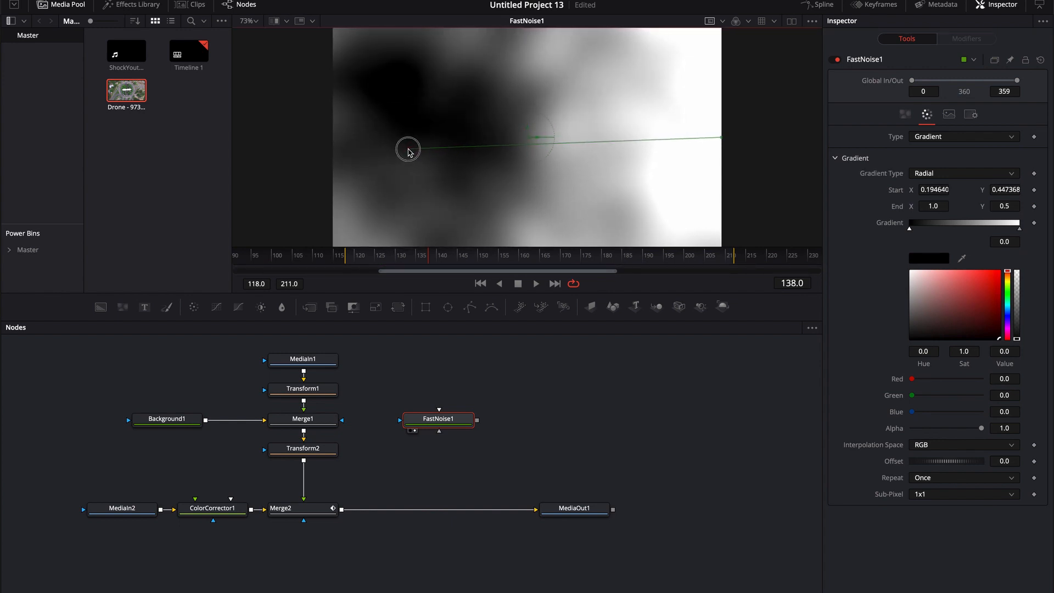
left_click_drag(408, 149, 530, 136)
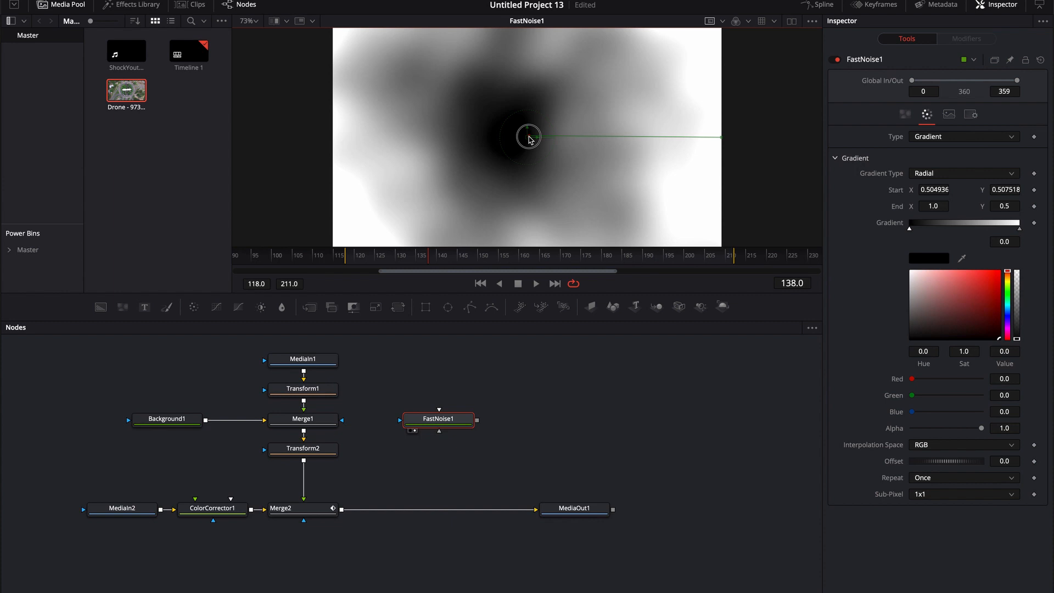
left_click_drag(527, 137, 528, 128)
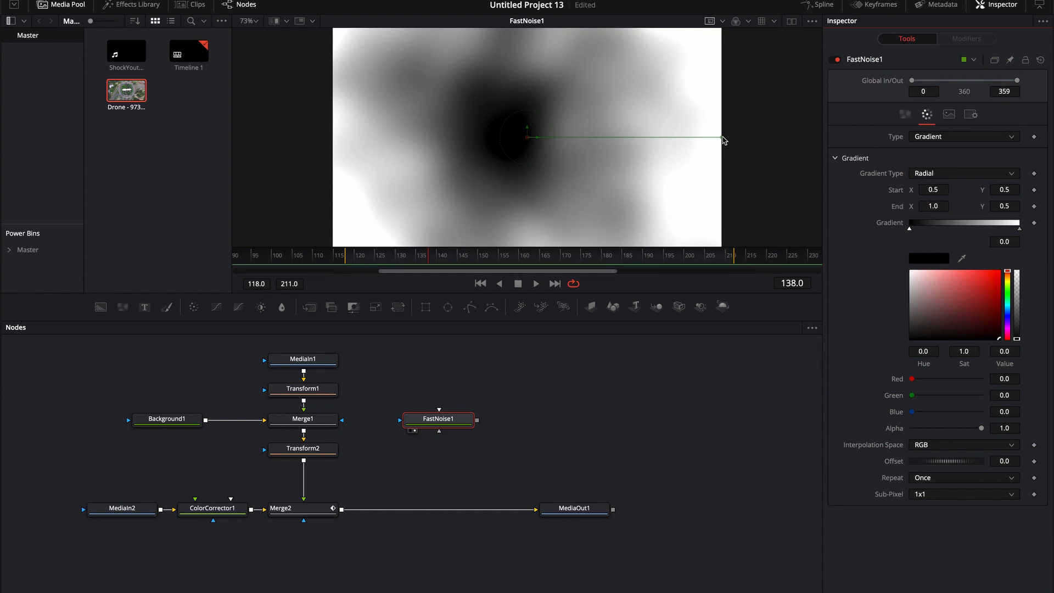
left_click_drag(724, 140, 705, 135)
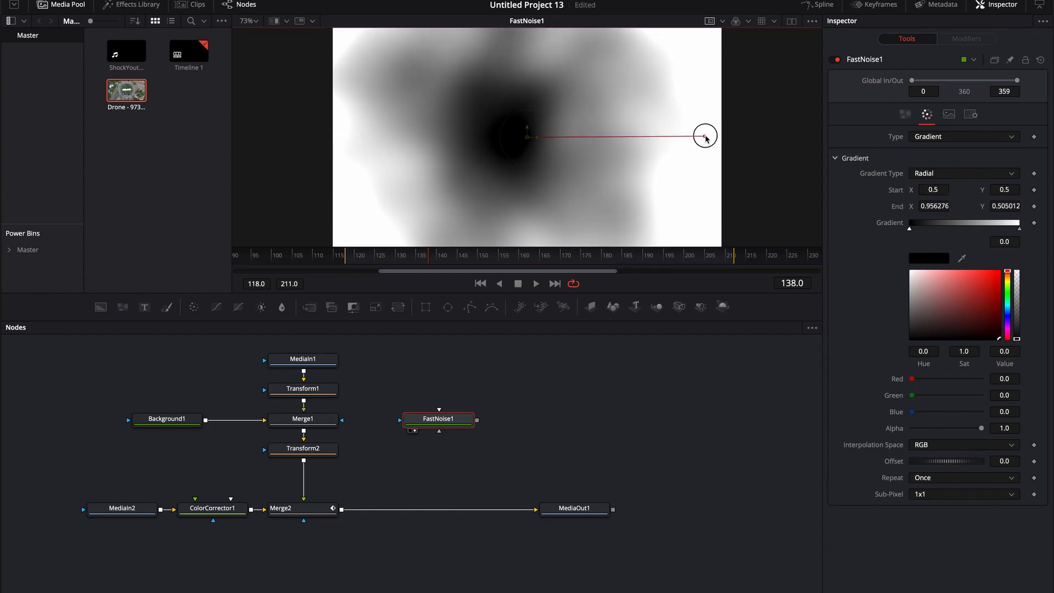
left_click_drag(704, 135, 617, 142)
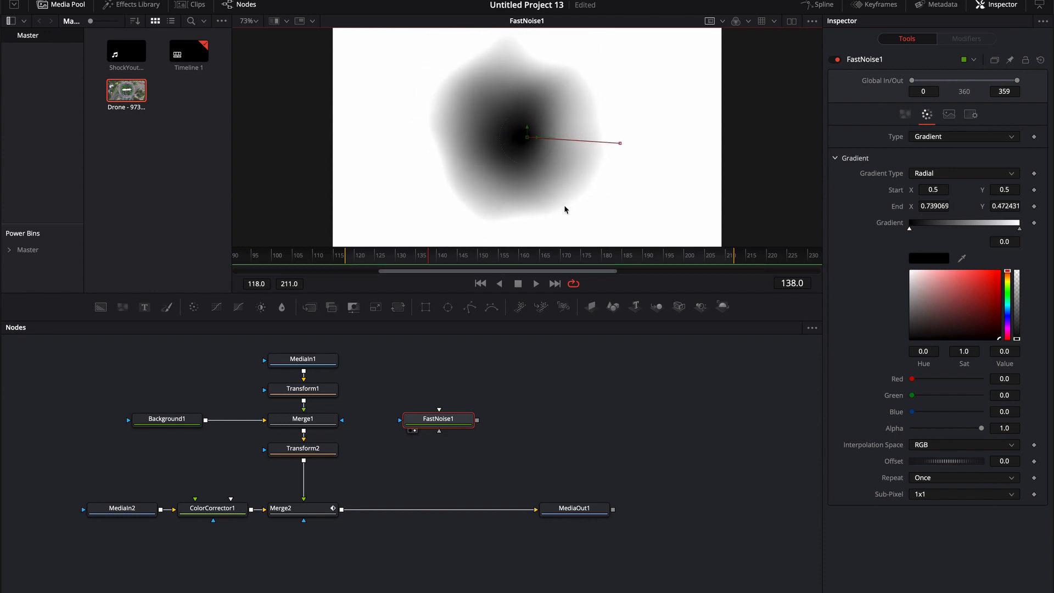
Step: Set FastNoise1's Detail to 4.25, Contrast 2.59, Brightness -0.44 and Scale 4.41
left_click(905, 114)
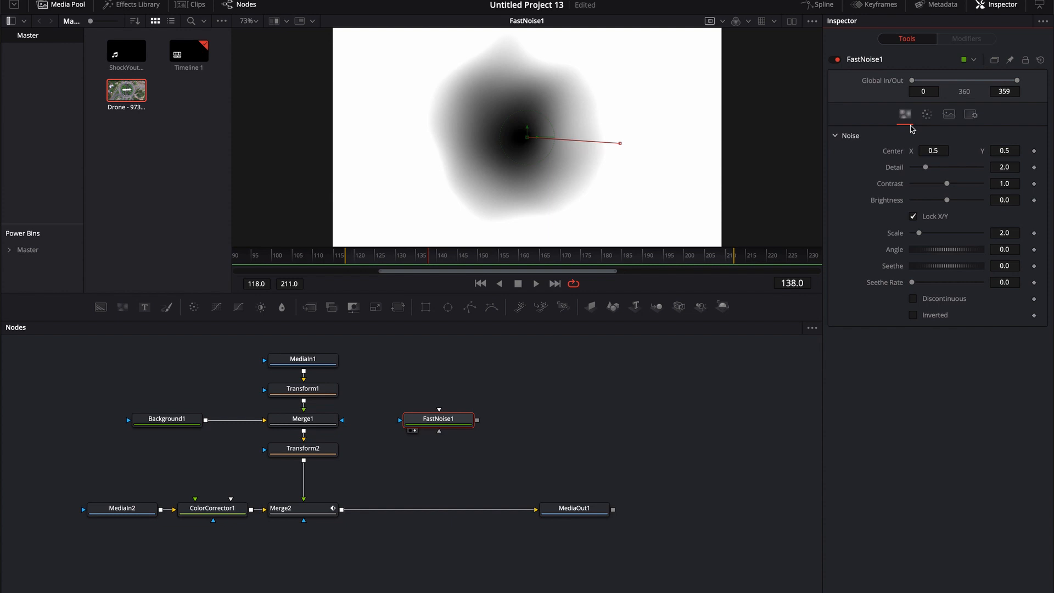
left_click_drag(927, 167, 941, 167)
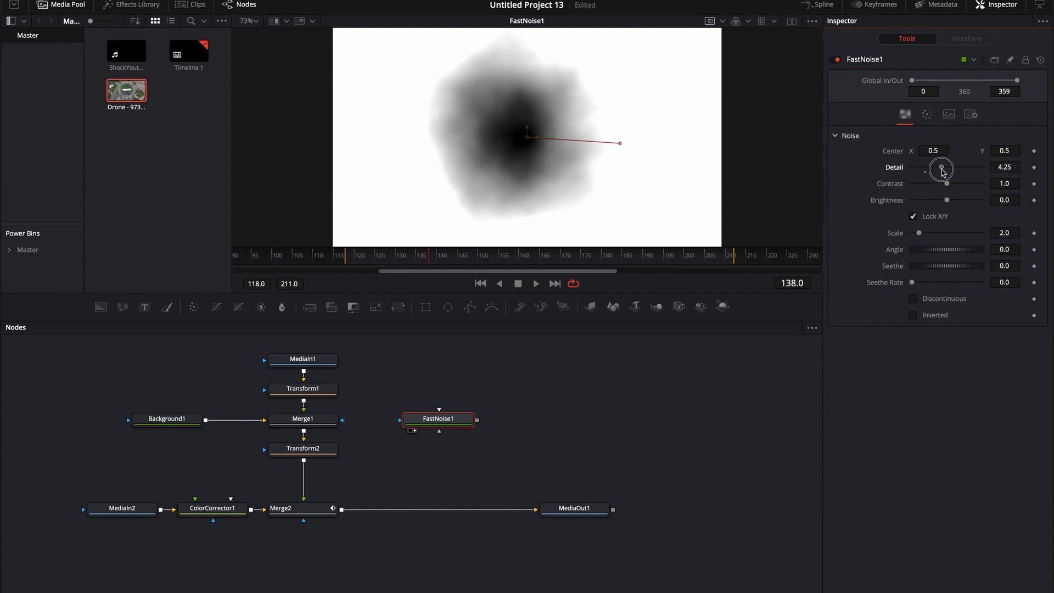
left_click_drag(942, 183, 961, 183)
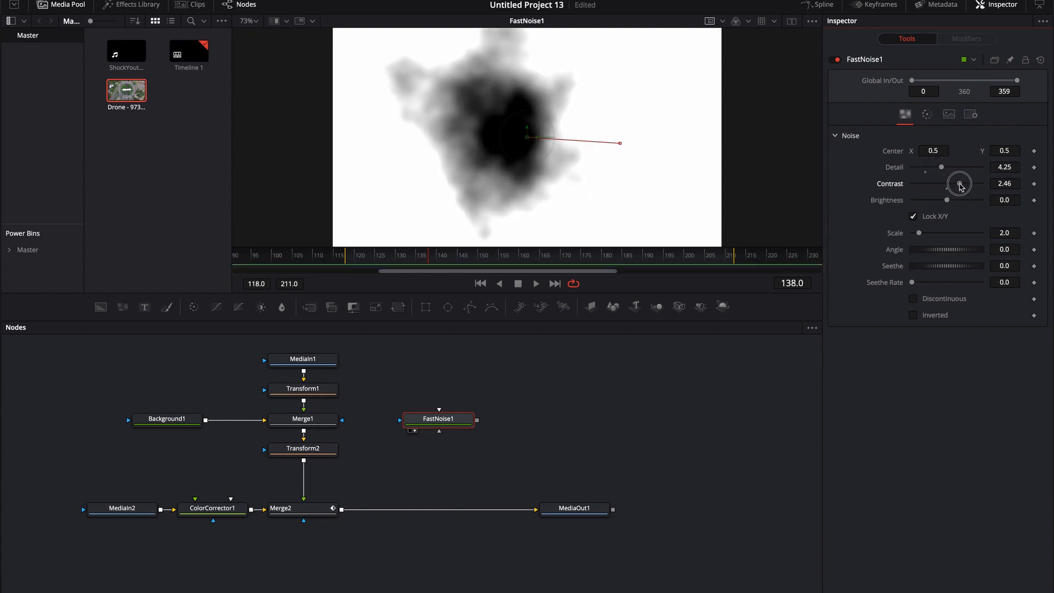
left_click_drag(946, 200, 948, 200)
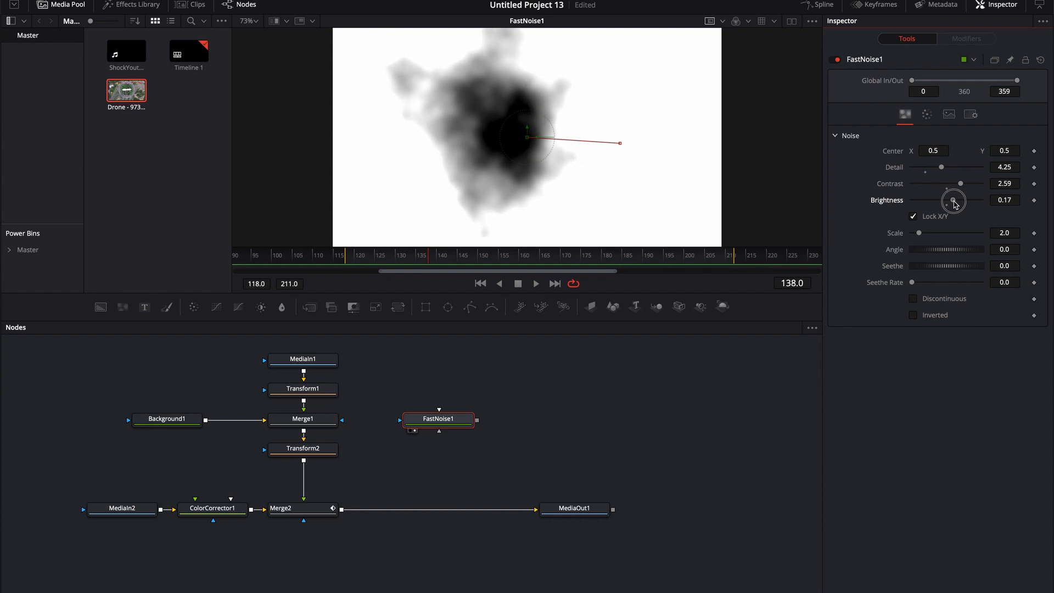
left_click_drag(955, 201, 934, 200)
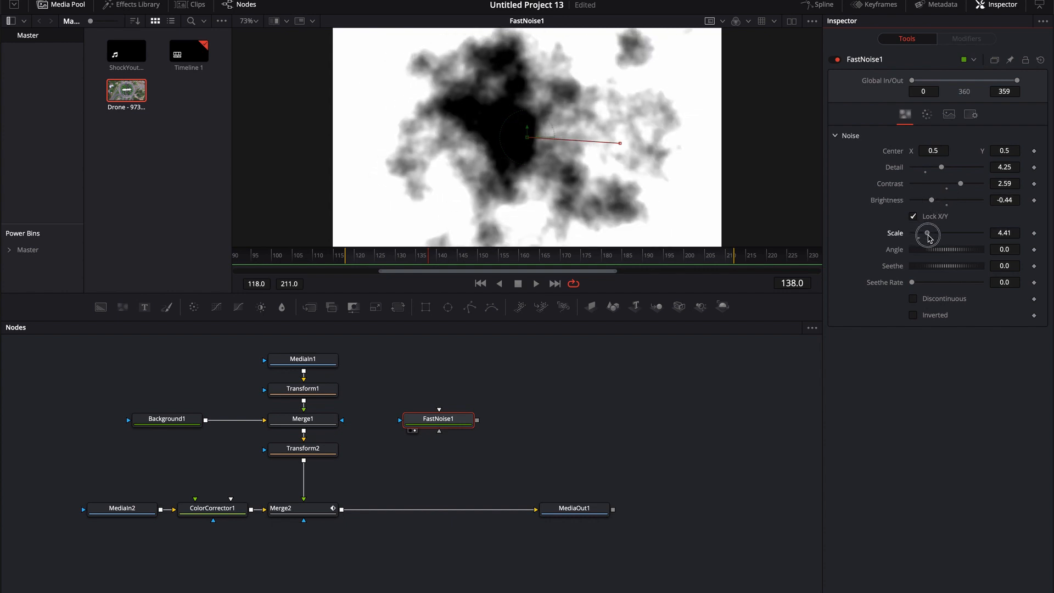
Step: Drag the gradient colour stops to run white to black and soften the blob's fall-off
left_click(927, 113)
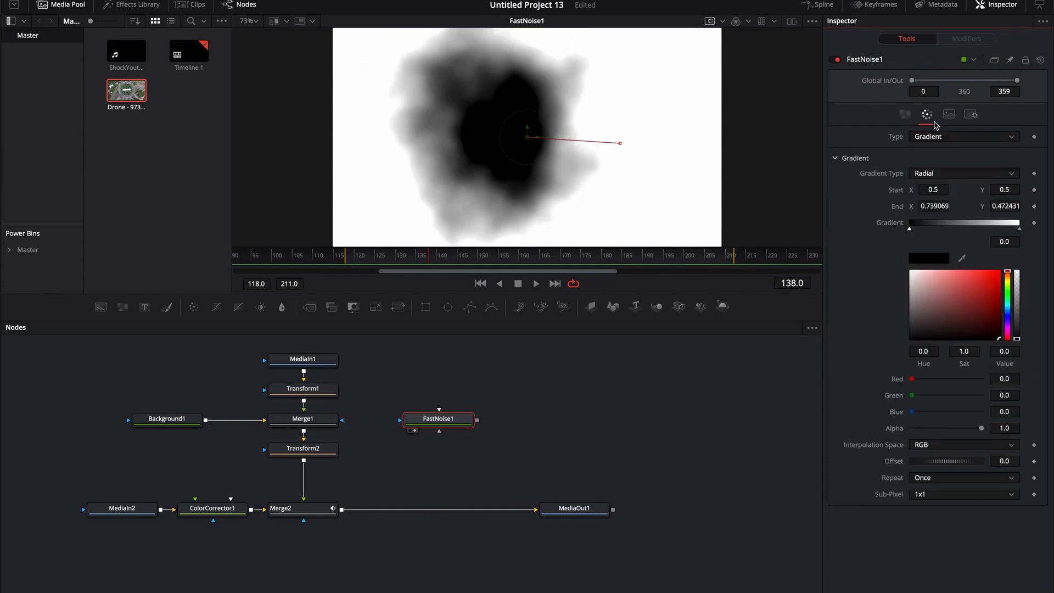
mouse_move(911, 231)
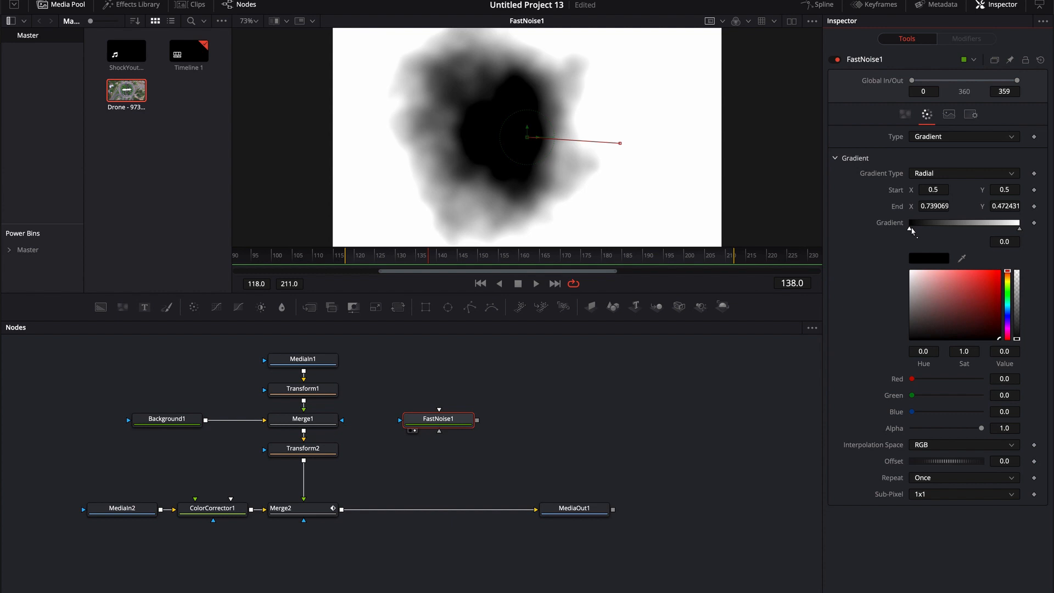
left_click_drag(913, 228, 951, 227)
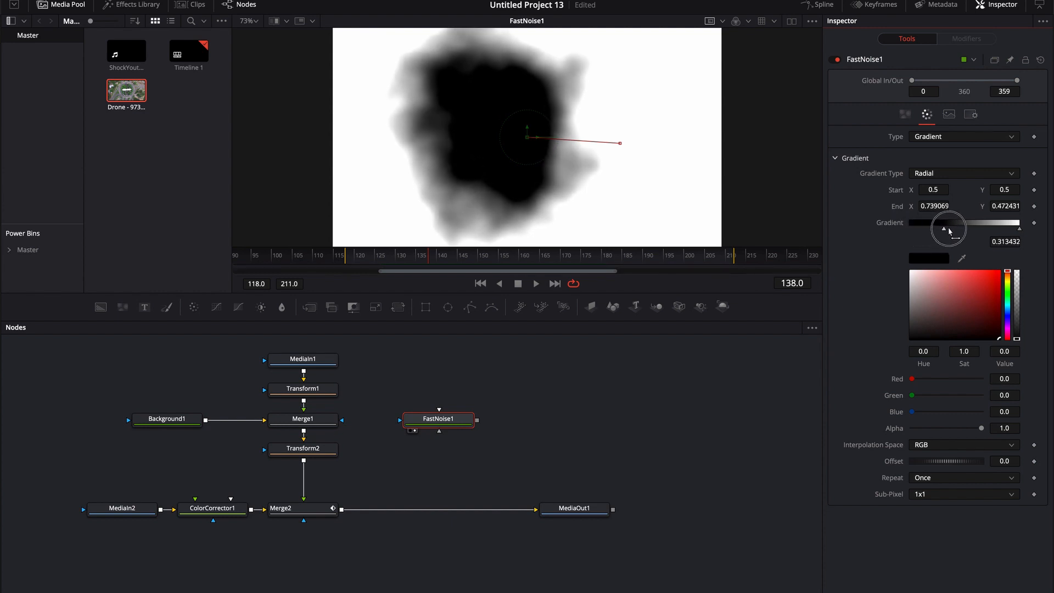
left_click_drag(947, 227, 979, 224)
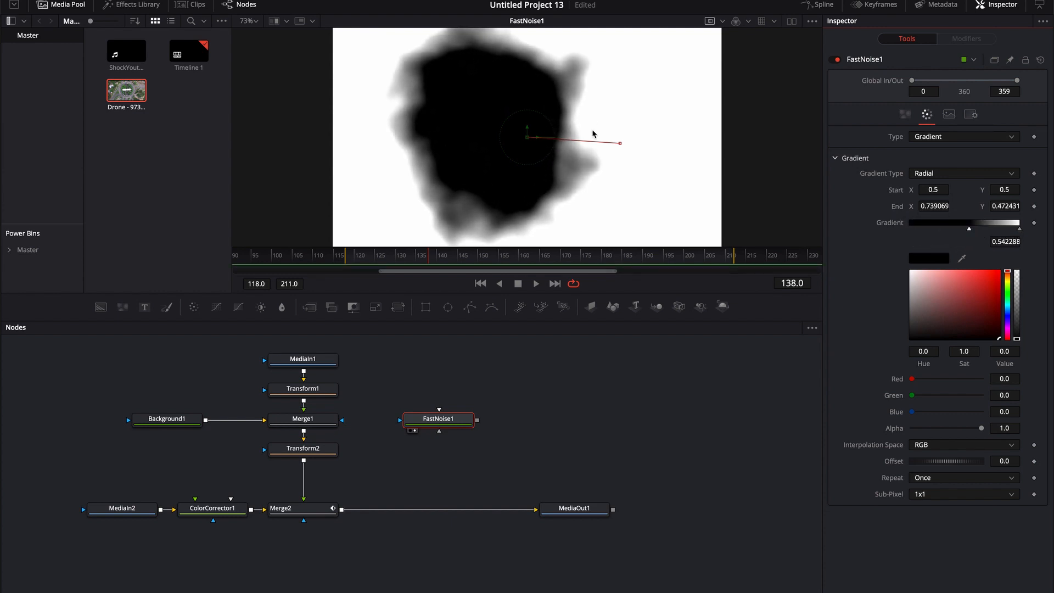
mouse_move(380, 188)
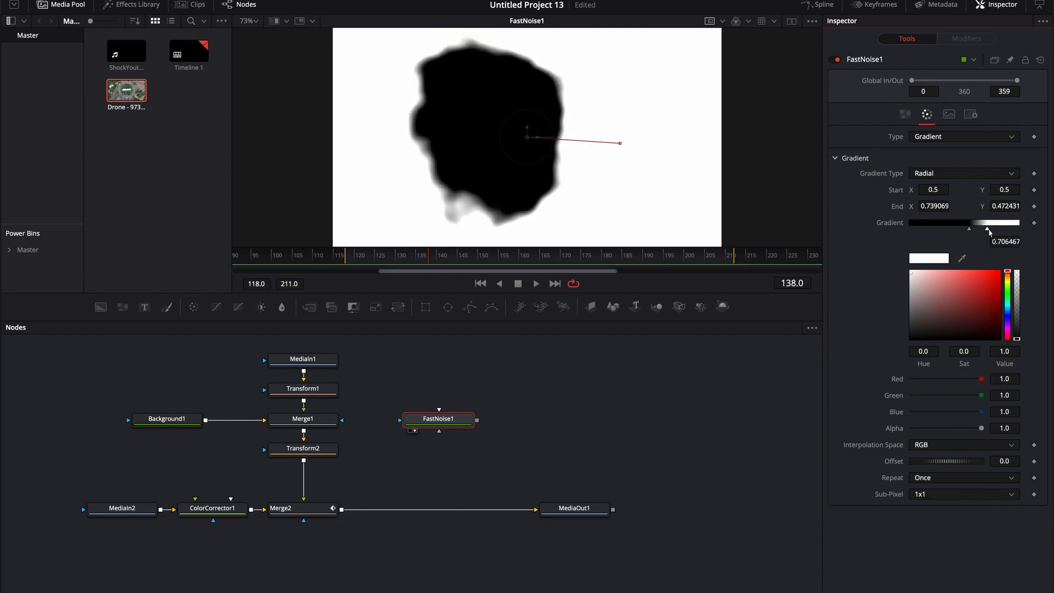
left_click_drag(988, 230, 986, 230)
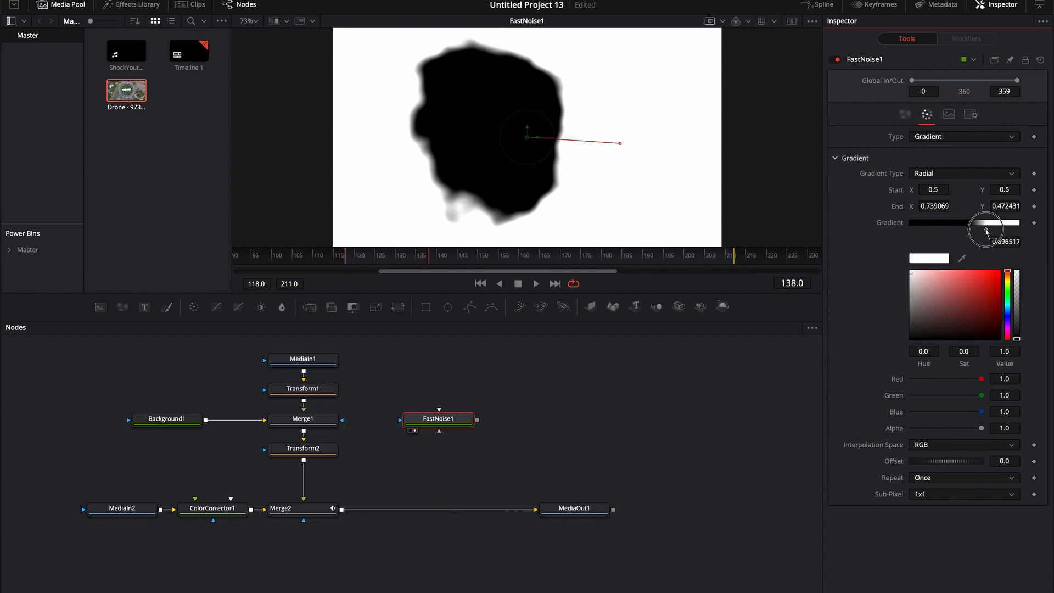
left_click_drag(986, 228, 953, 228)
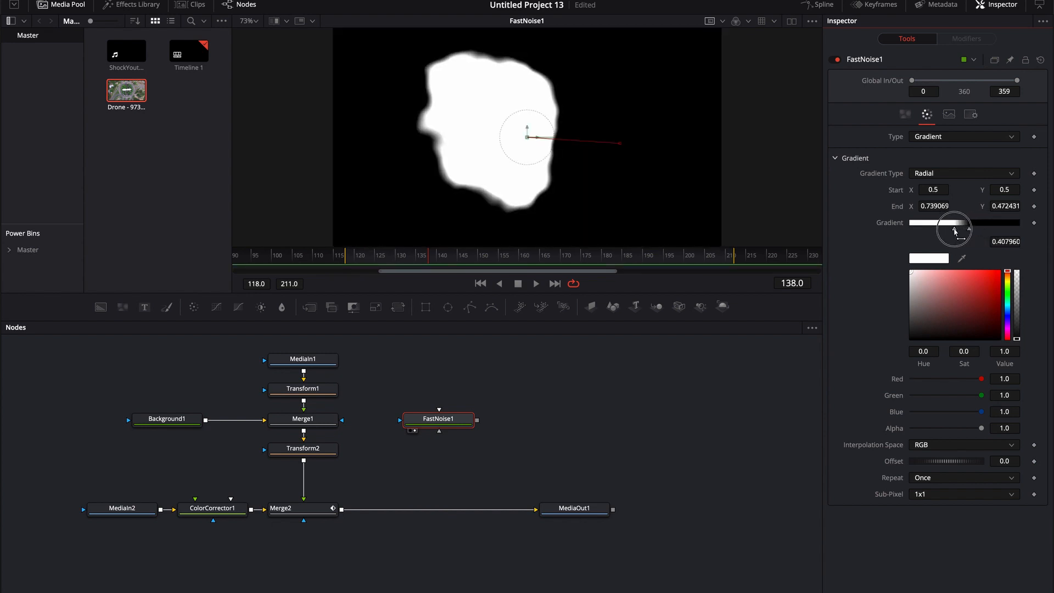
left_click_drag(955, 228, 980, 228)
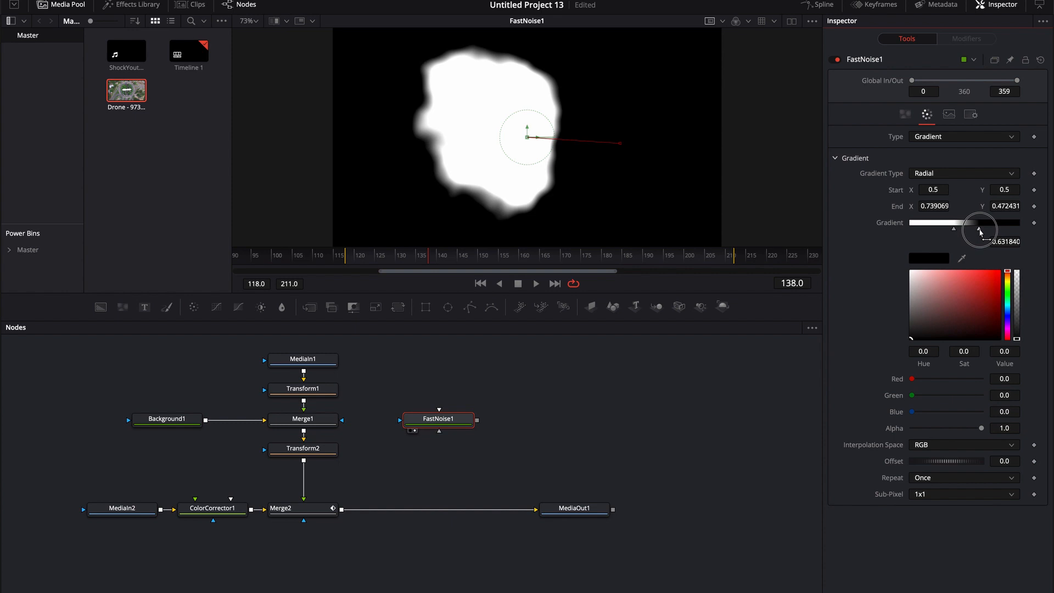
left_click_drag(980, 230, 960, 230)
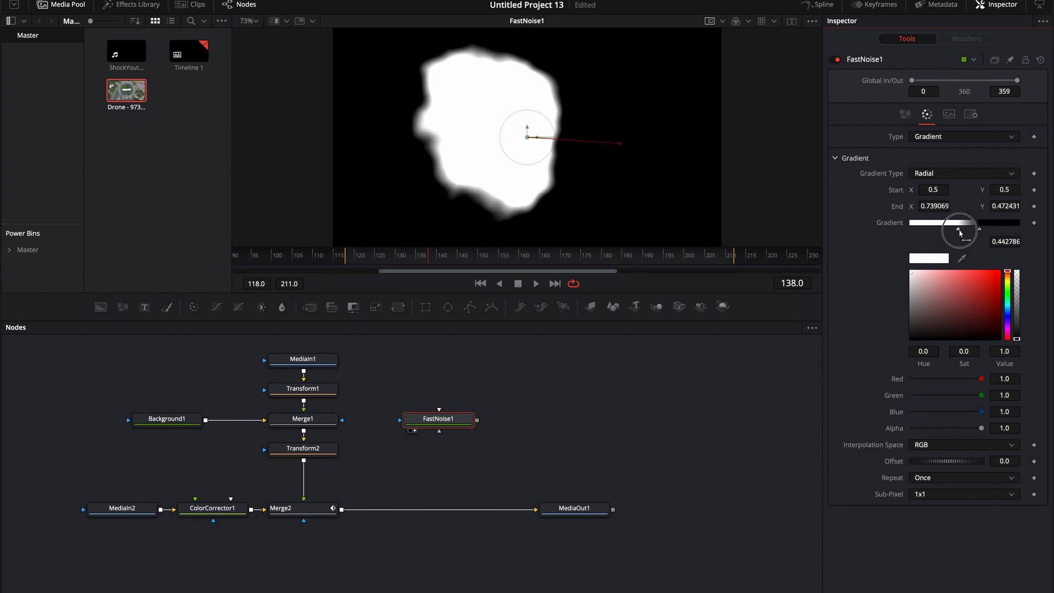
left_click_drag(960, 231, 965, 231)
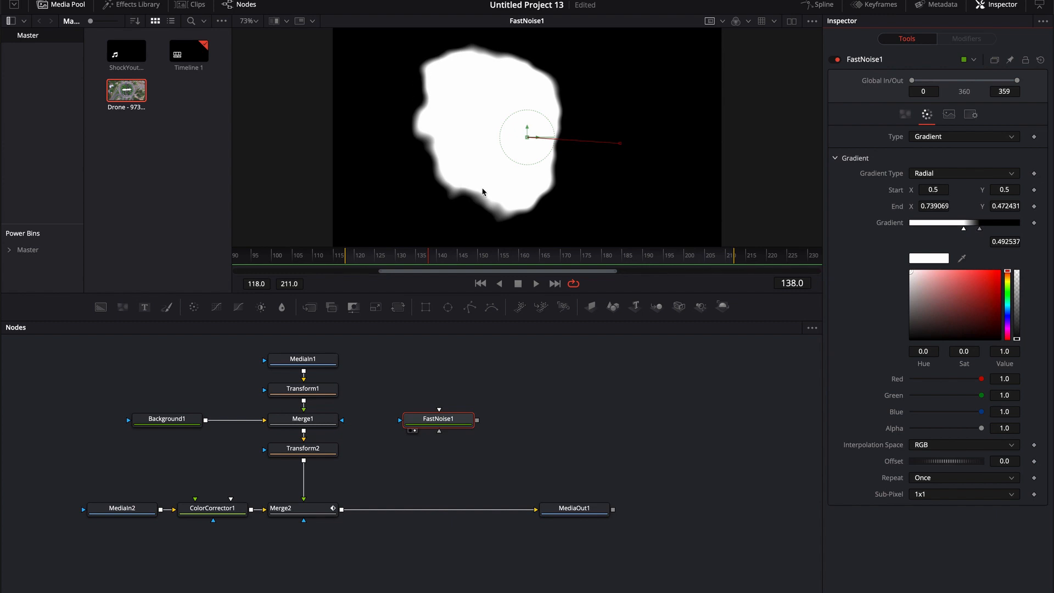
mouse_move(980, 232)
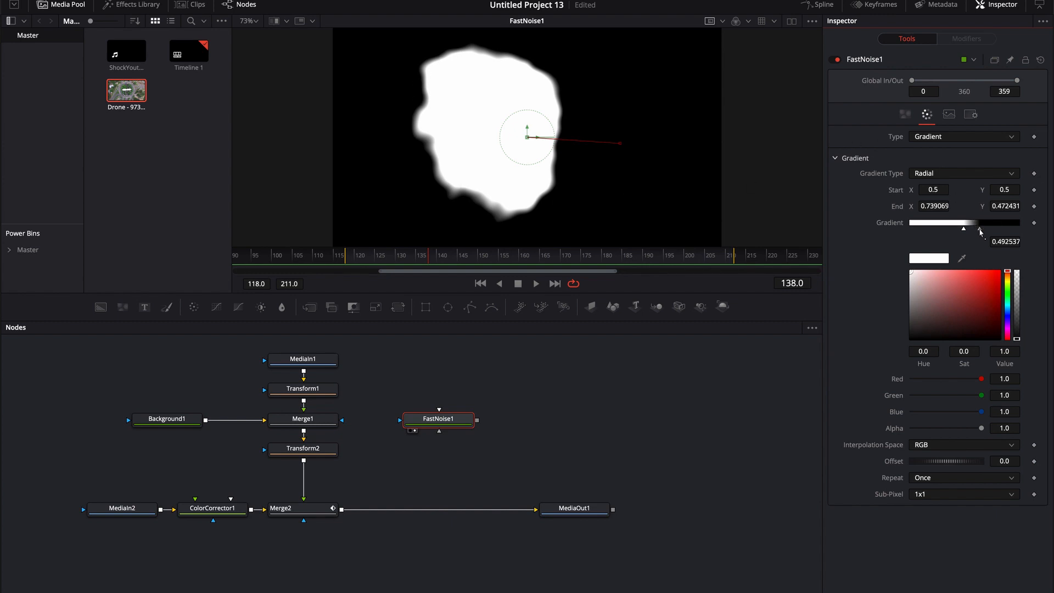
left_click_drag(960, 230, 990, 229)
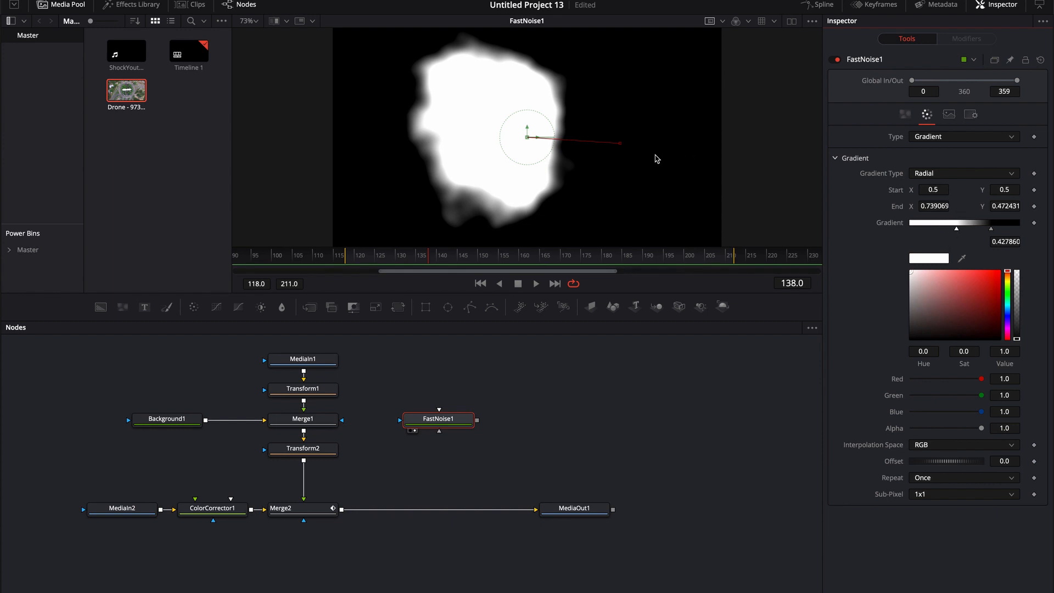
Step: Adjust the gradient end handle in the viewer to about 0.712
left_click_drag(619, 143, 658, 137)
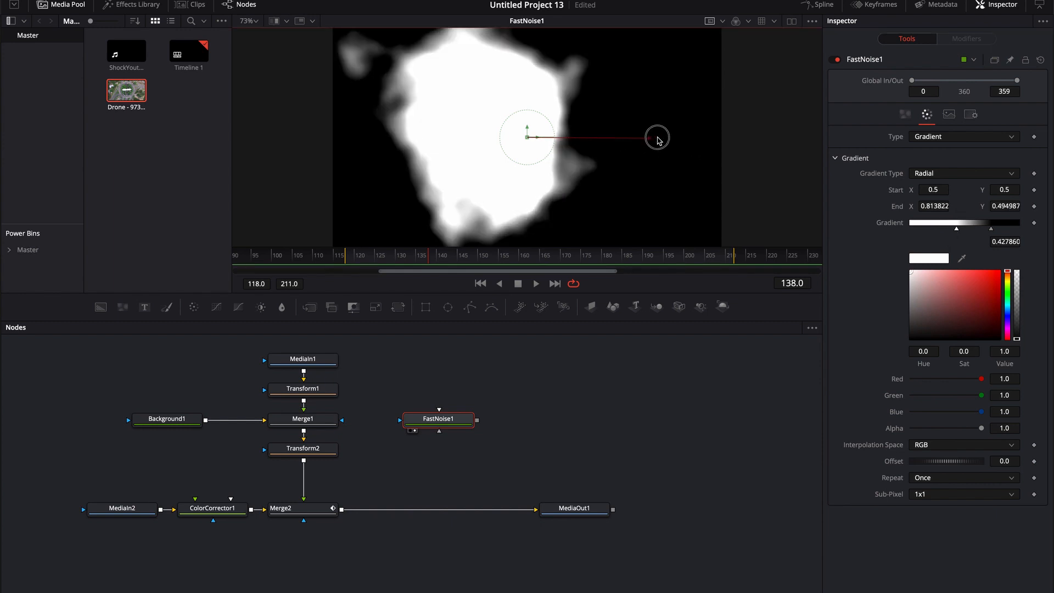
left_click_drag(658, 138, 611, 140)
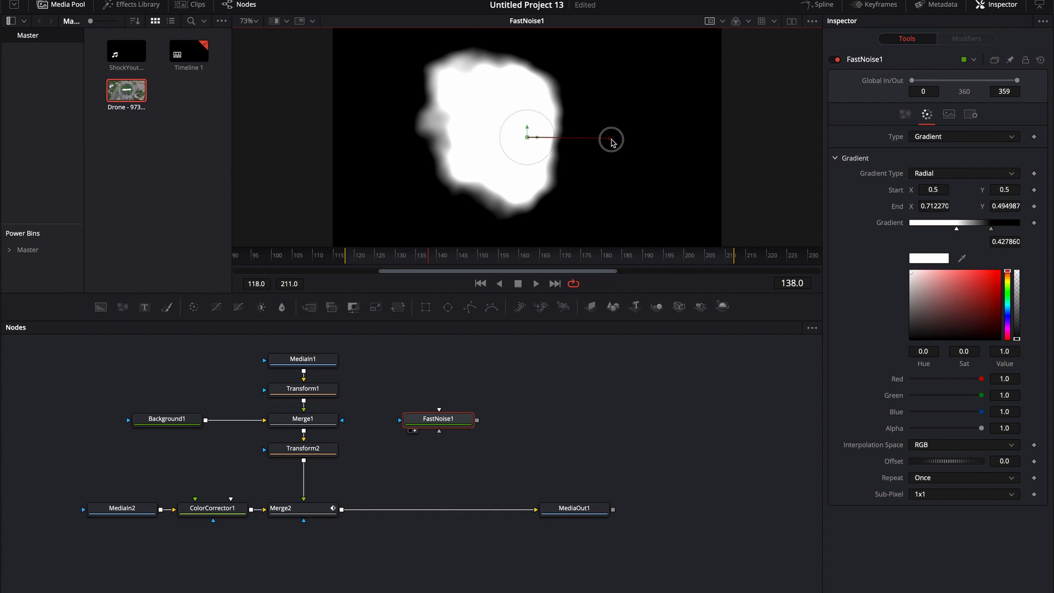
left_click_drag(611, 139, 596, 138)
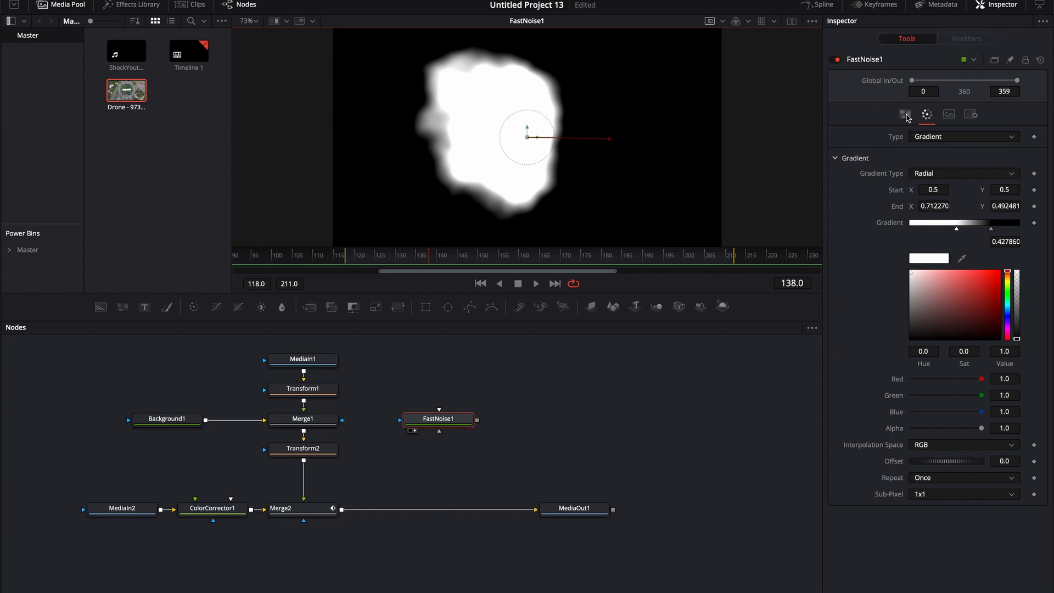
Step: Lower noise Scale to 2.36 and Contrast to 0.61, then play and stop the animated mask
left_click(906, 113)
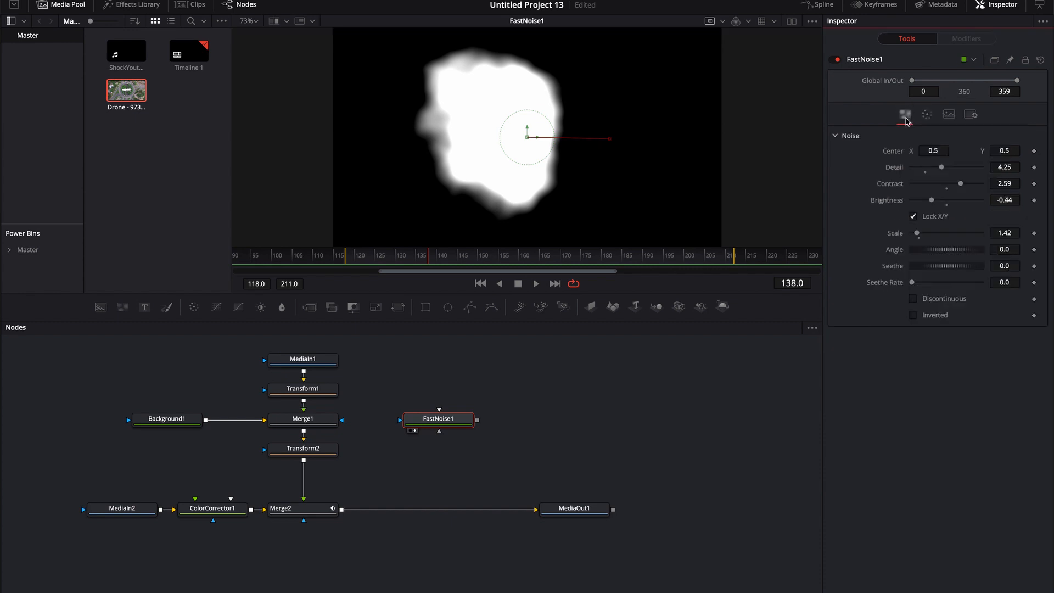
mouse_move(920, 235)
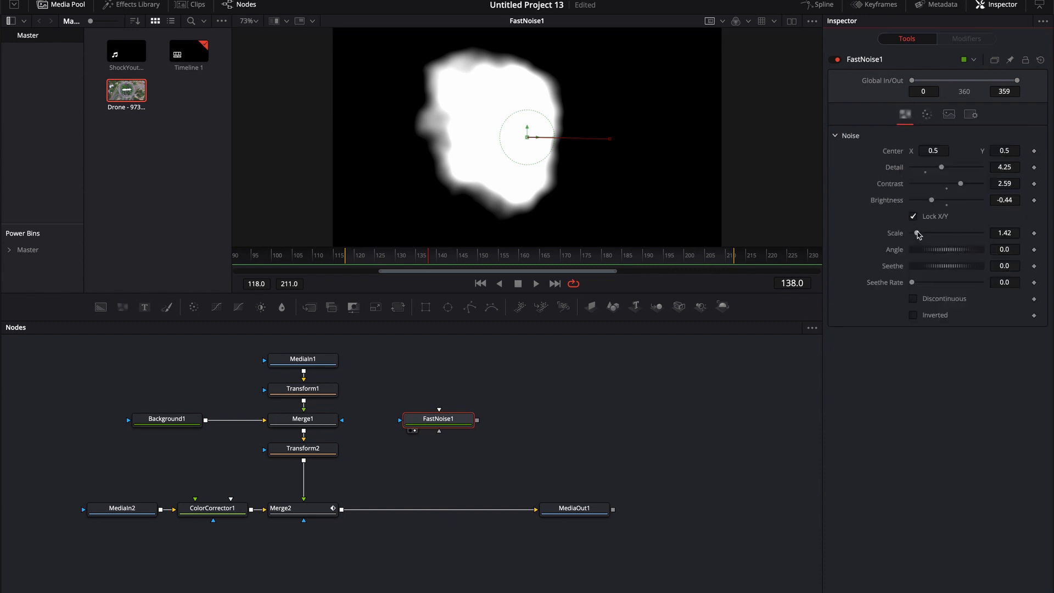
left_click_drag(917, 233, 988, 233)
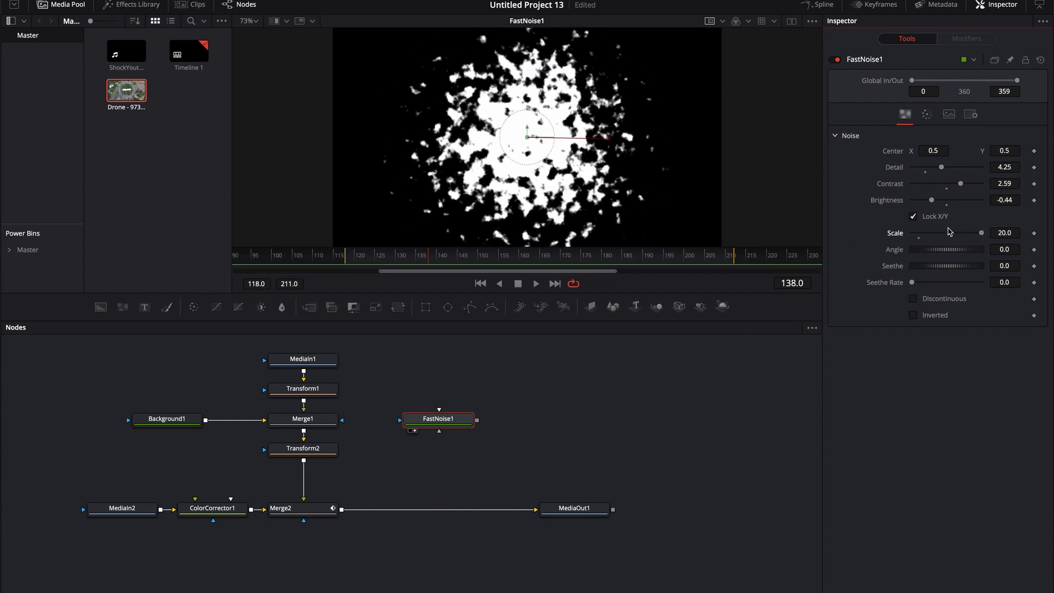
left_click_drag(982, 233, 932, 233)
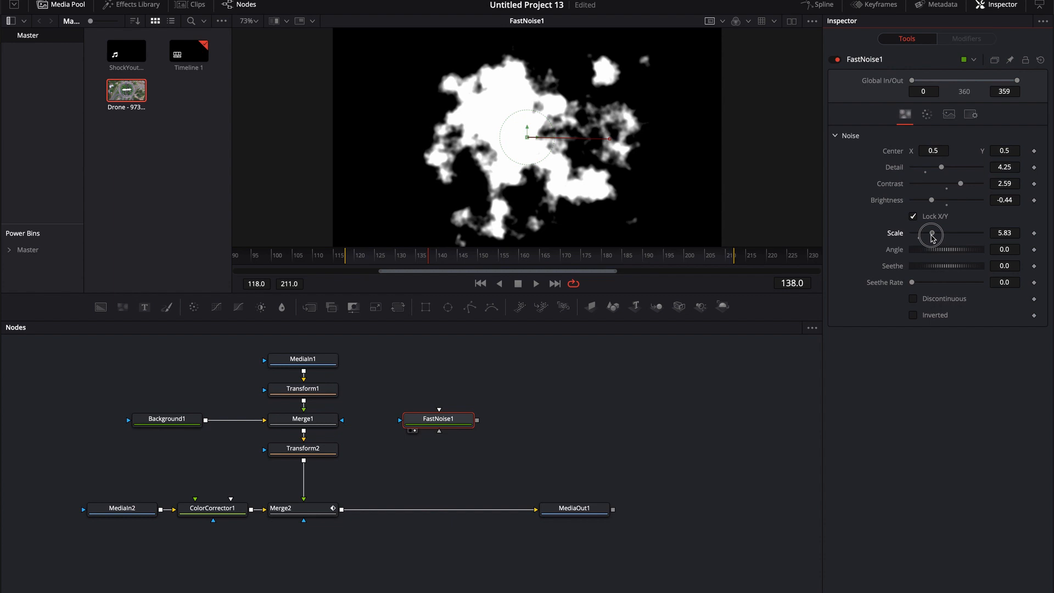
left_click_drag(931, 234, 923, 234)
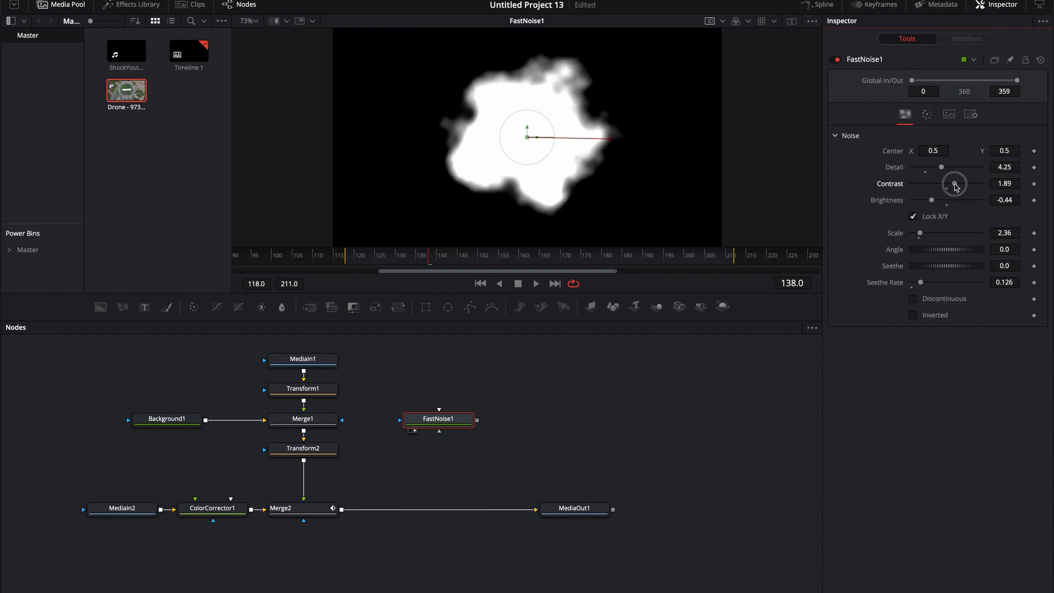
left_click_drag(955, 184, 935, 184)
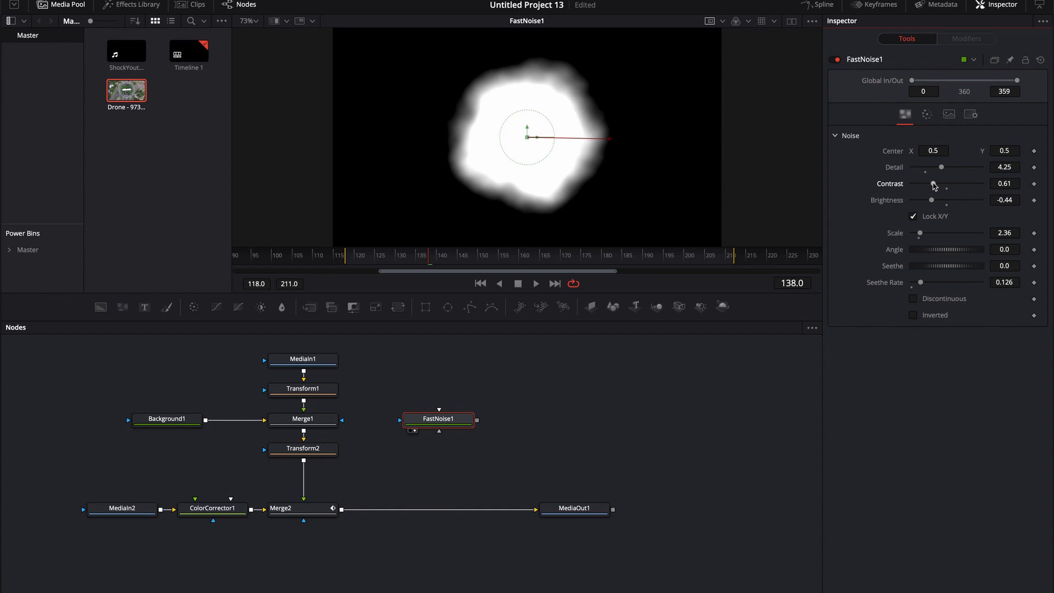
key("space")
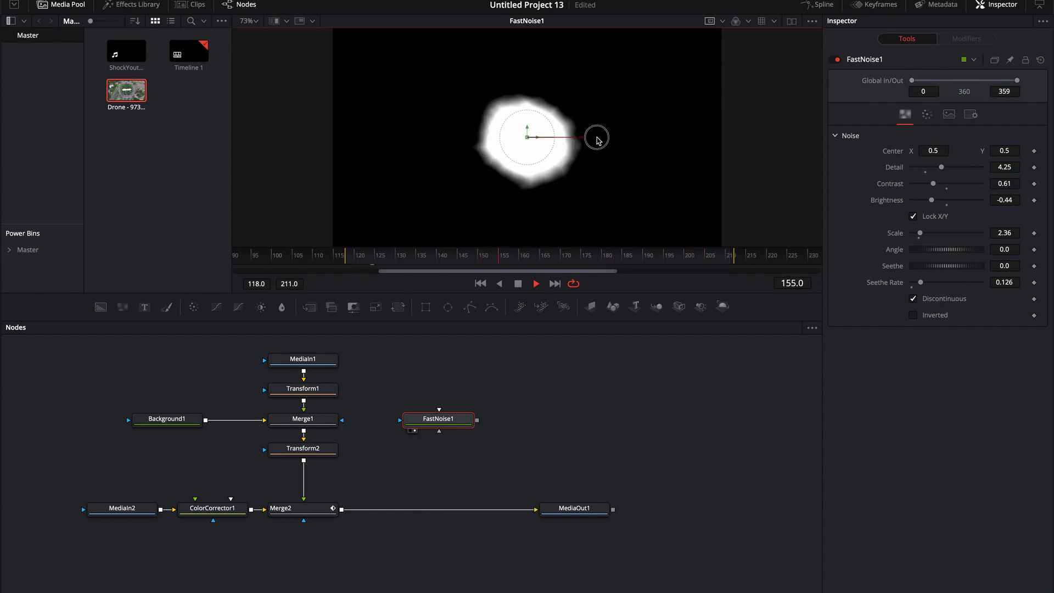
key("space")
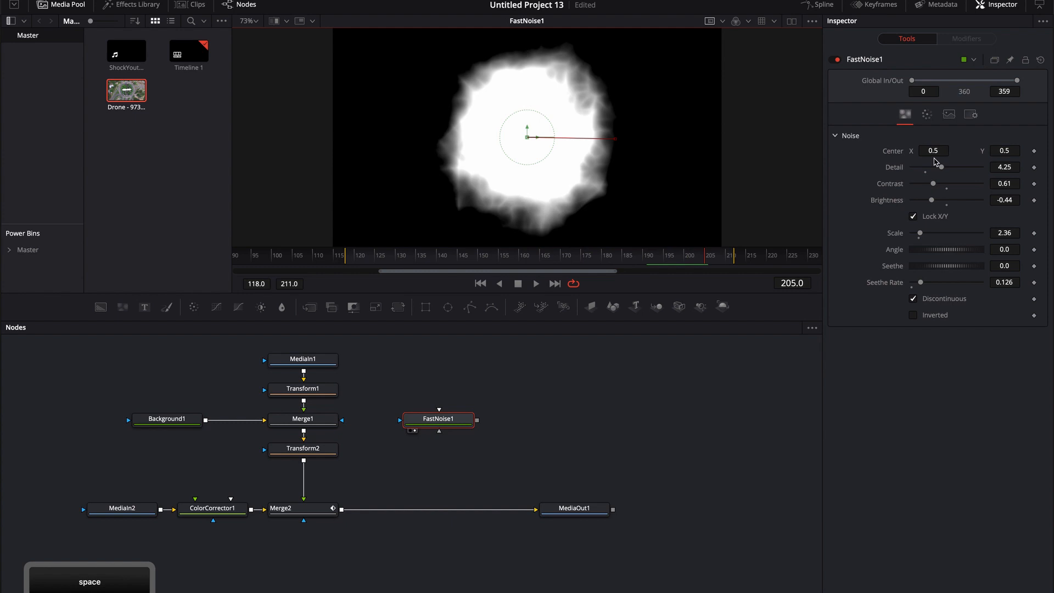
Step: Make FastNoise1's outer gradient colour transparent and fine-tune the blob's edge fall-off
left_click(926, 114)
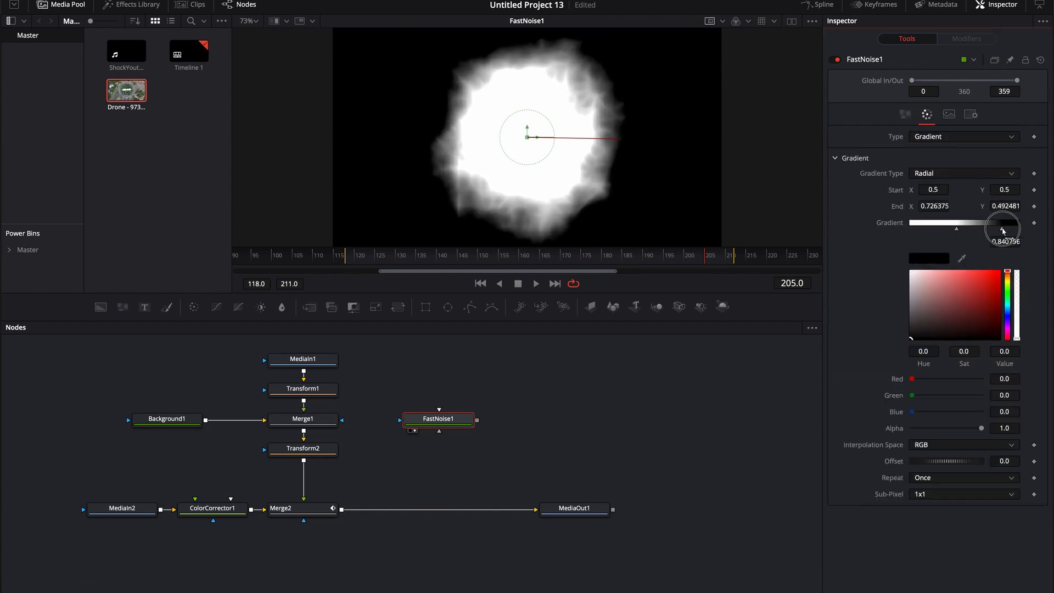
left_click_drag(1002, 221, 994, 222)
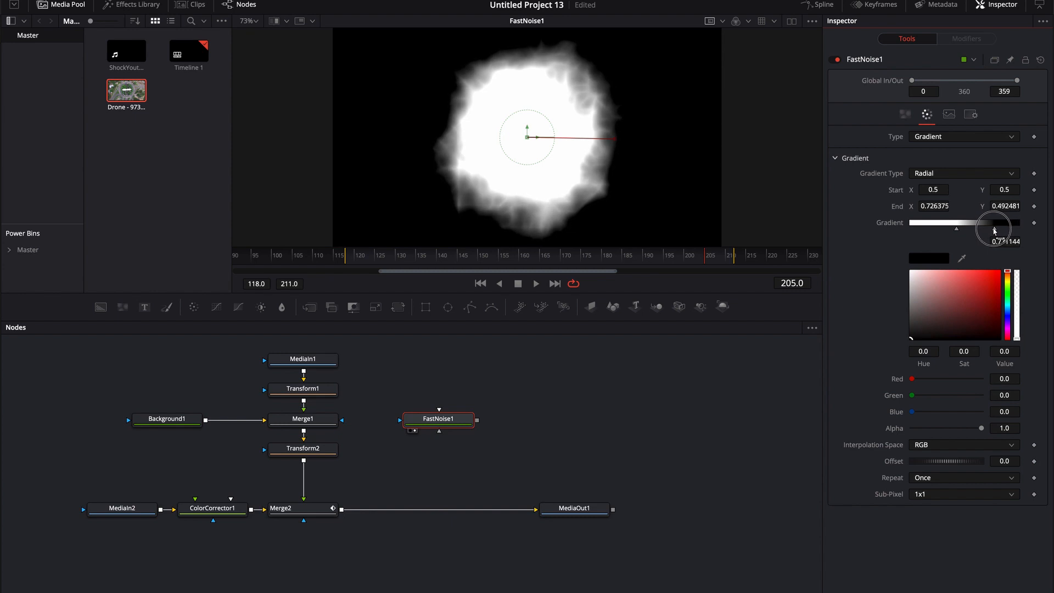
left_click_drag(995, 228, 984, 231)
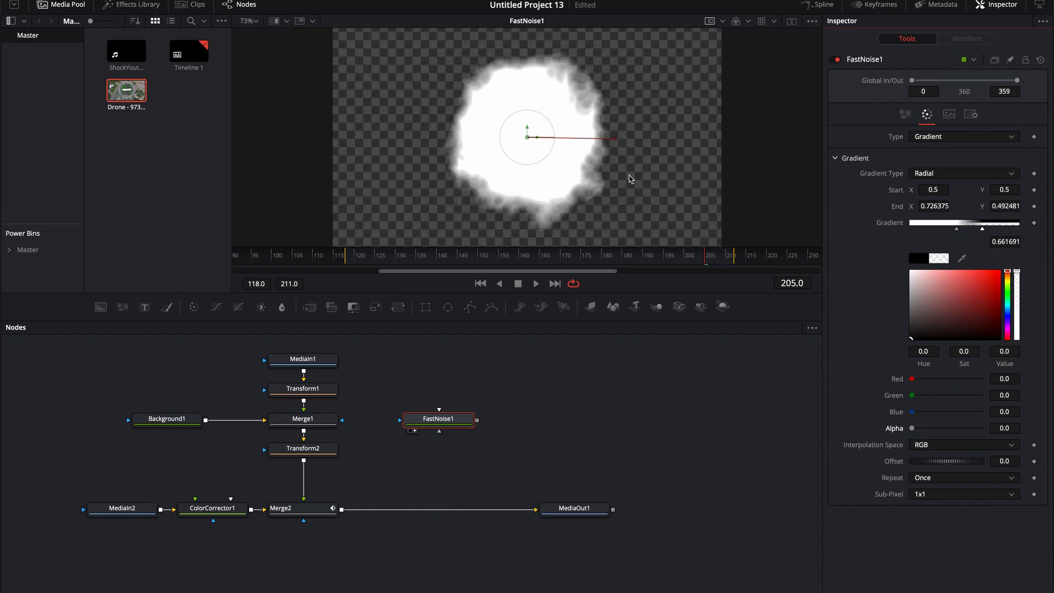
mouse_move(699, 107)
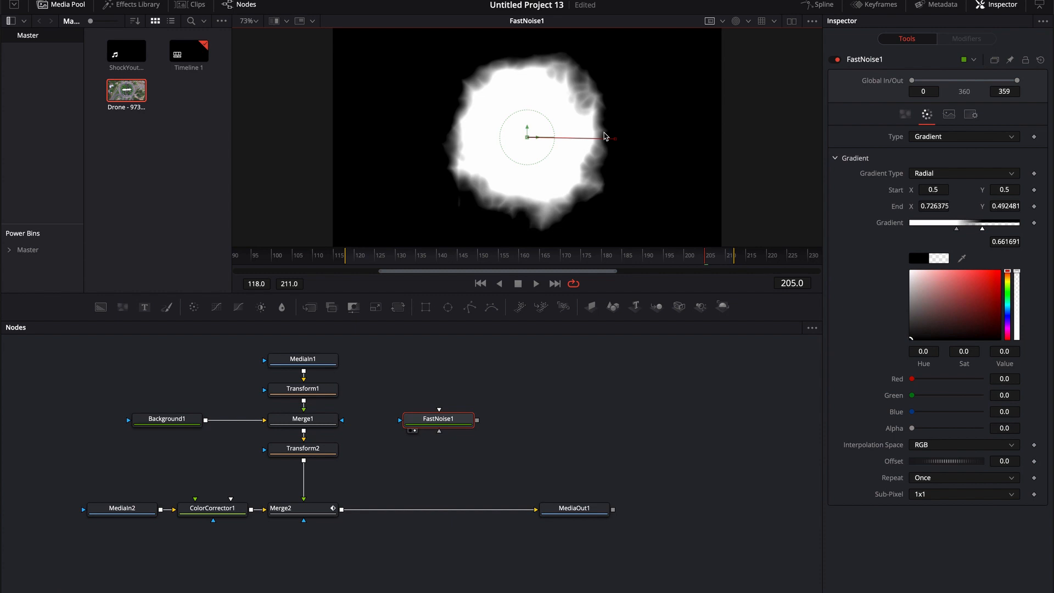
mouse_move(569, 236)
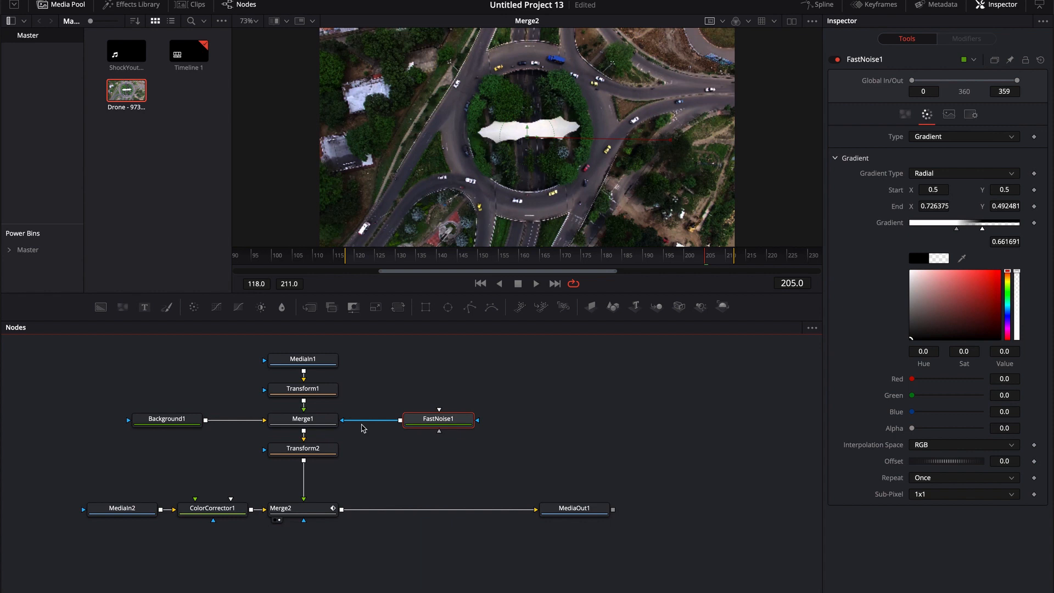
Step: Pull FastNoise1's gradient end inward to about 0.667 and play the masked composite
left_click(302, 418)
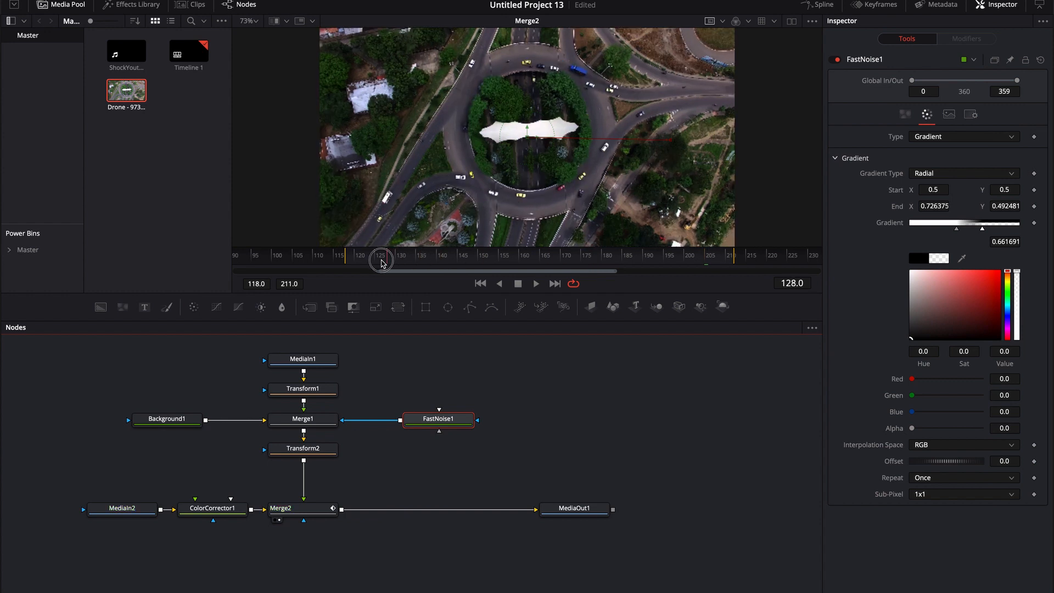
key("space")
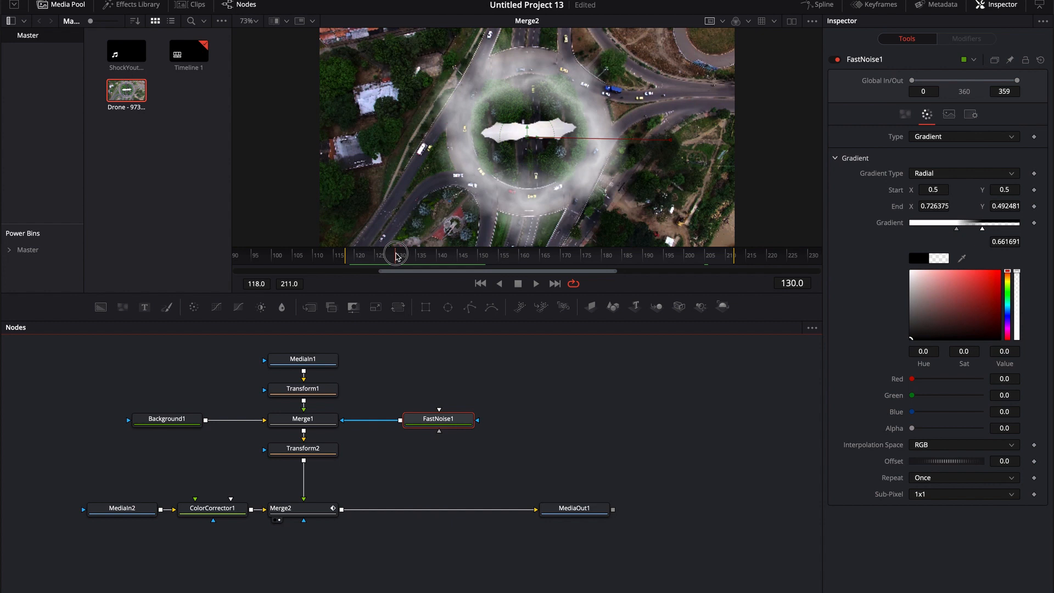
mouse_move(533, 76)
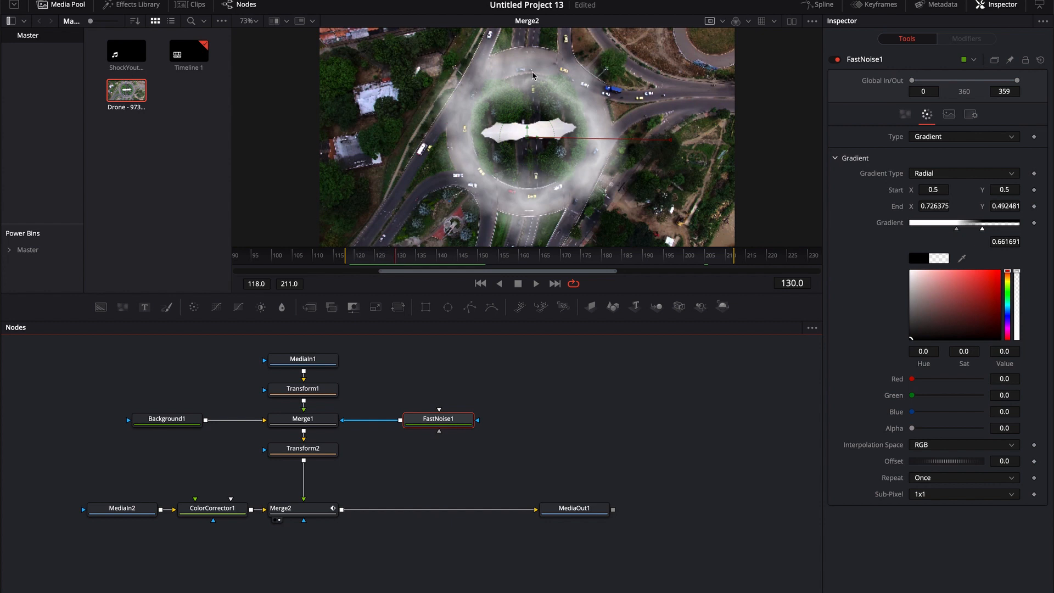
left_click(303, 419)
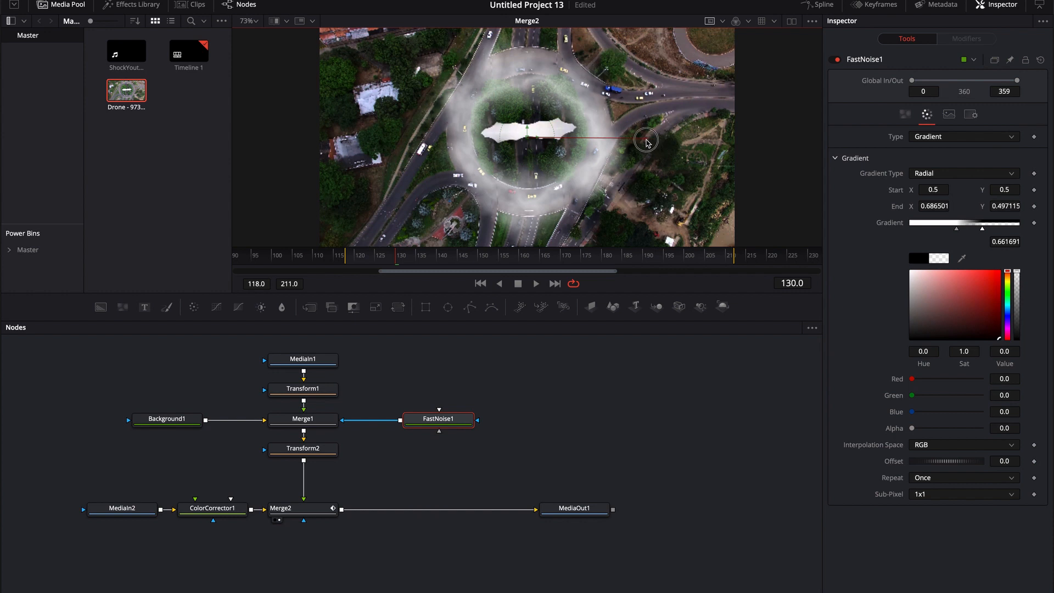
left_click_drag(647, 138, 638, 140)
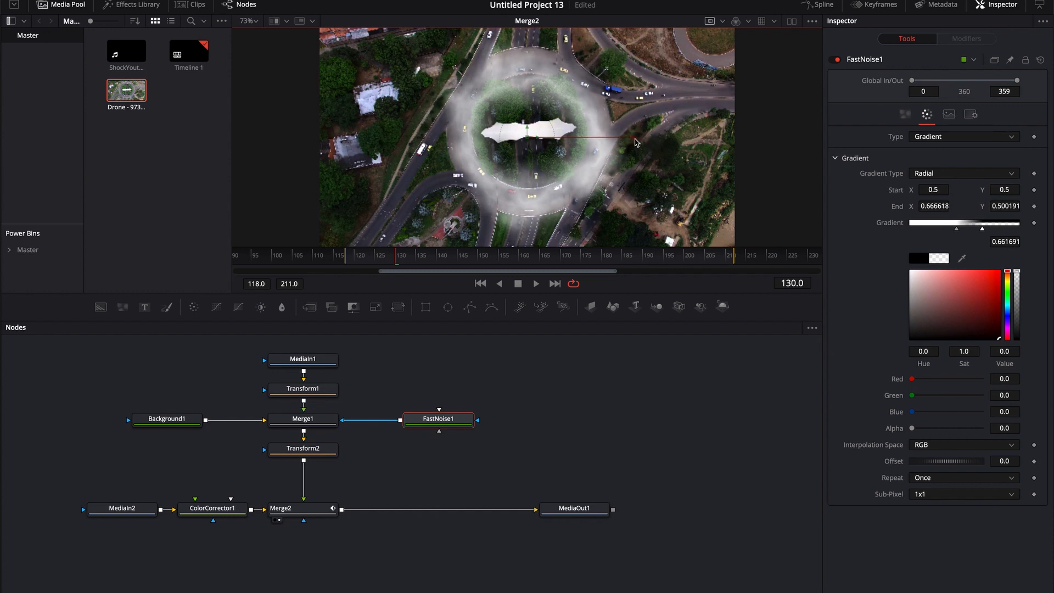
key("space")
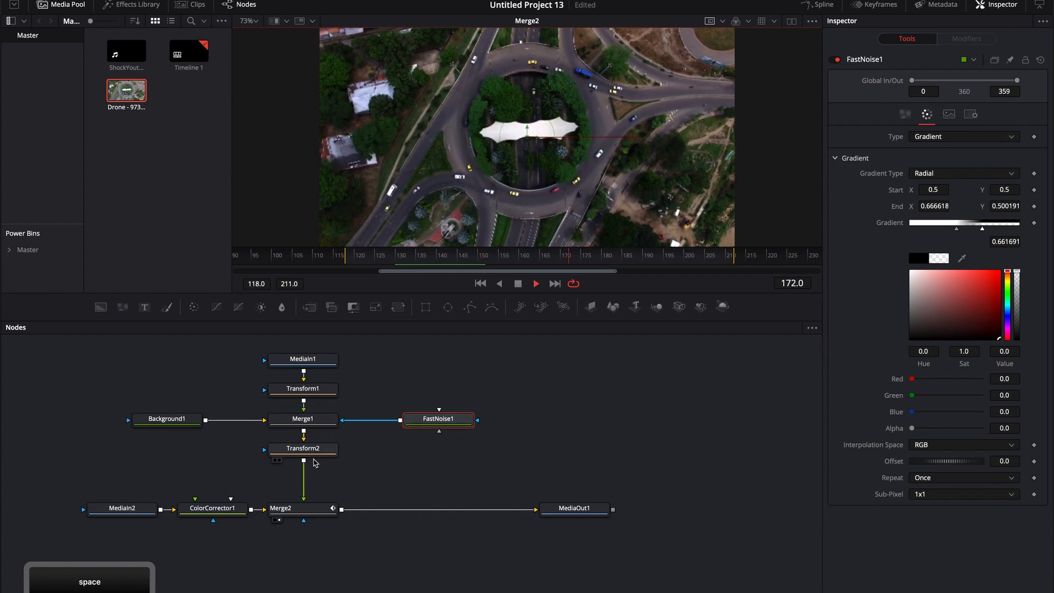
left_click(302, 449)
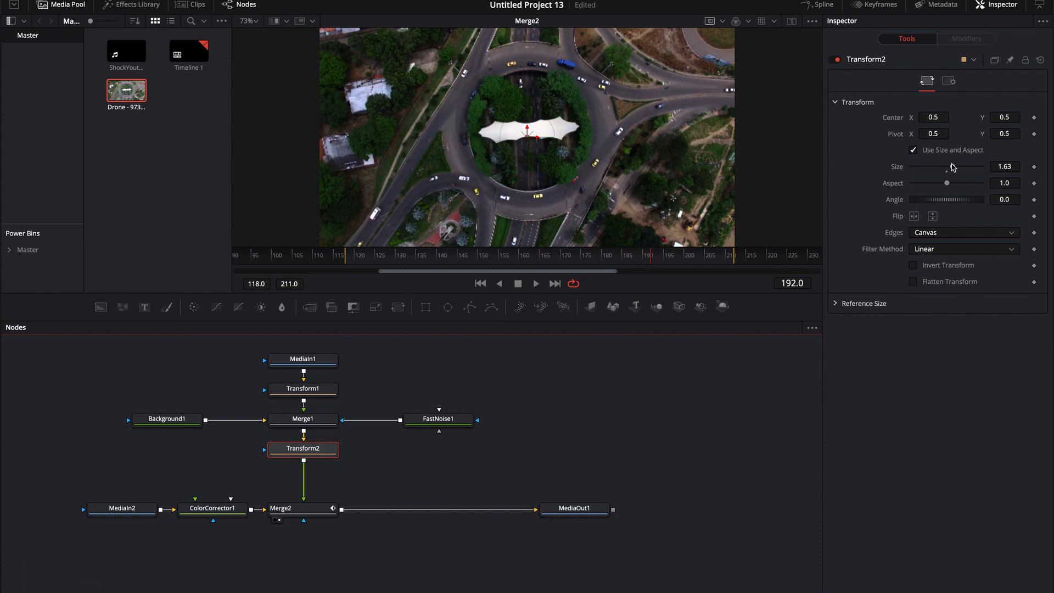
Step: Shrink Transform2 from size 1.63 to 0.63 and play back the shockwave
left_click_drag(956, 165, 934, 166)
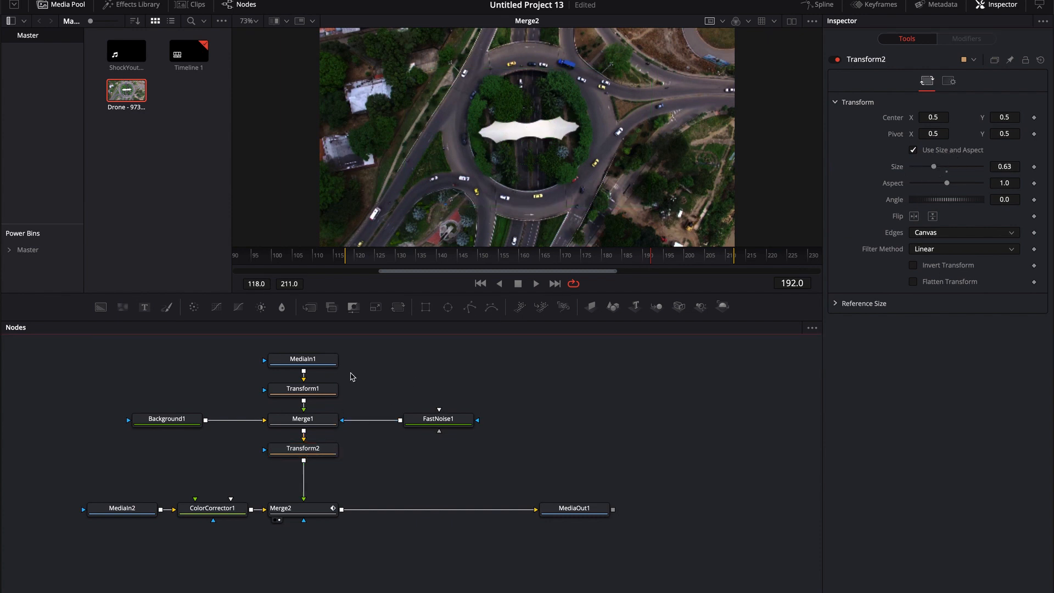
key("space")
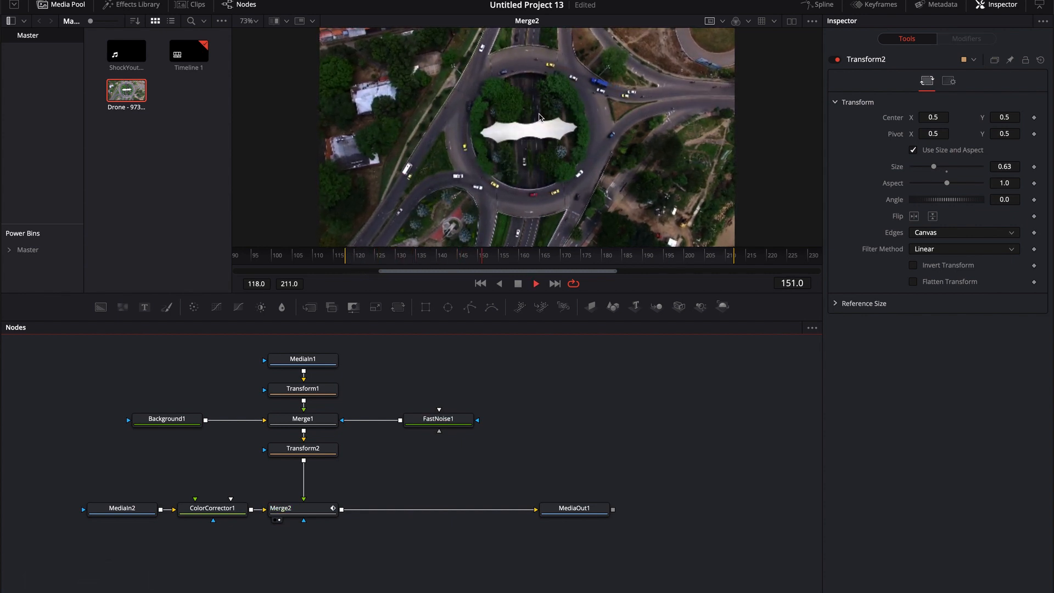
key("space")
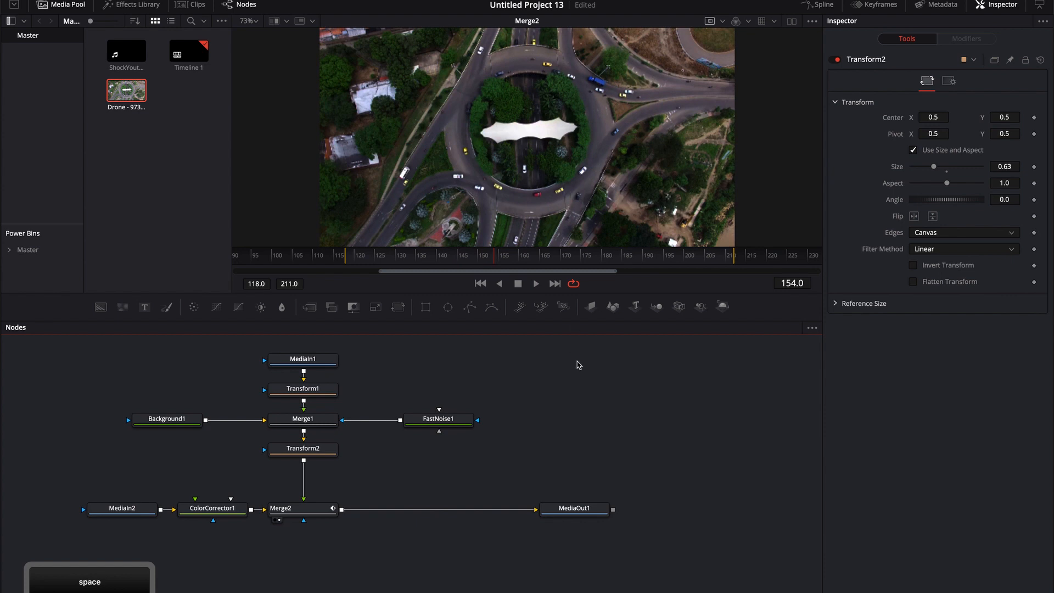
left_click(303, 449)
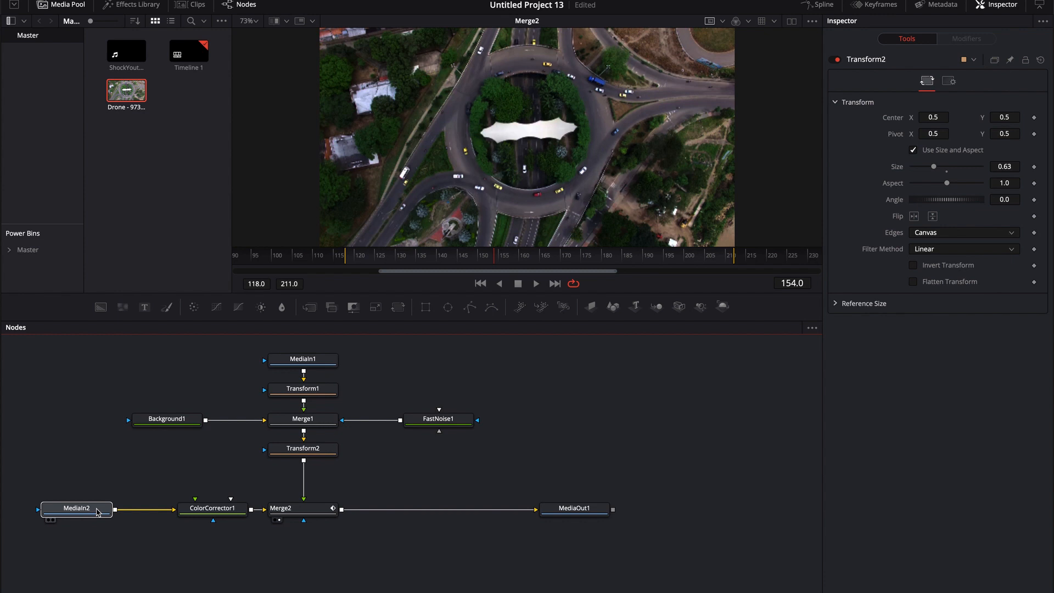
Step: Feed Merge2's background from a black Background2 node instead of ColorCorrector1
left_click(77, 507)
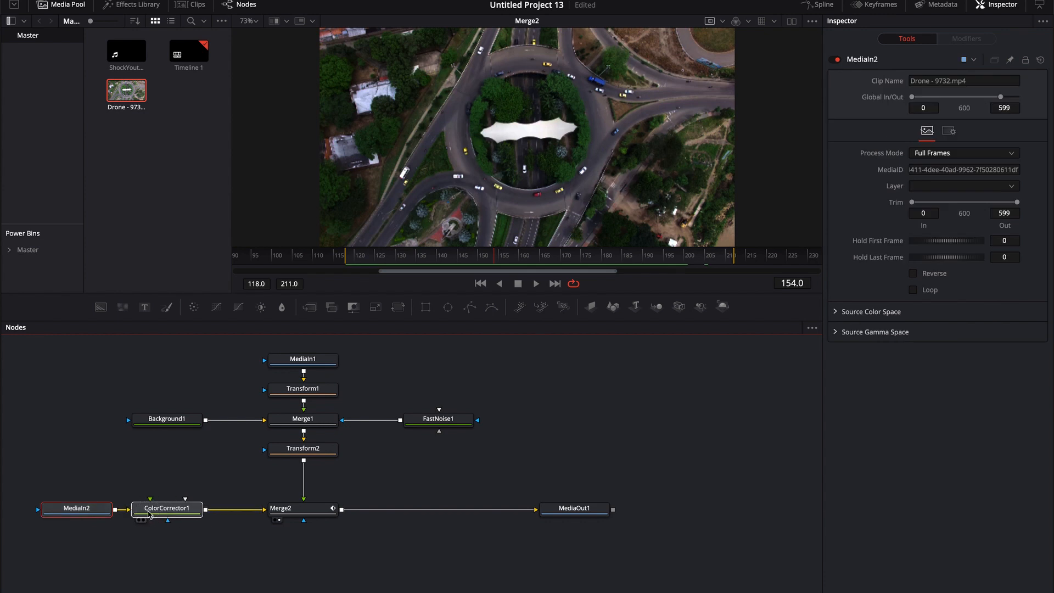
left_click(166, 507)
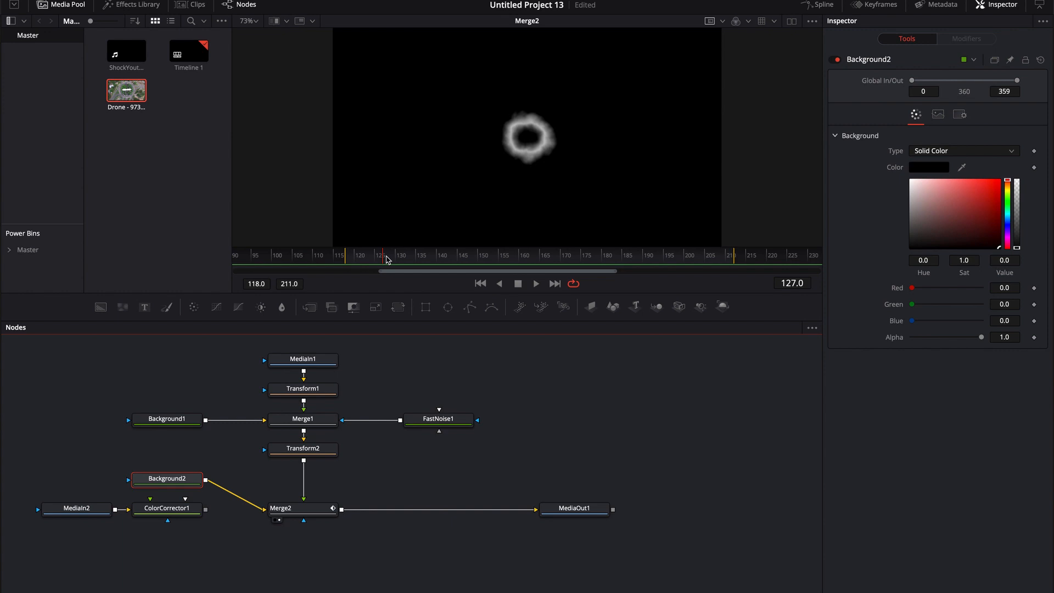
mouse_move(532, 408)
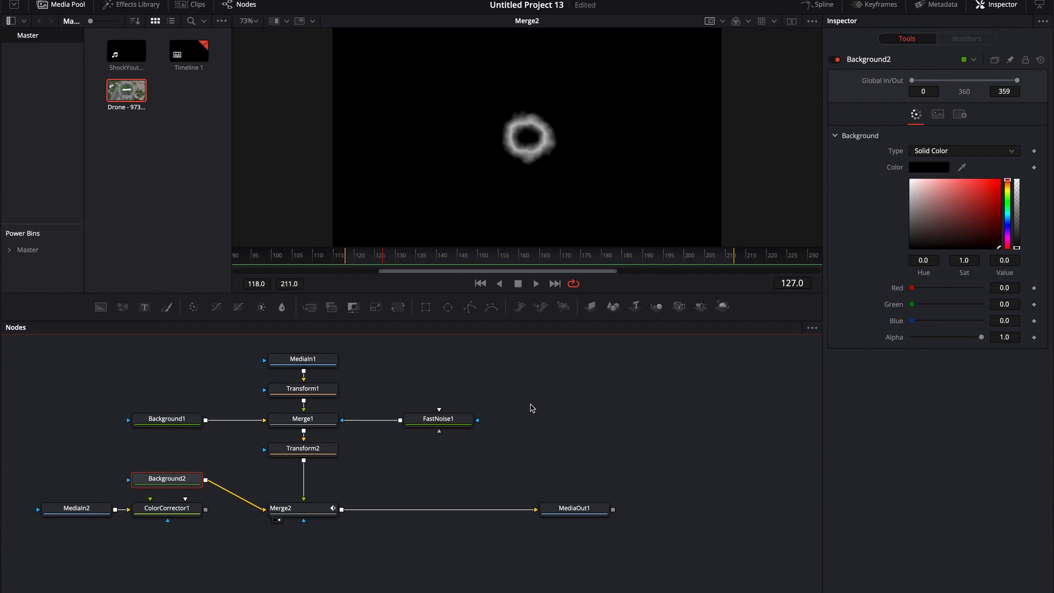
left_click(438, 419)
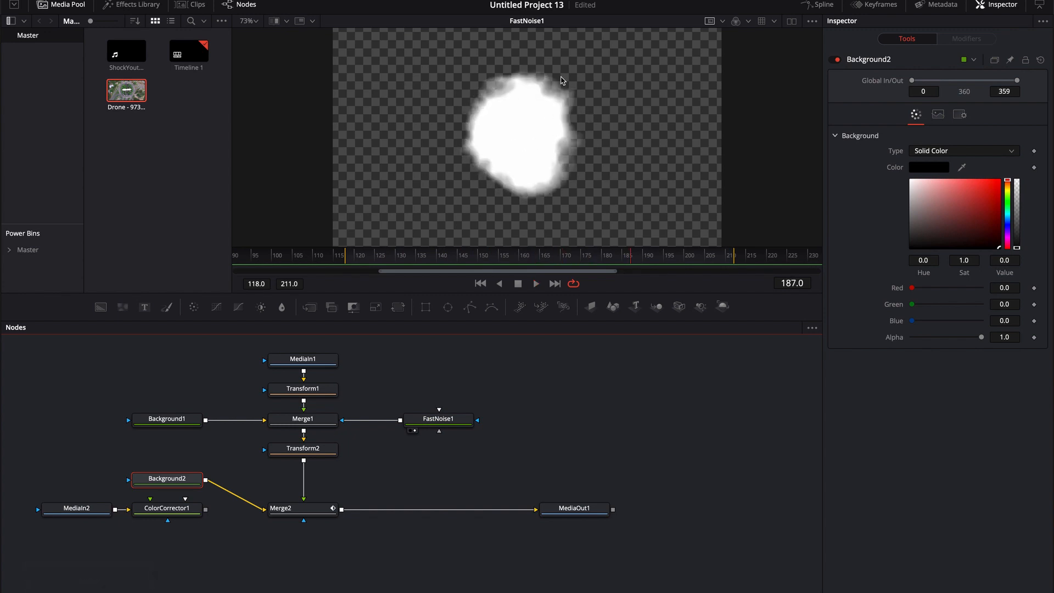
mouse_move(494, 125)
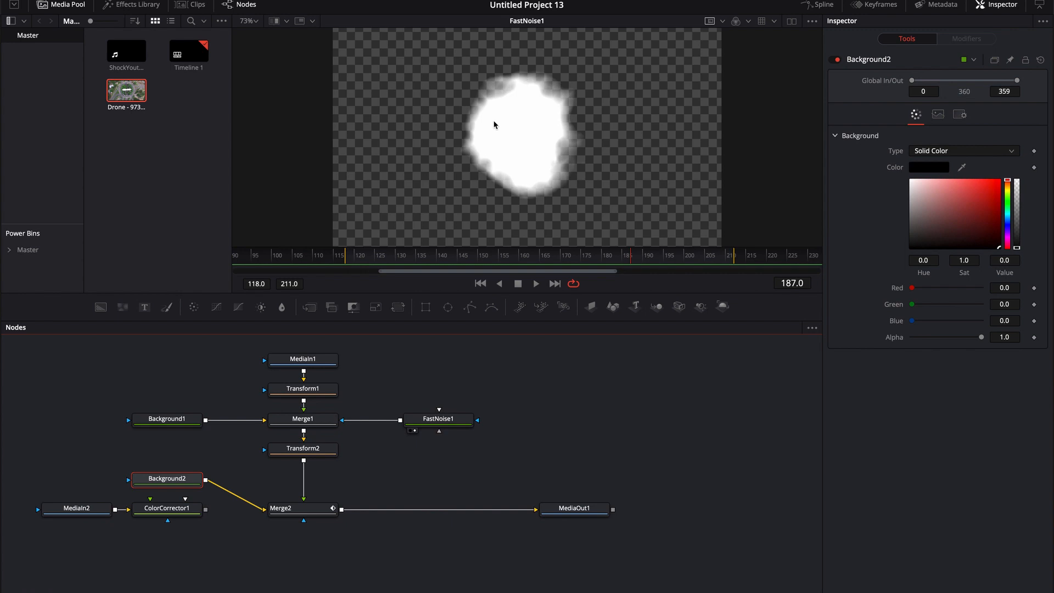
mouse_move(488, 103)
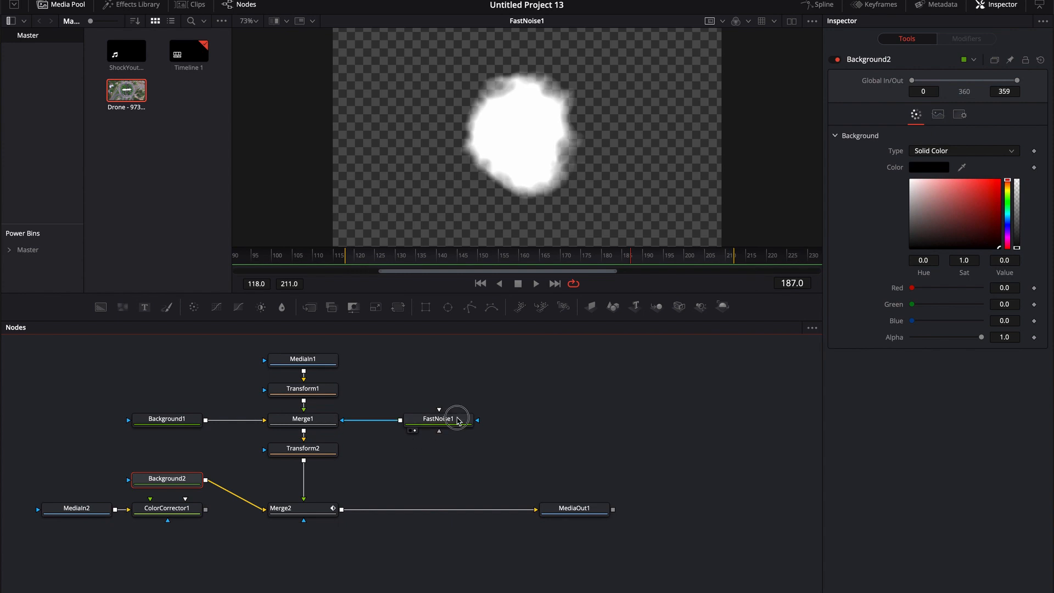
left_click(438, 419)
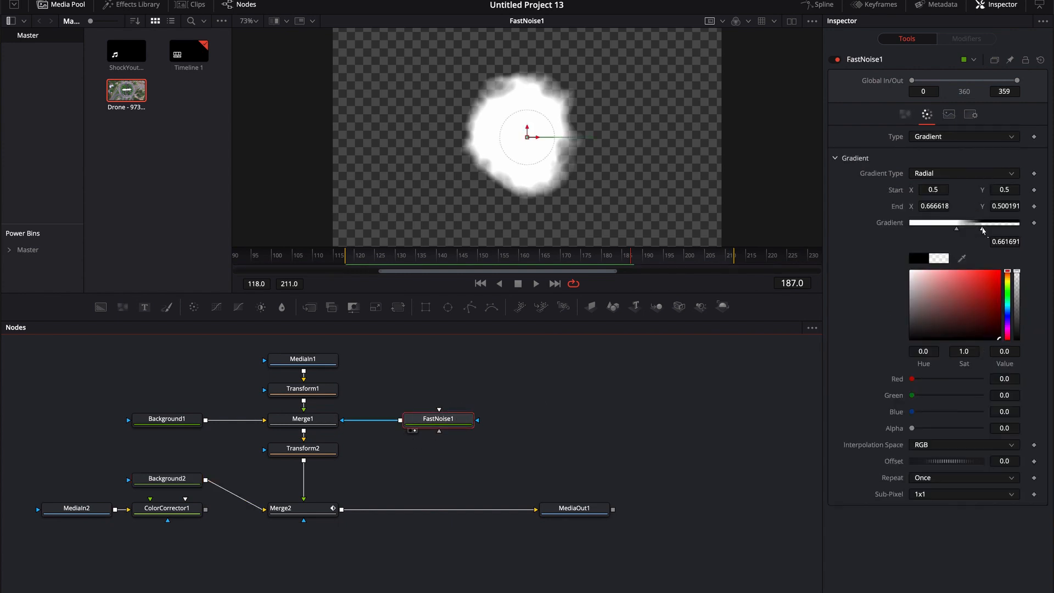
Step: Push FastNoise1's black gradient stop outward and pull the white stop in to about 0.189
left_click_drag(982, 231, 1001, 231)
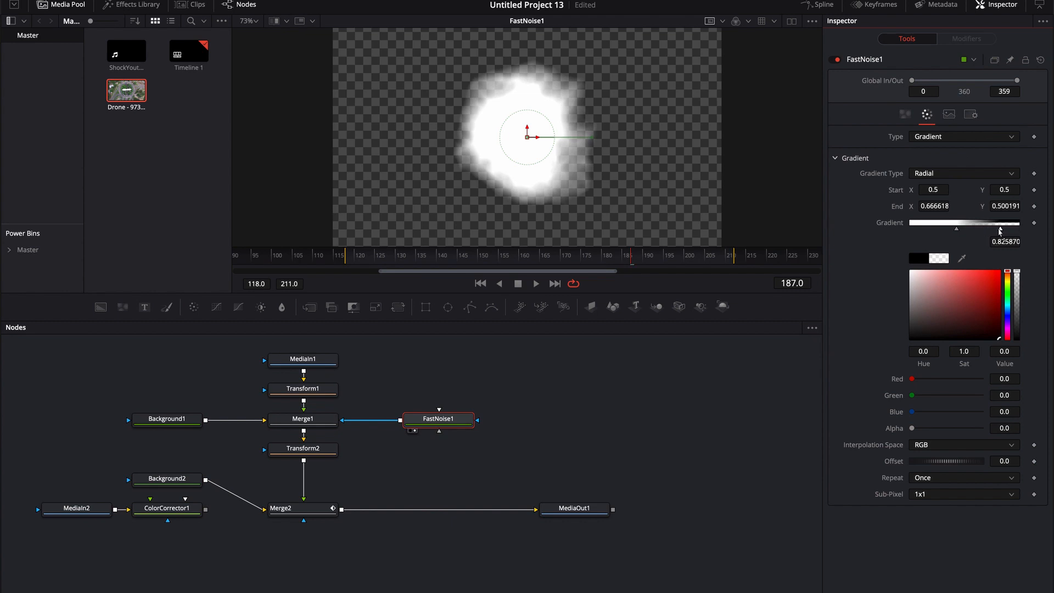
left_click_drag(1000, 229, 935, 230)
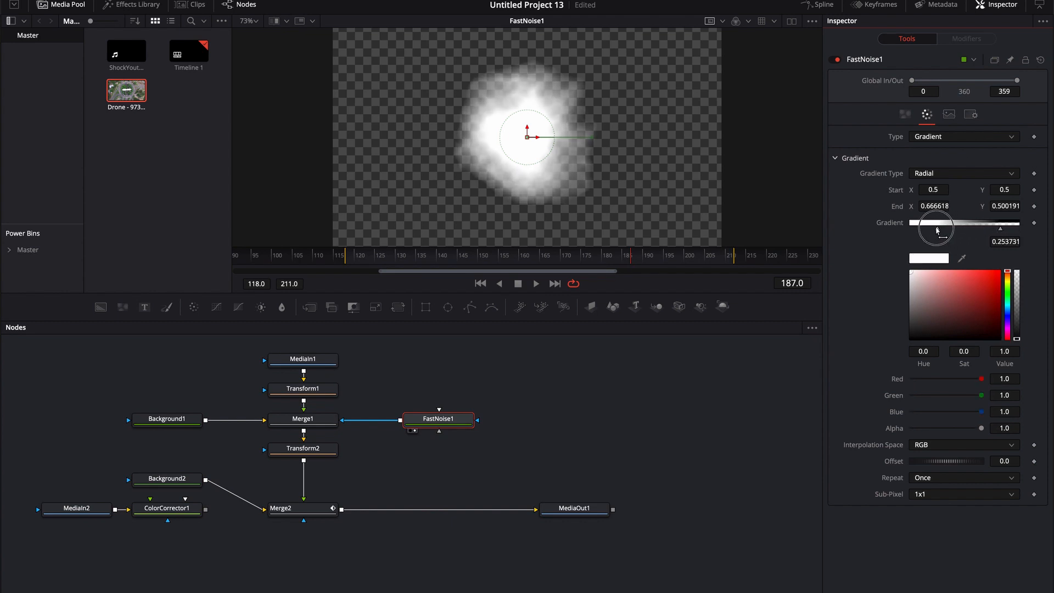
left_click_drag(949, 222, 934, 222)
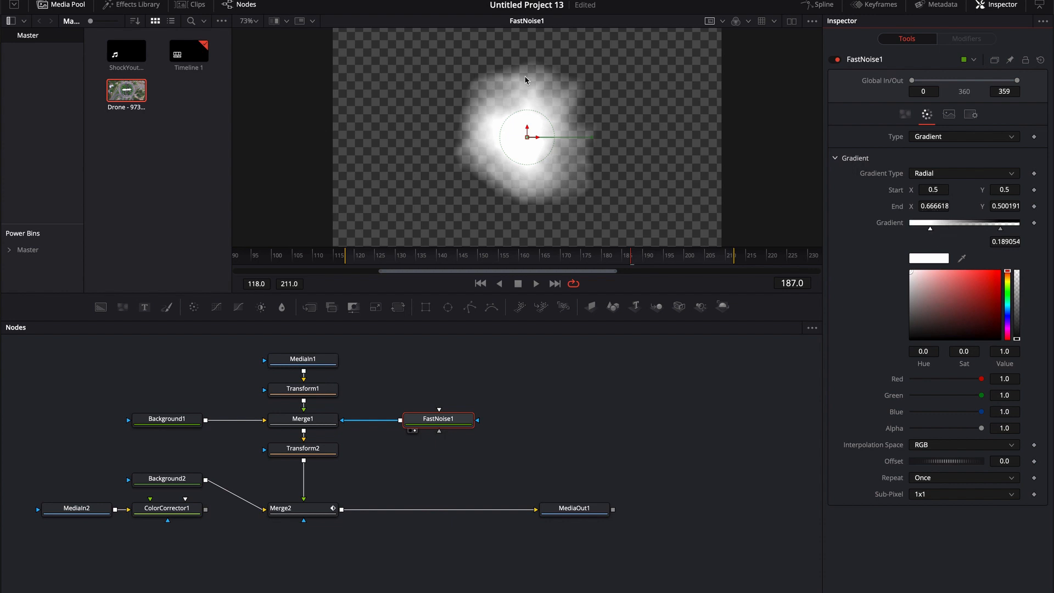
mouse_move(571, 171)
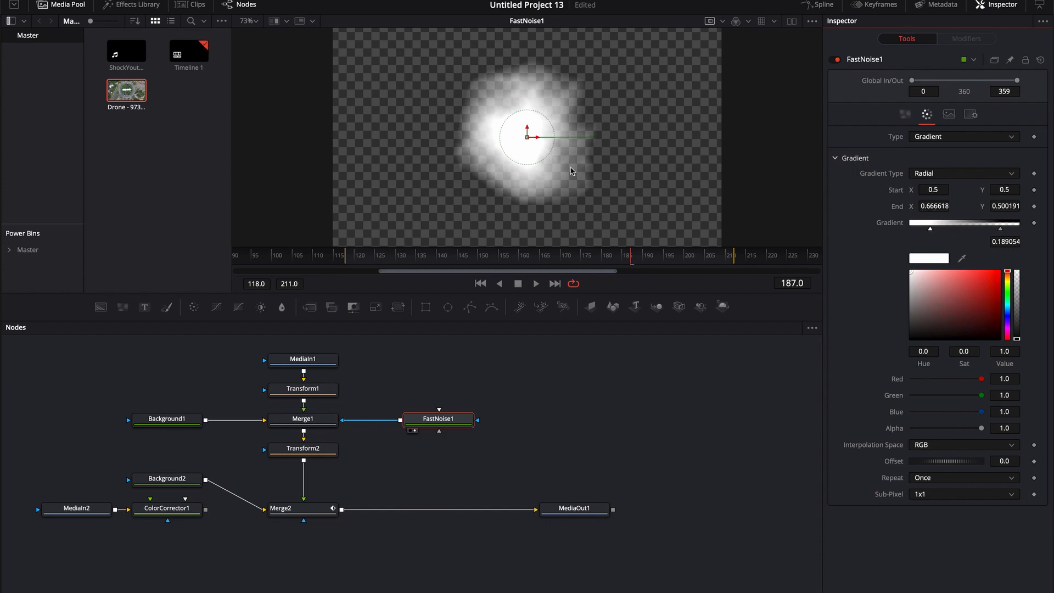
Step: View Merge2, pull the gradient end point in to X 0.643, and play back
left_click(310, 520)
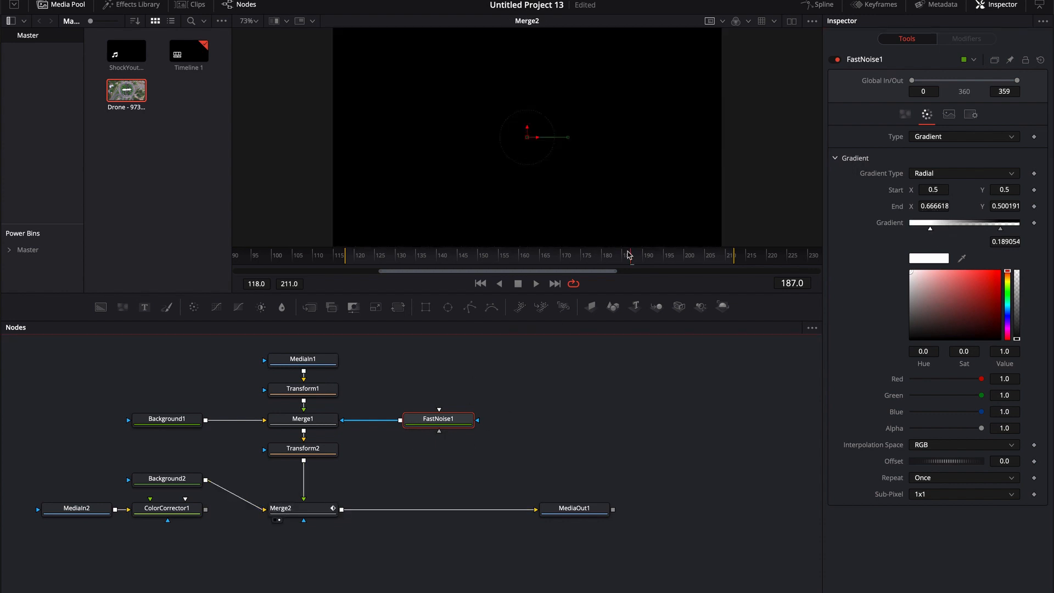
key("space")
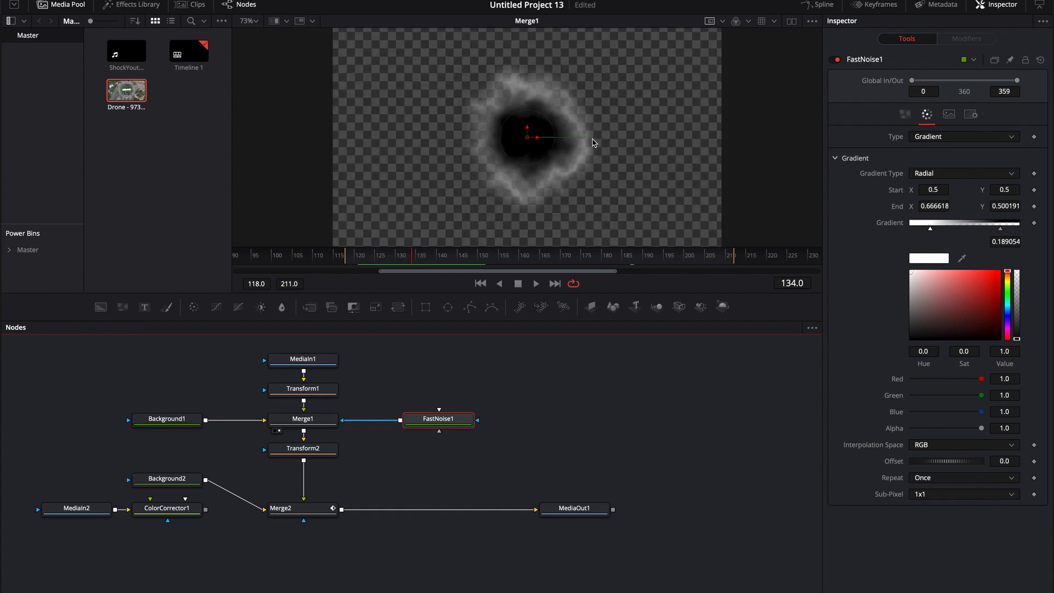
left_click_drag(602, 138, 584, 139)
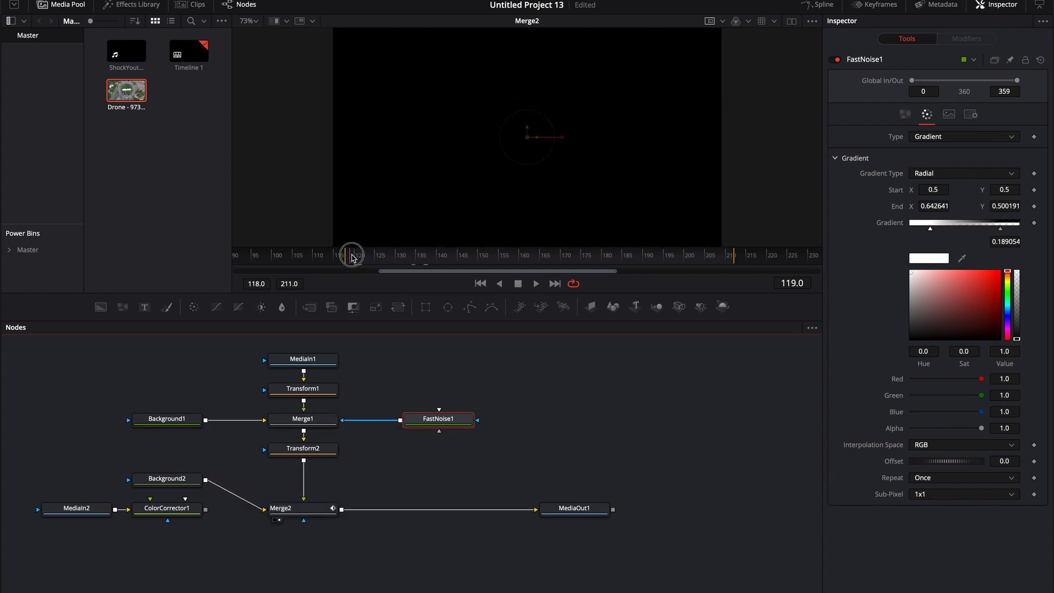
key("space")
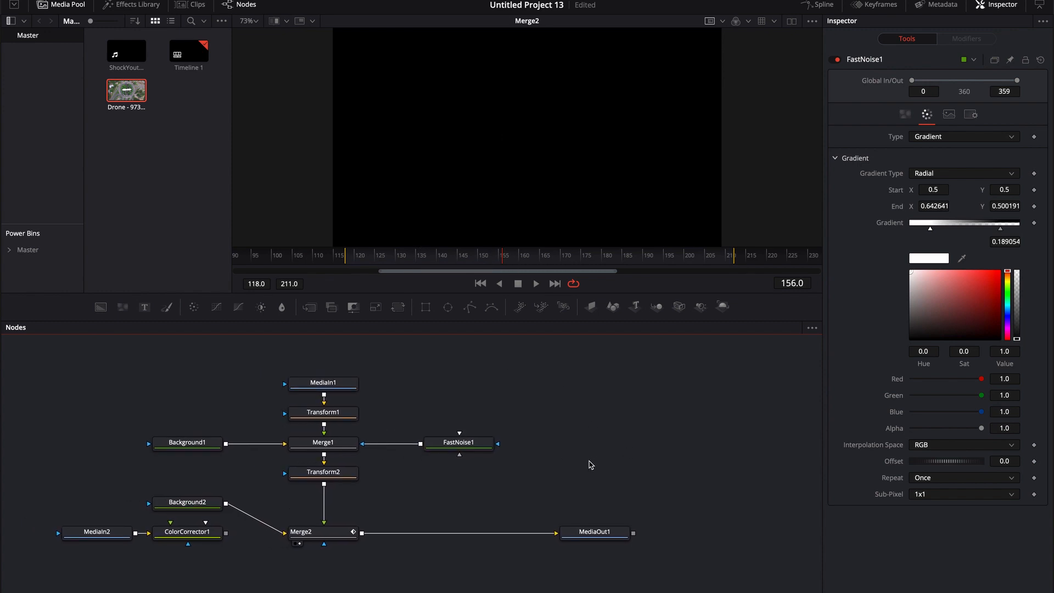
mouse_move(596, 437)
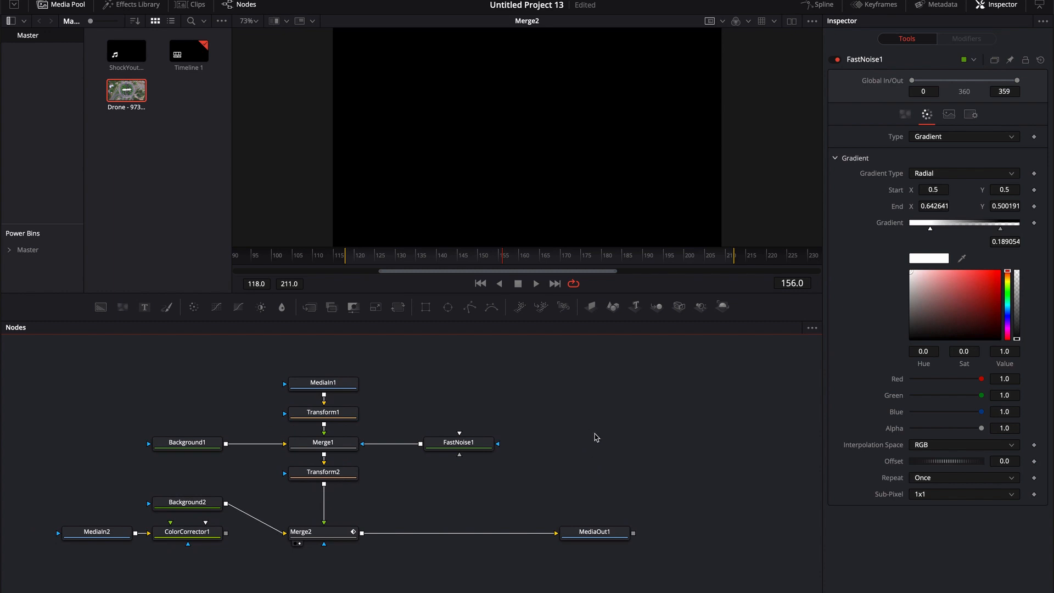
mouse_move(607, 440)
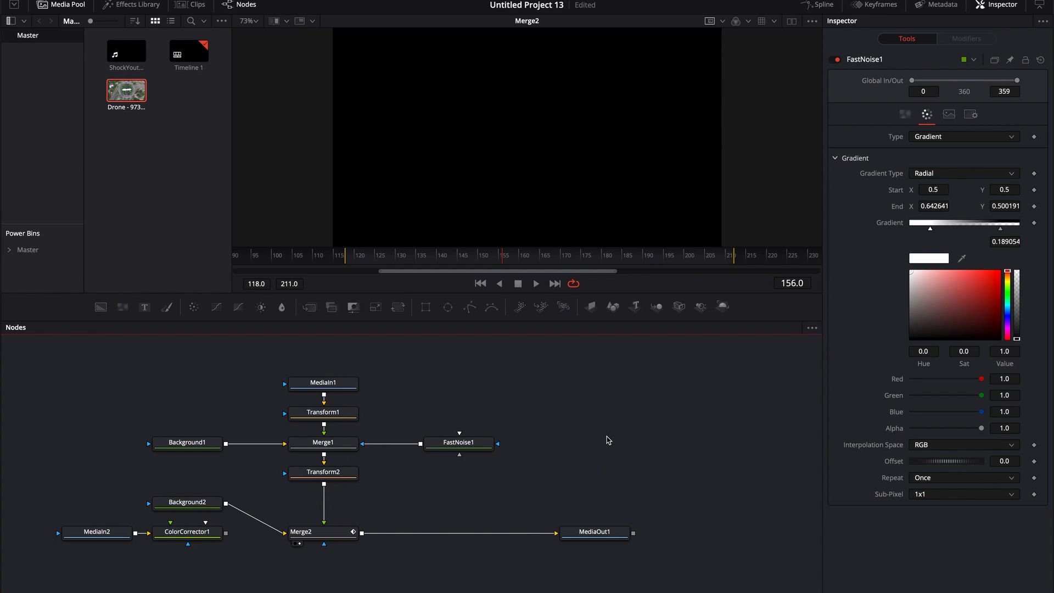